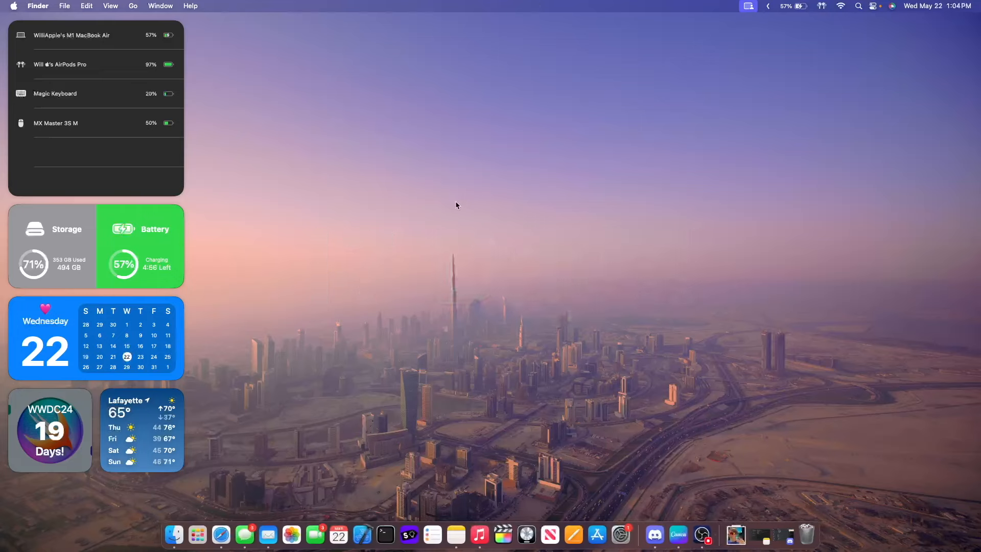
pyautogui.moveTo(456, 531)
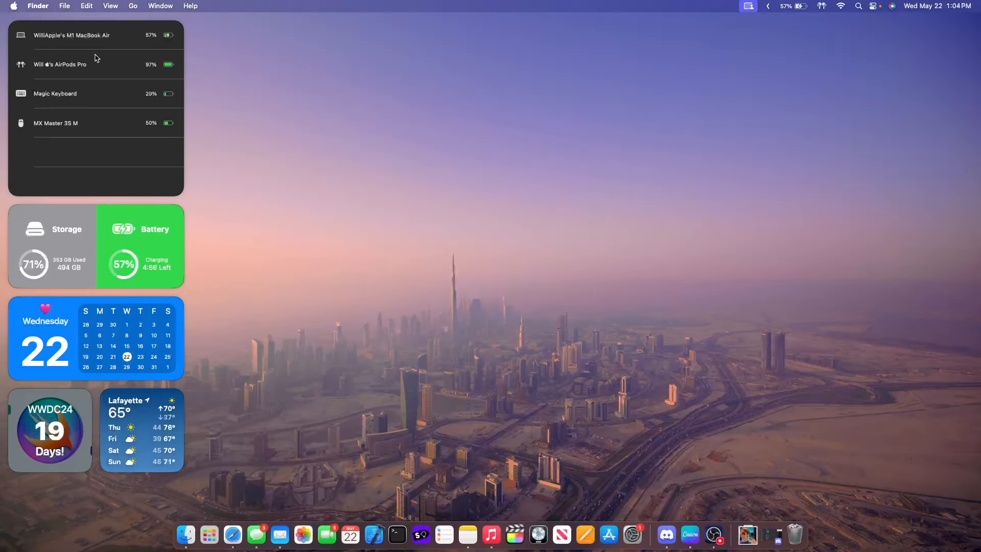
pyautogui.moveTo(86, 121)
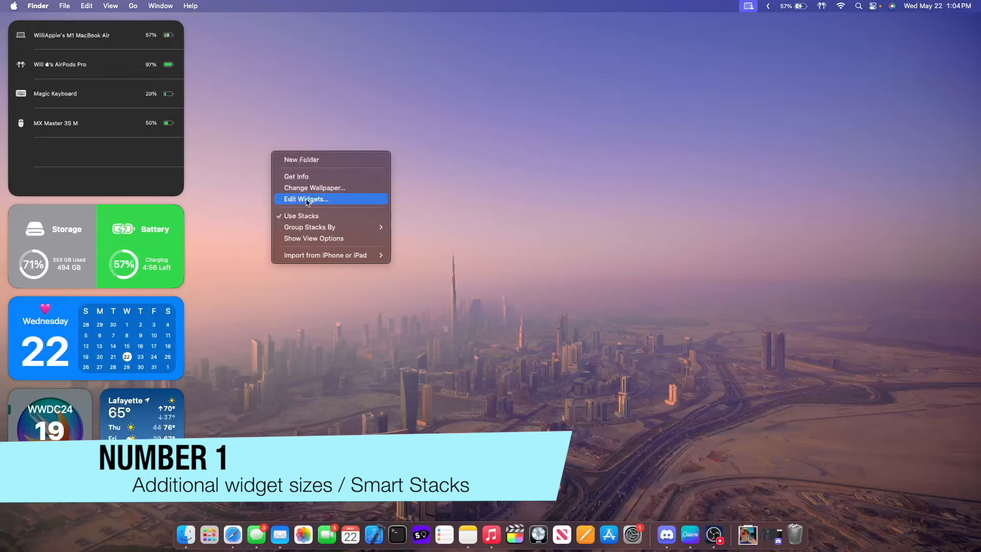
pyautogui.moveTo(183, 98)
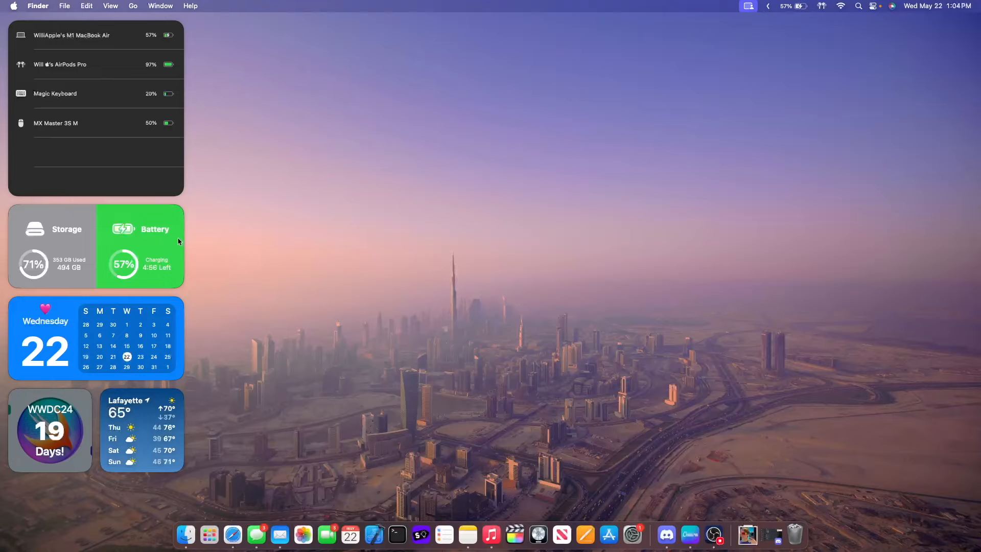
pyautogui.moveTo(193, 277)
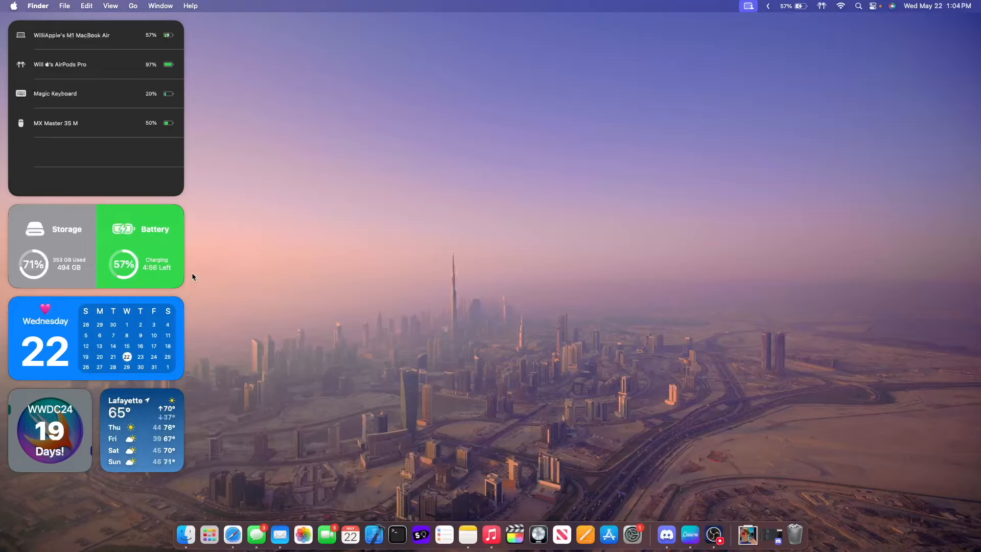
pyautogui.moveTo(172, 292)
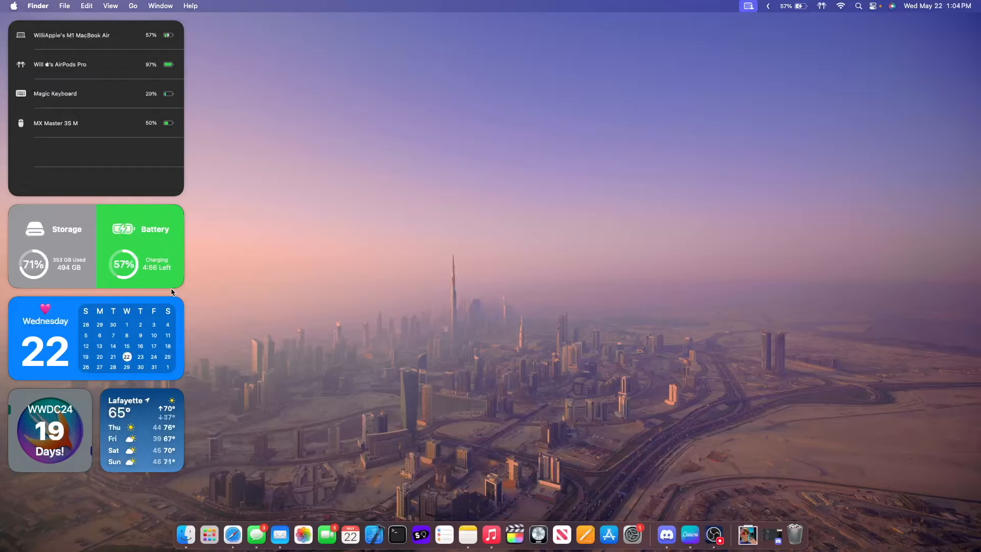
pyautogui.moveTo(258, 308)
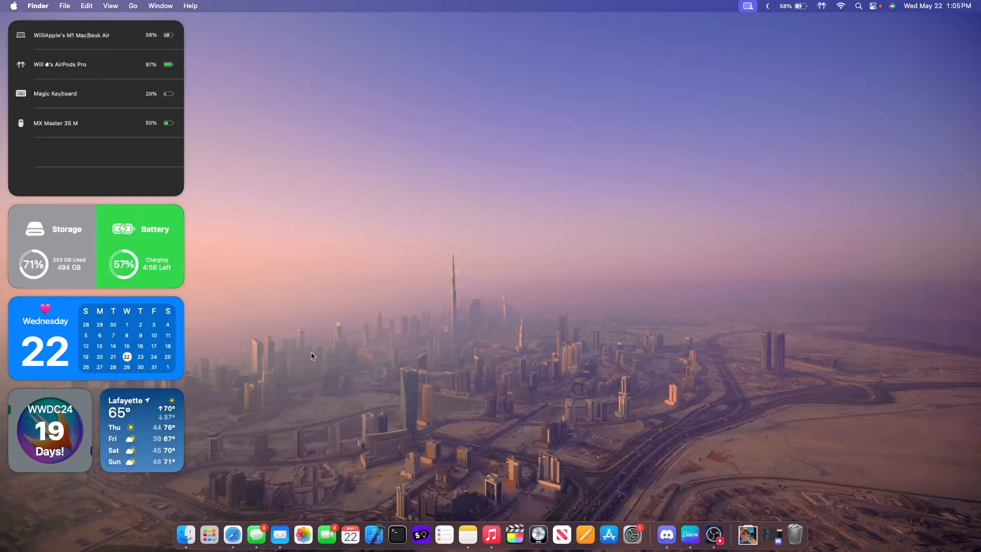
pyautogui.moveTo(103, 468)
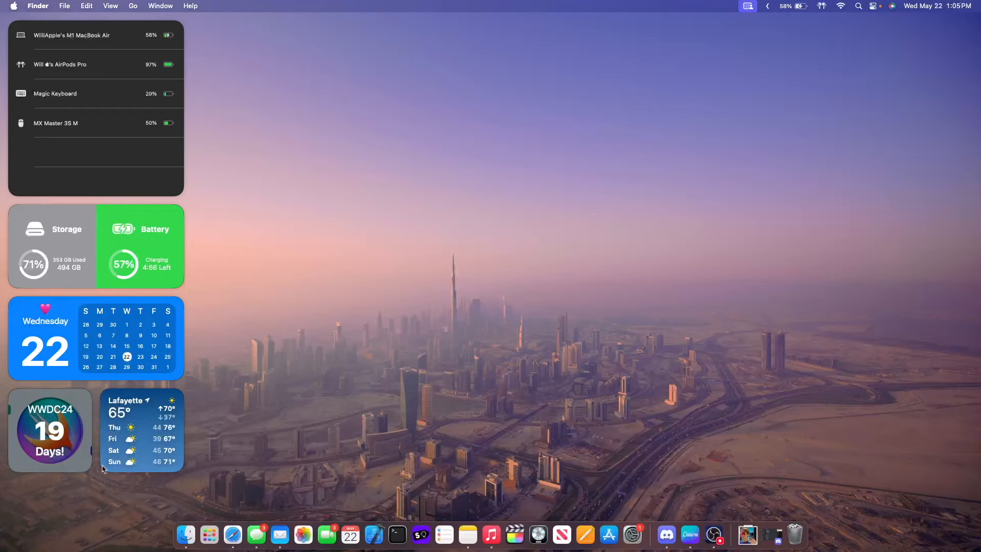
pyautogui.moveTo(23, 455)
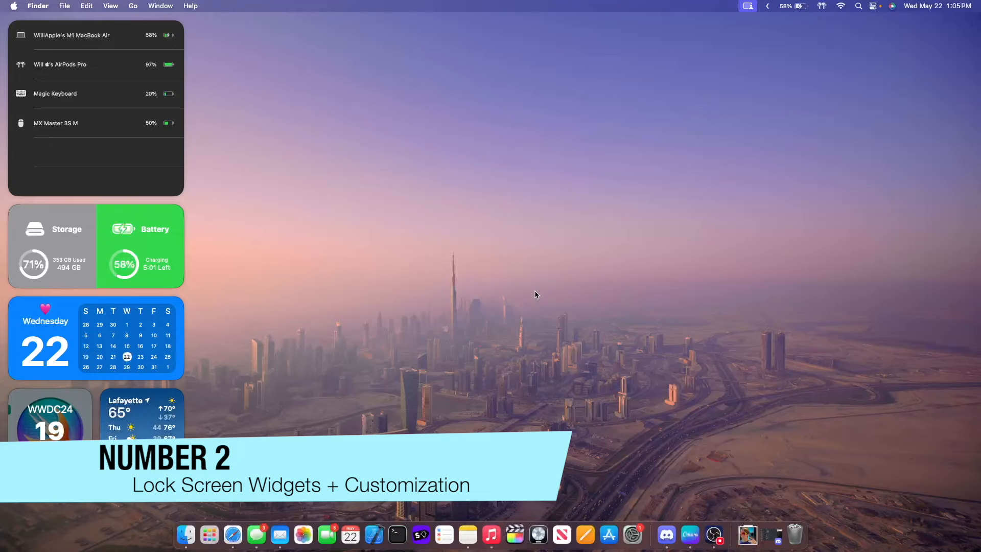
pyautogui.moveTo(534, 297)
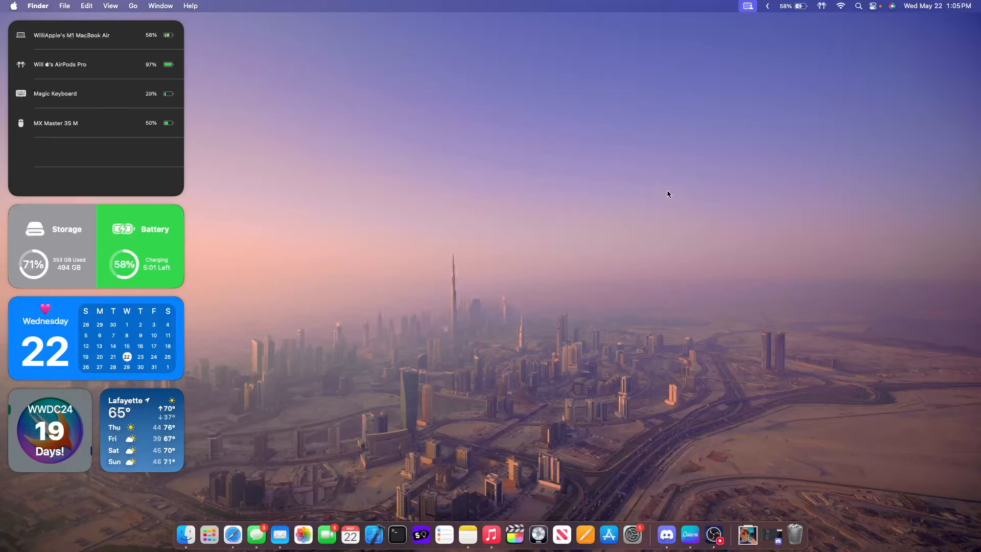
pyautogui.moveTo(411, 160)
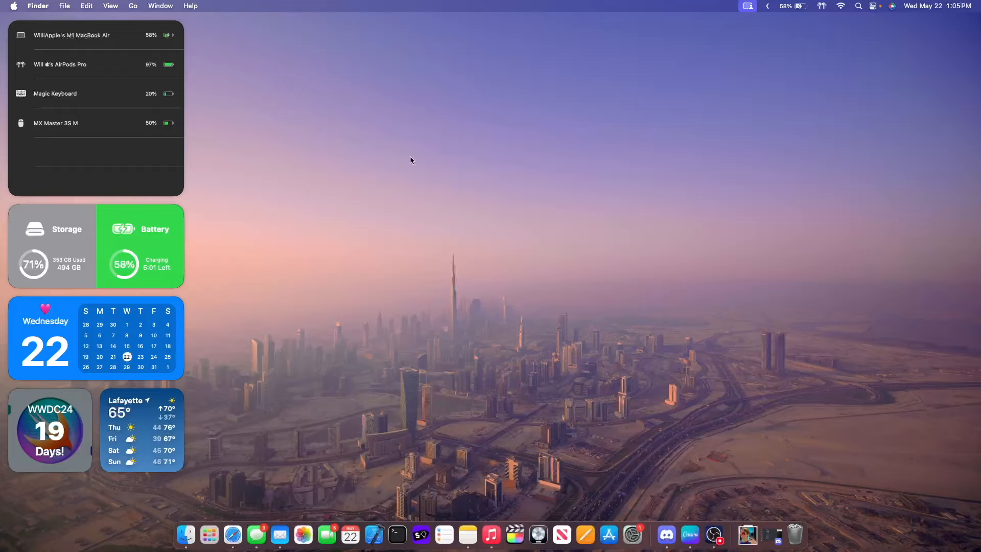
pyautogui.moveTo(411, 178)
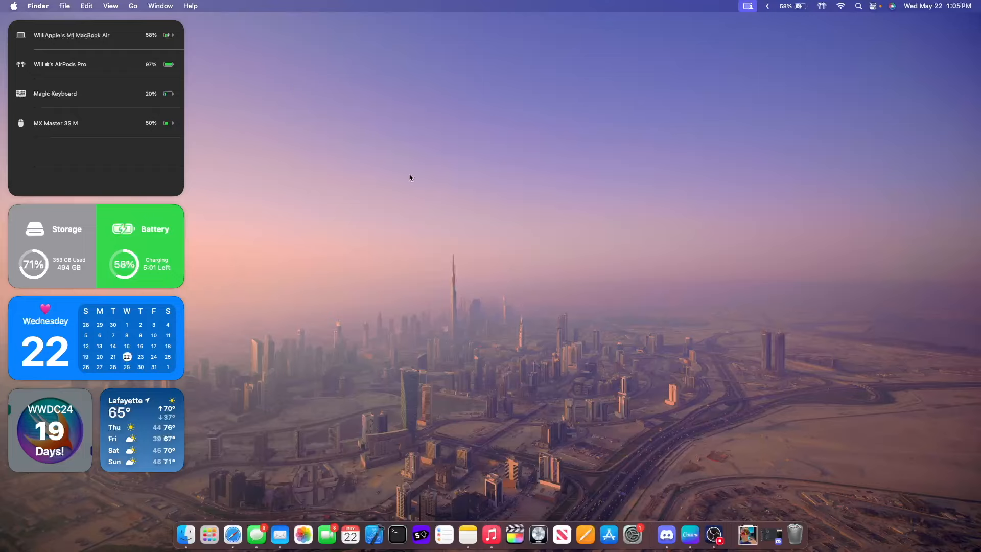
pyautogui.moveTo(557, 182)
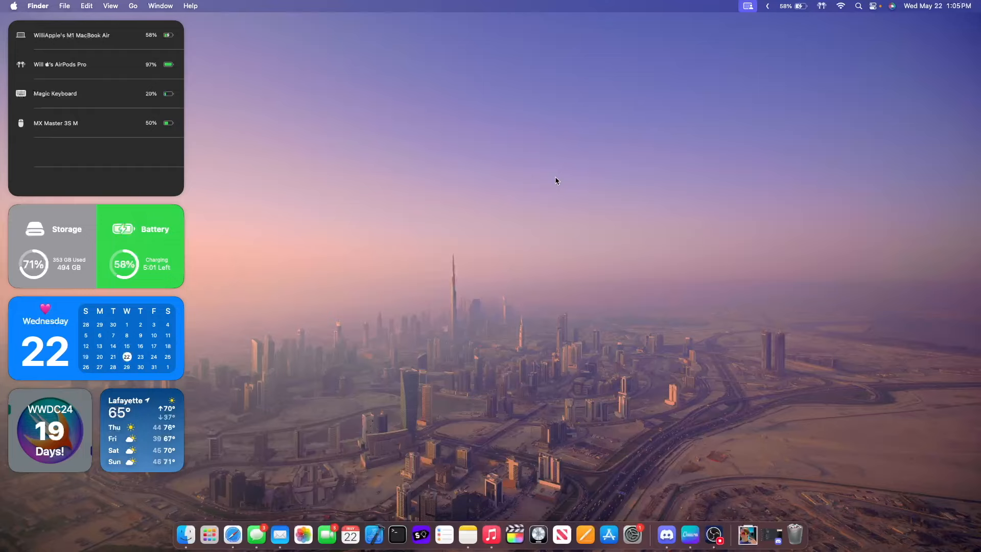
pyautogui.moveTo(170, 218)
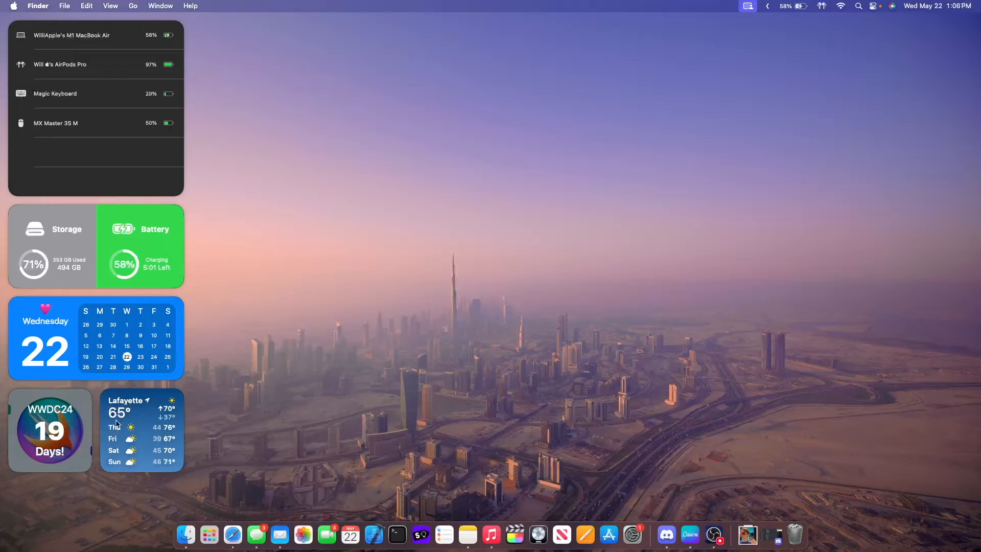
pyautogui.moveTo(165, 400)
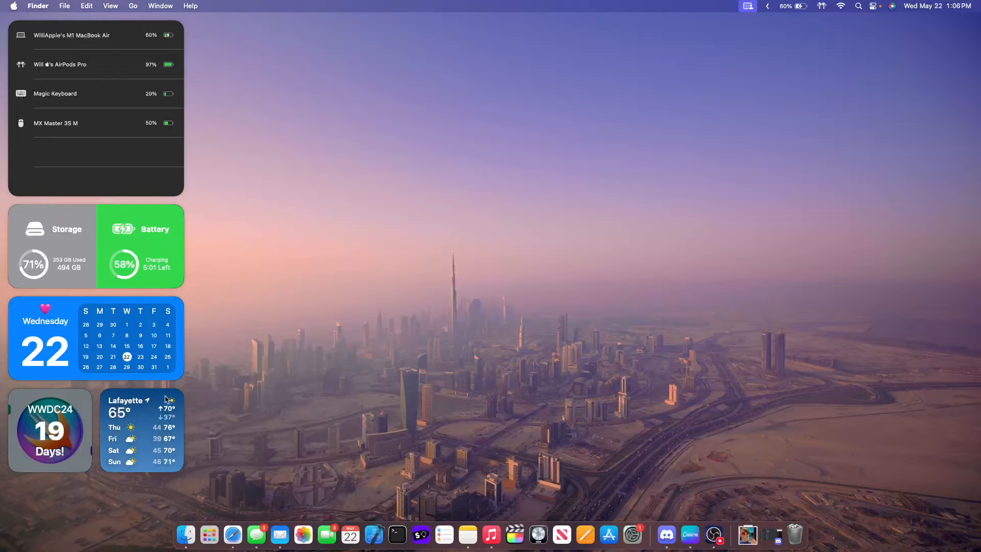
pyautogui.moveTo(455, 216)
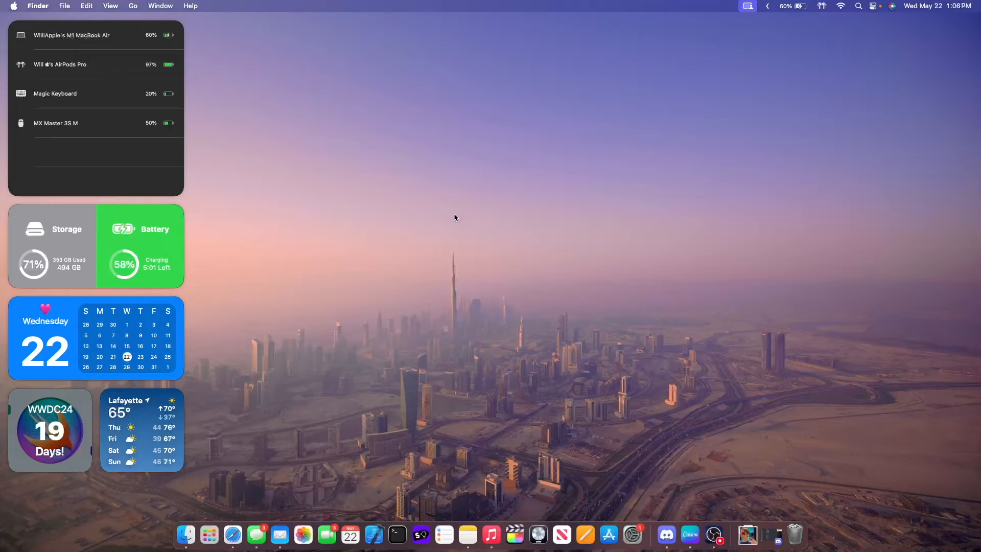
pyautogui.moveTo(432, 300)
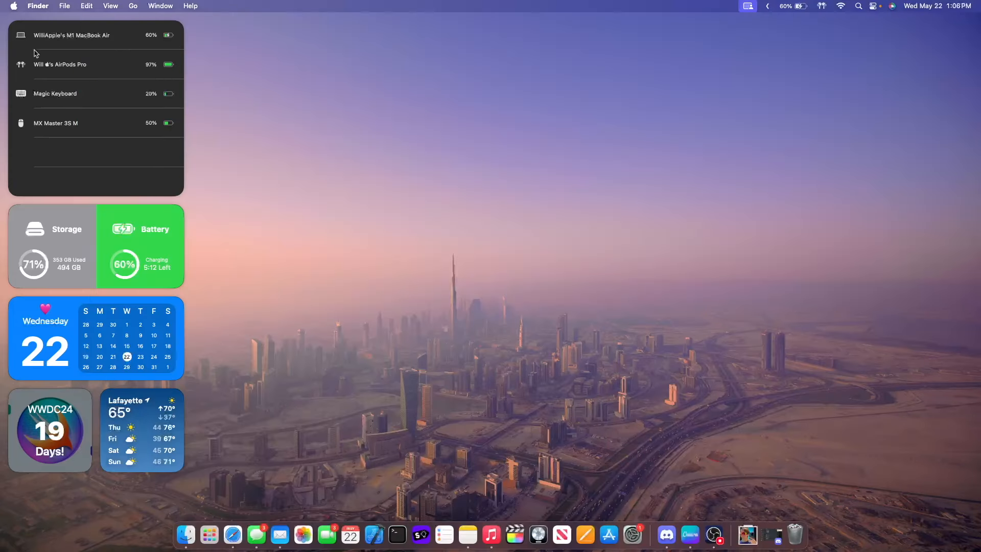
pyautogui.moveTo(68, 30)
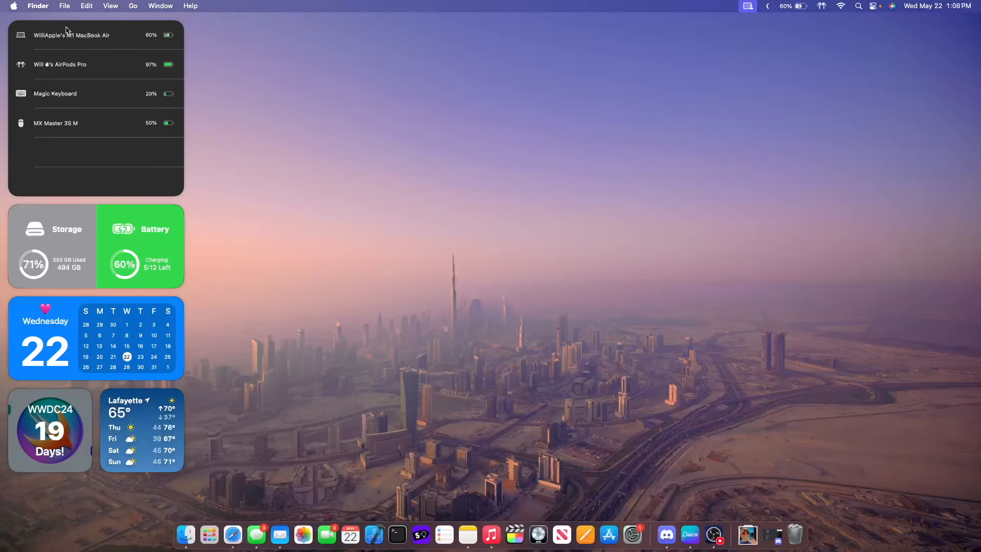
pyautogui.moveTo(361, 204)
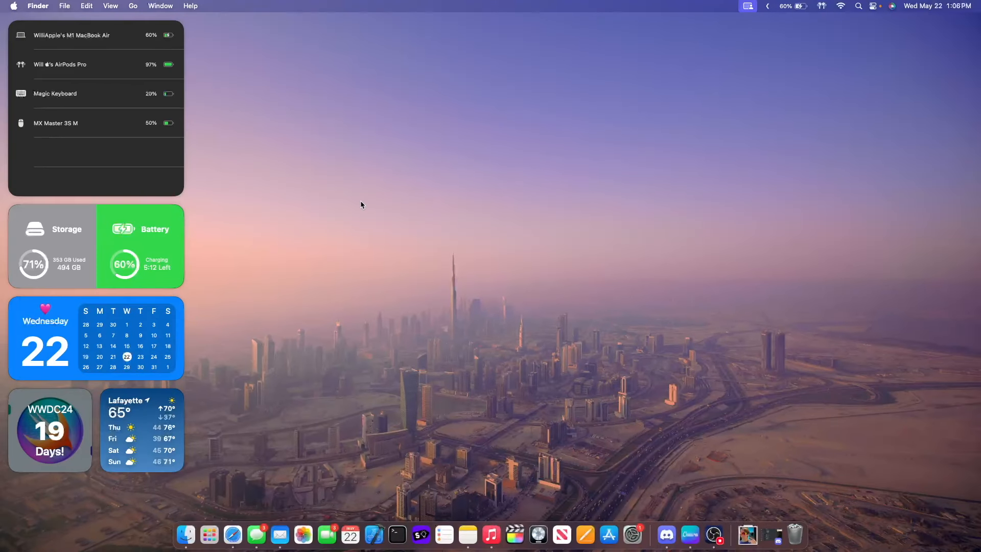
# Step: Show the desktop's context menu with folder, wallpaper and widget actions
pyautogui.rightClick(361, 205)
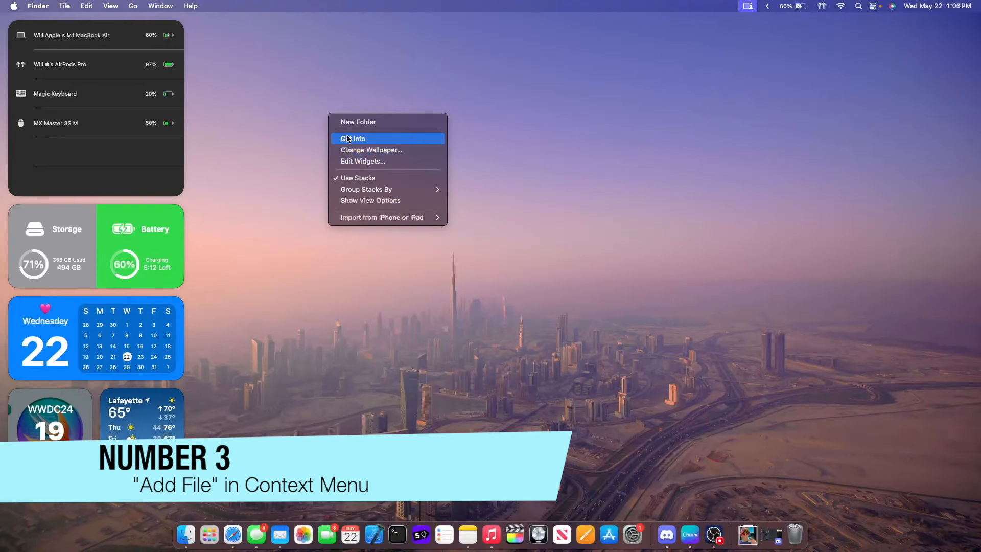
pyautogui.moveTo(330, 235)
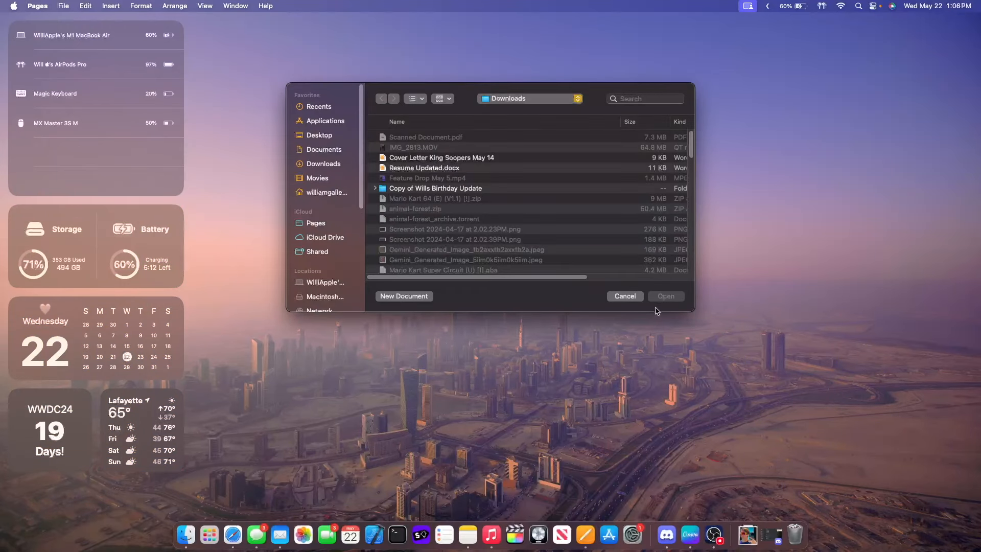
# Step: Cancel the Pages Open dialog for Downloads without choosing a document
pyautogui.click(623, 297)
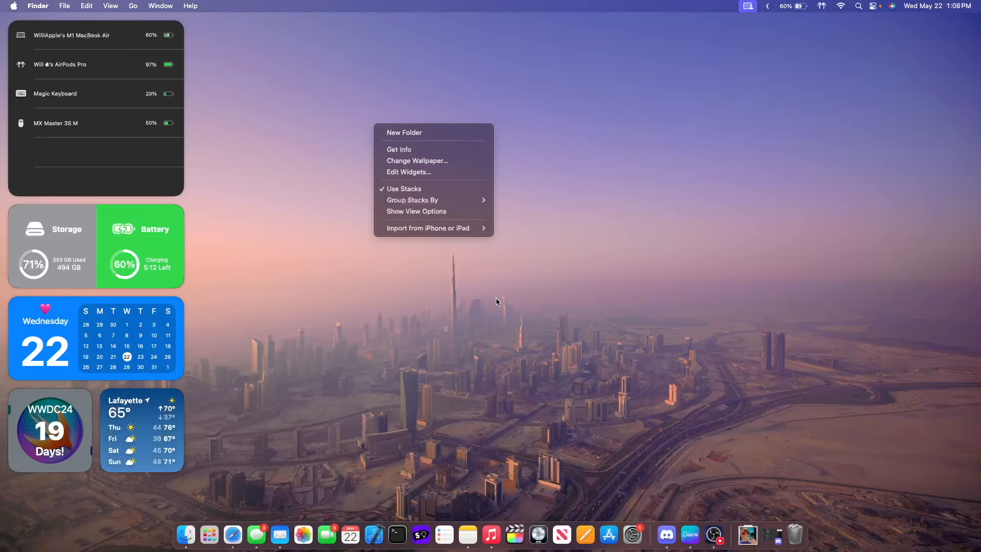
pyautogui.moveTo(519, 179)
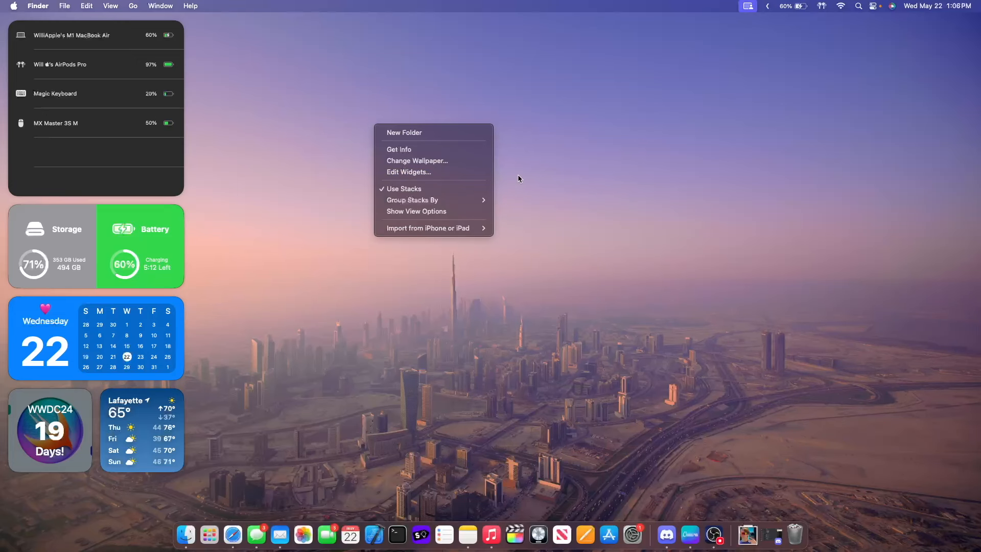
pyautogui.moveTo(571, 255)
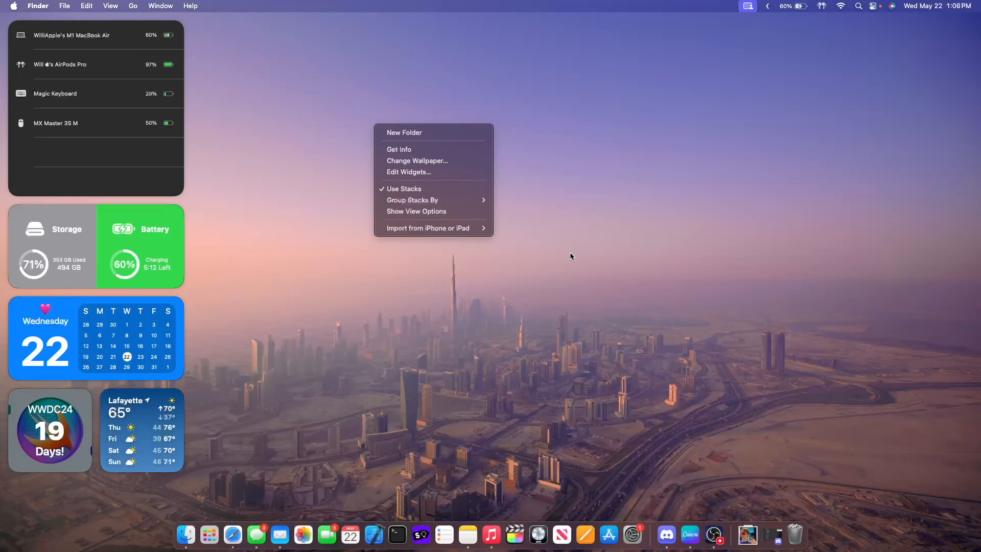
pyautogui.moveTo(624, 253)
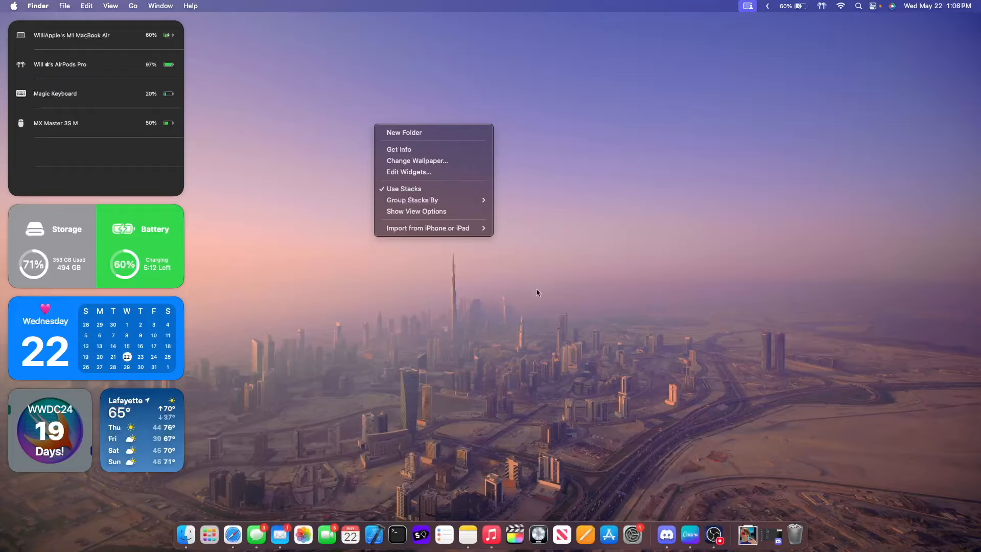
pyautogui.moveTo(539, 274)
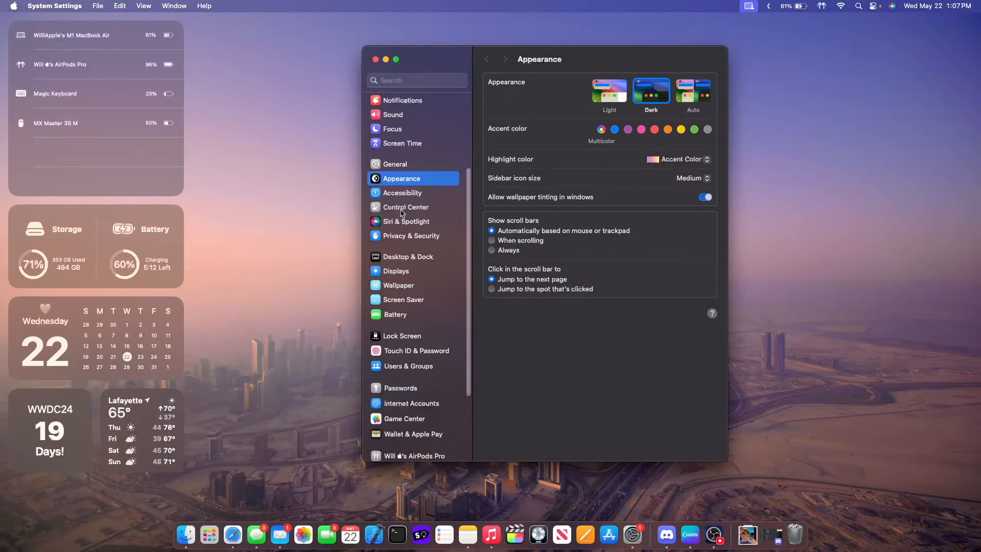
# Step: View the Control Center settings page, then close the System Settings window
pyautogui.click(406, 207)
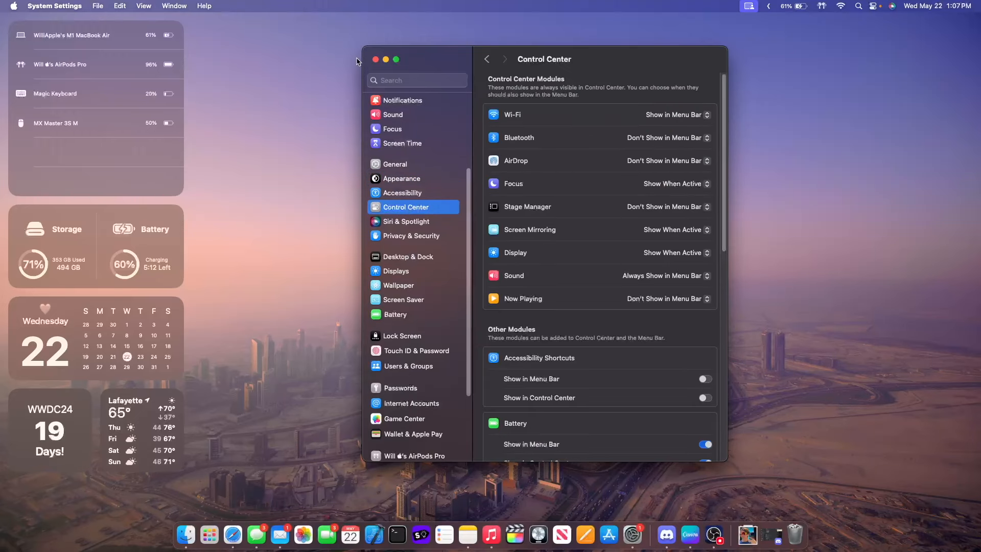
pyautogui.click(375, 59)
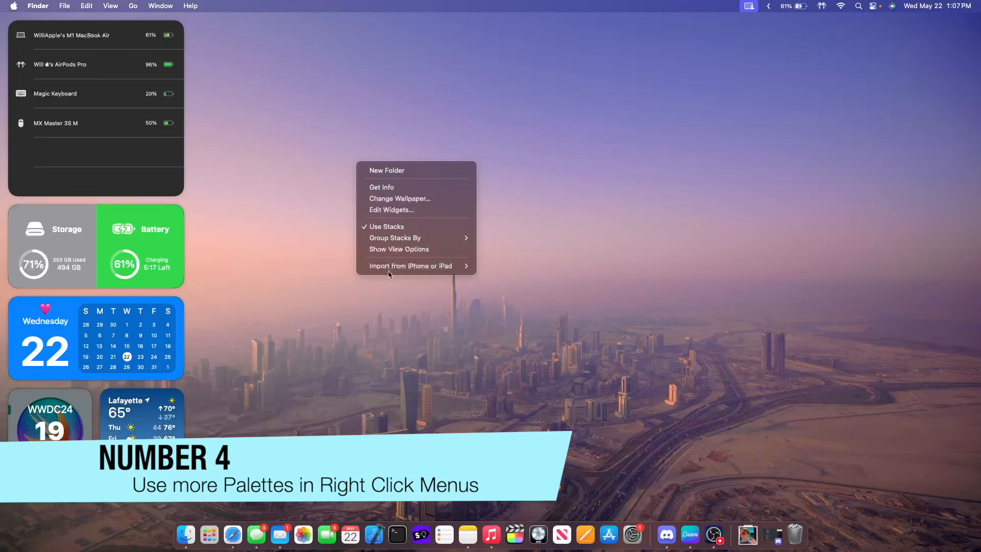
pyautogui.moveTo(387, 170)
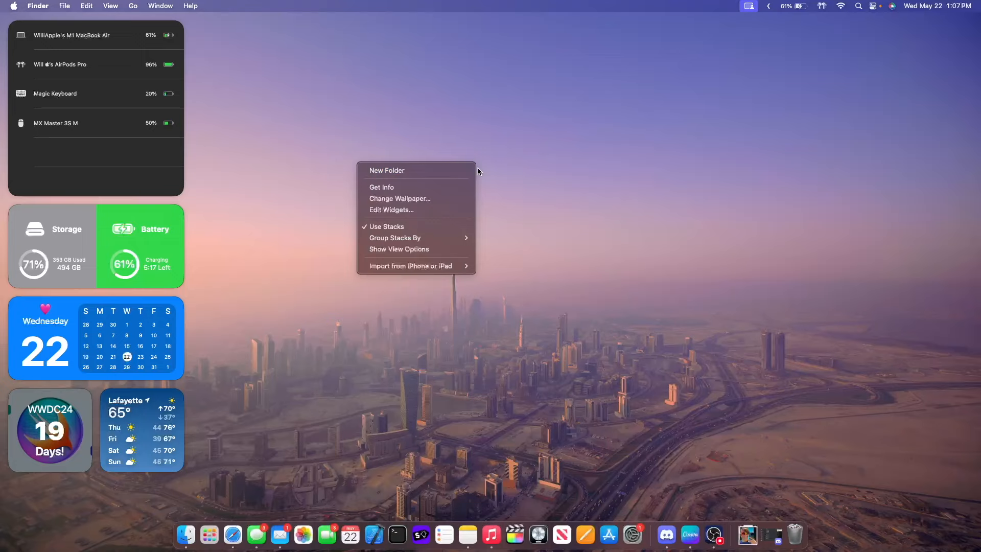
pyautogui.moveTo(430, 311)
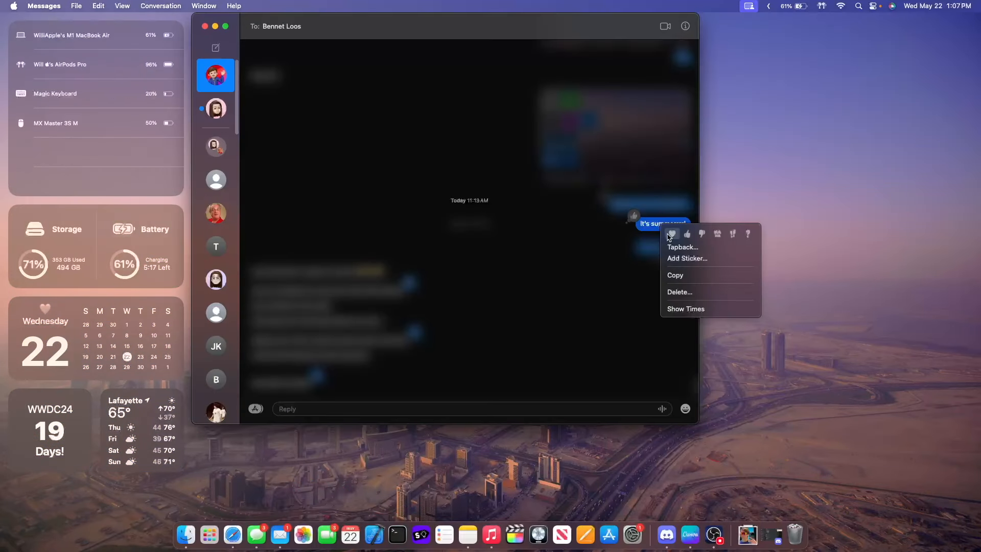
pyautogui.moveTo(724, 234)
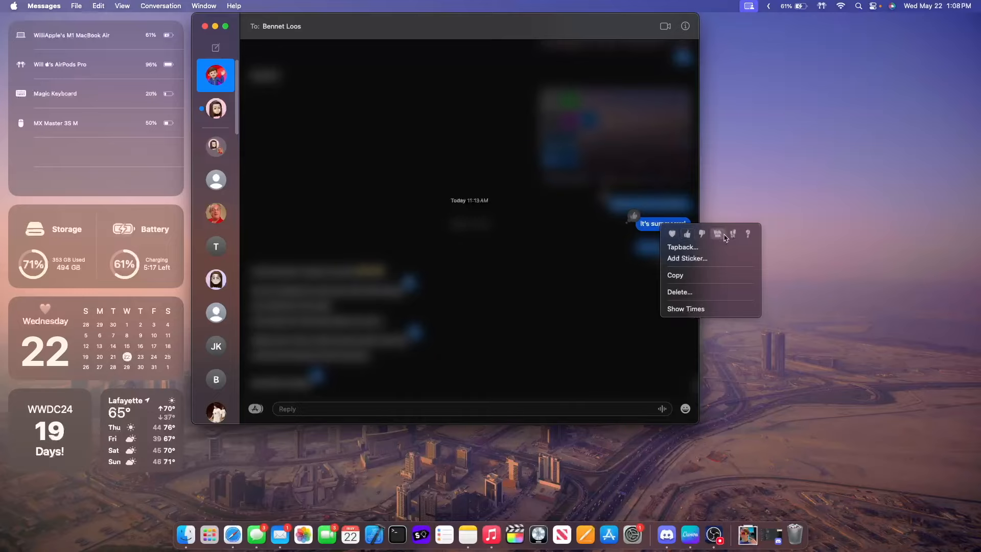
pyautogui.moveTo(763, 242)
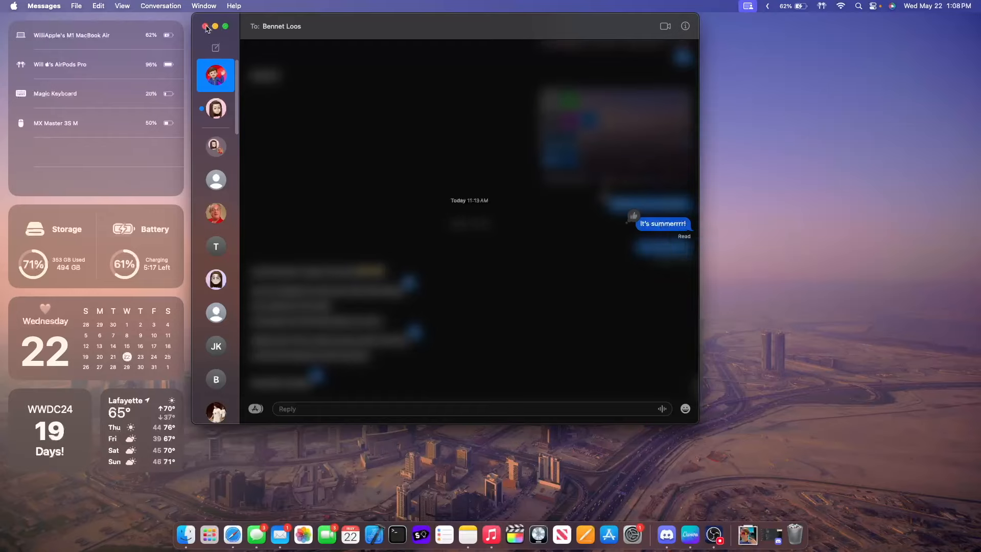
# Step: Close the Messages window after dismissing the Tapback reaction menu
pyautogui.click(206, 27)
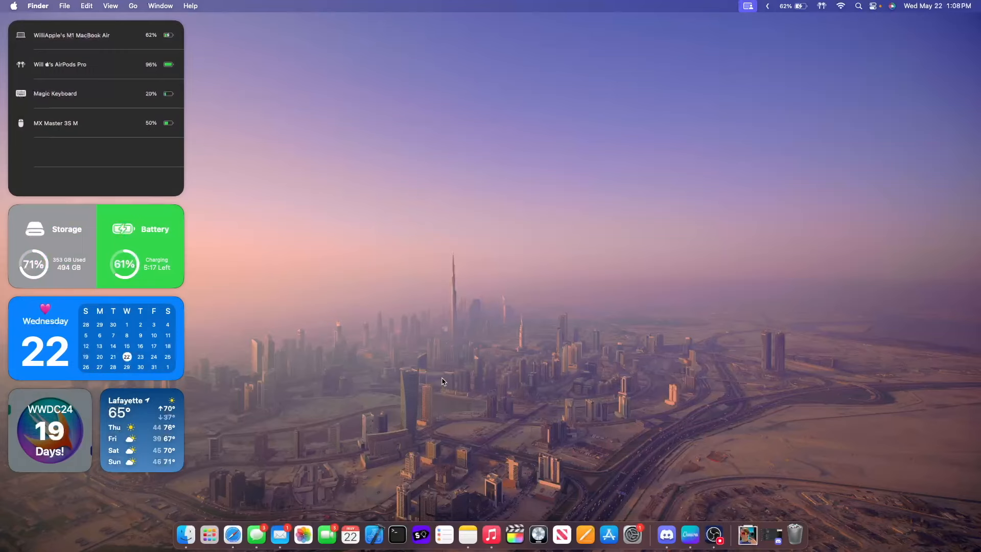
pyautogui.moveTo(433, 371)
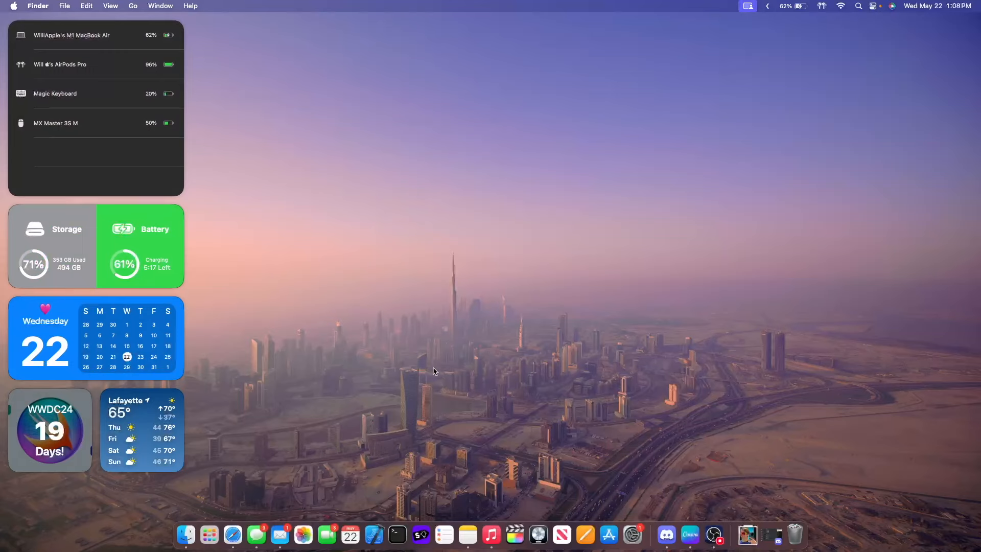
pyautogui.moveTo(648, 363)
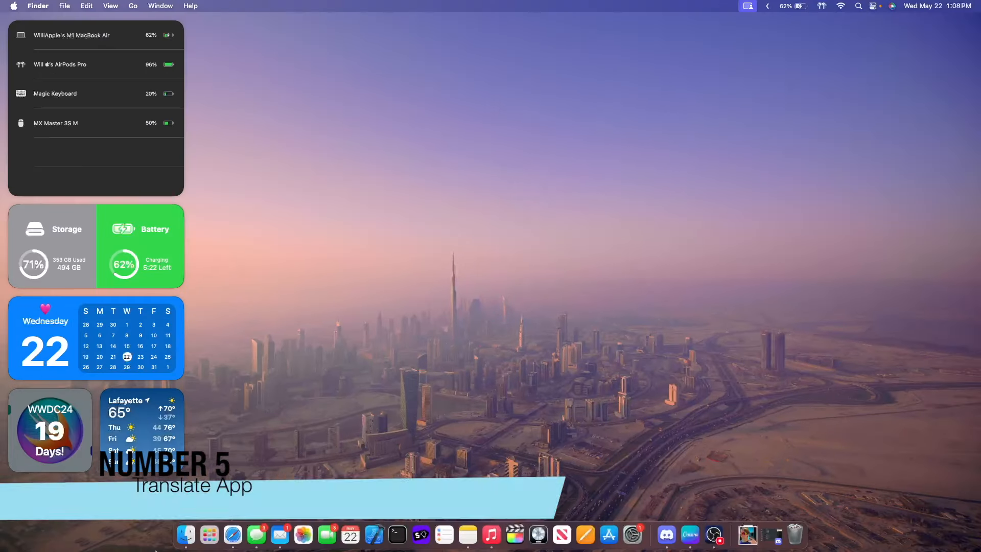
pyautogui.click(233, 535)
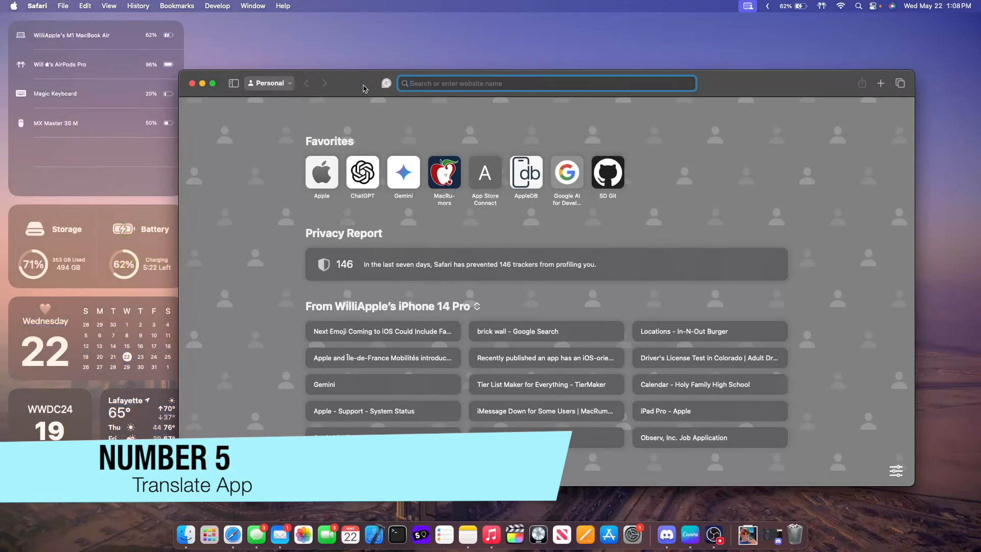
pyautogui.write('twitter.com')
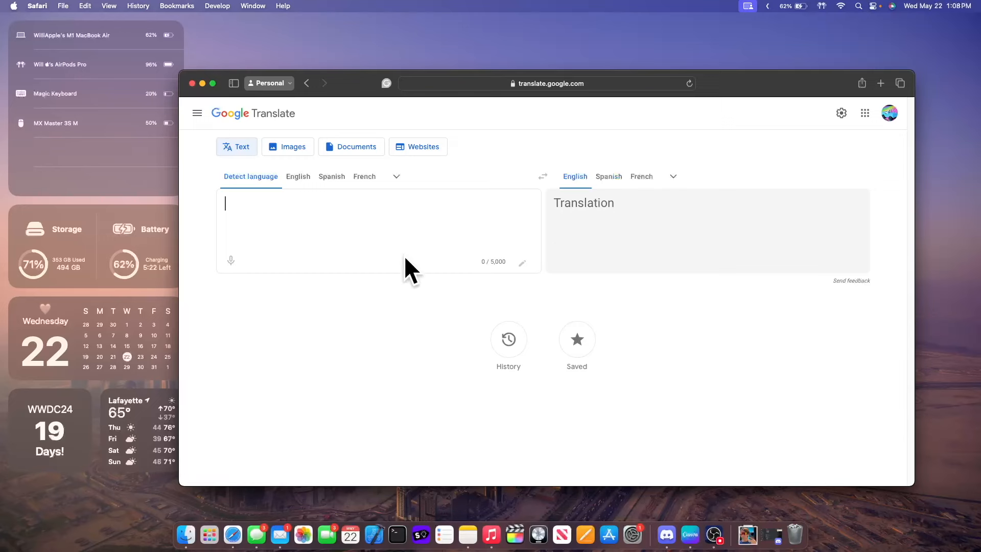
pyautogui.click(192, 83)
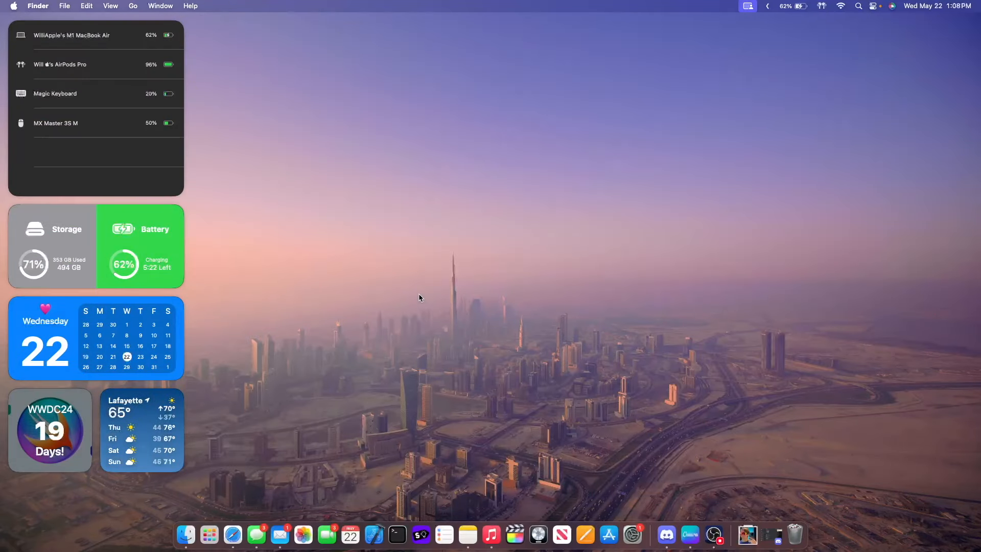
pyautogui.moveTo(837, 465)
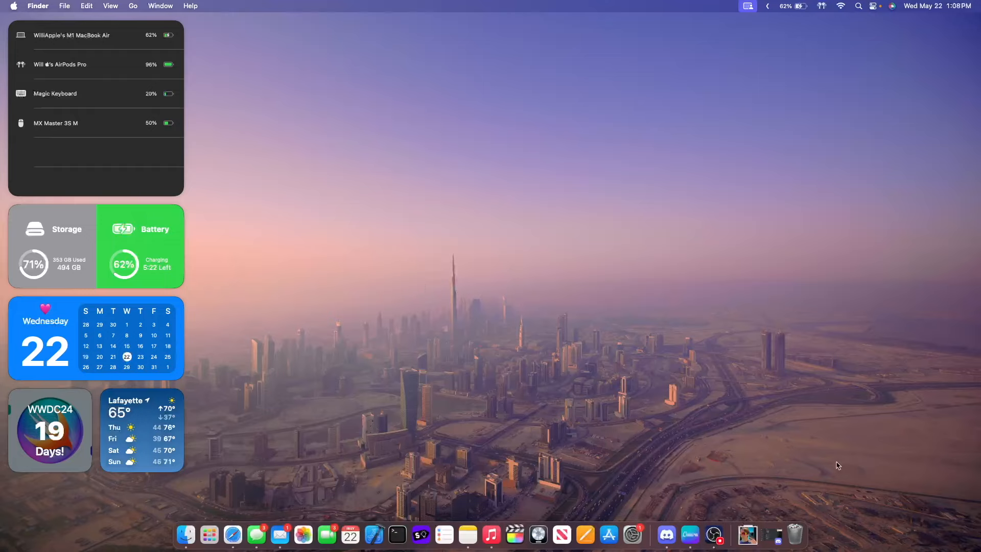
pyautogui.moveTo(333, 417)
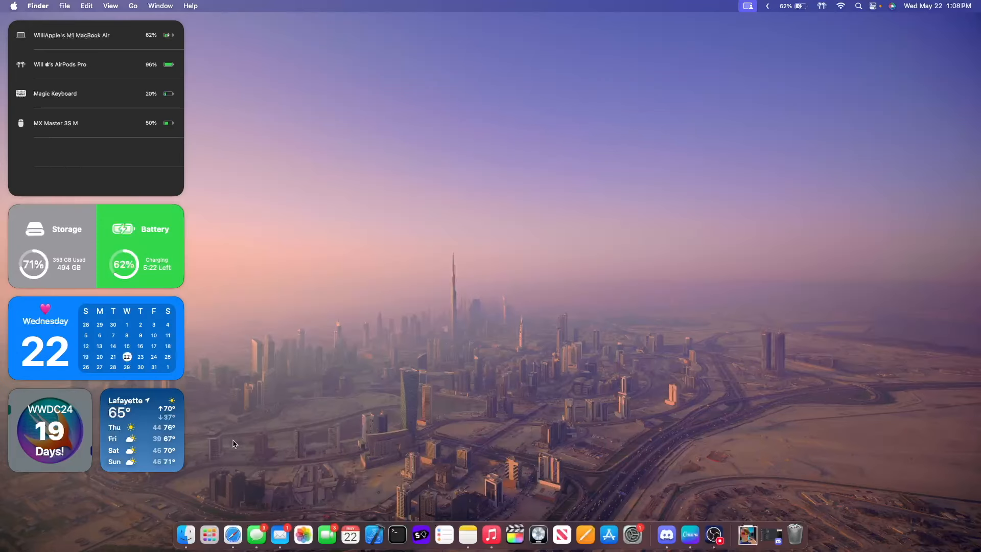
pyautogui.moveTo(488, 200)
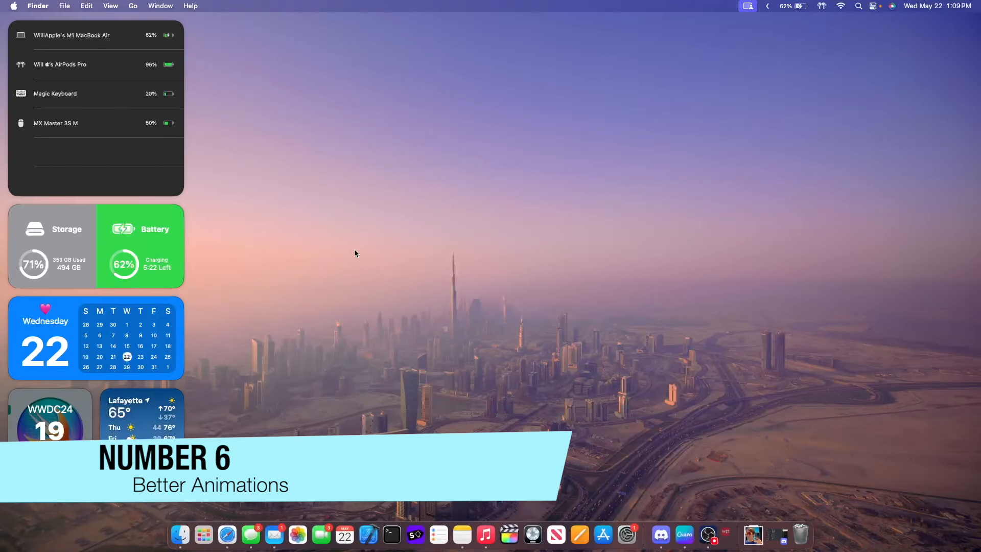
# Step: Launch WilliWidgets from the Dock to show its widget placement guide
pyautogui.click(725, 535)
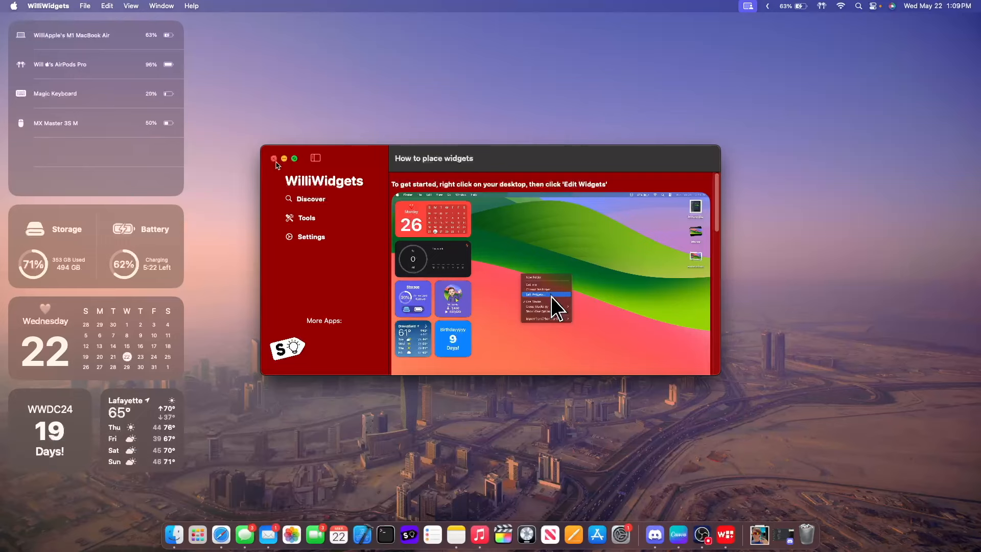
pyautogui.click(273, 157)
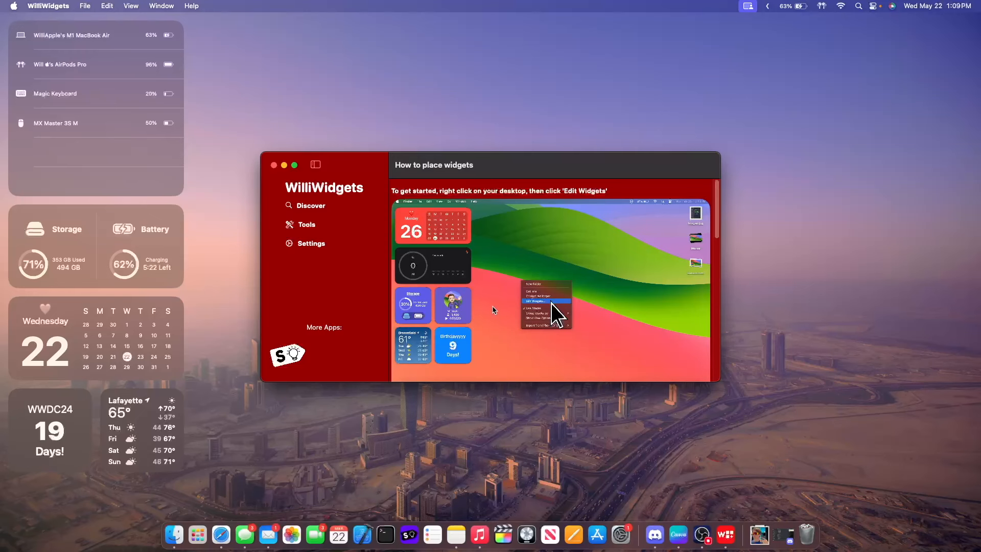
pyautogui.moveTo(315, 263)
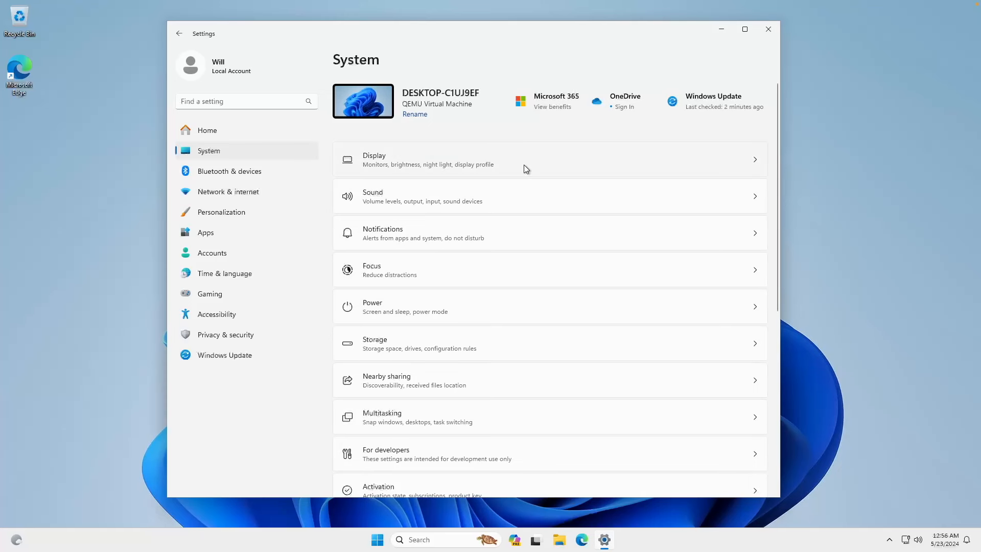
# Step: View the Sleepytime schedule under Tools, then close the WilliWidgets window
pyautogui.click(429, 159)
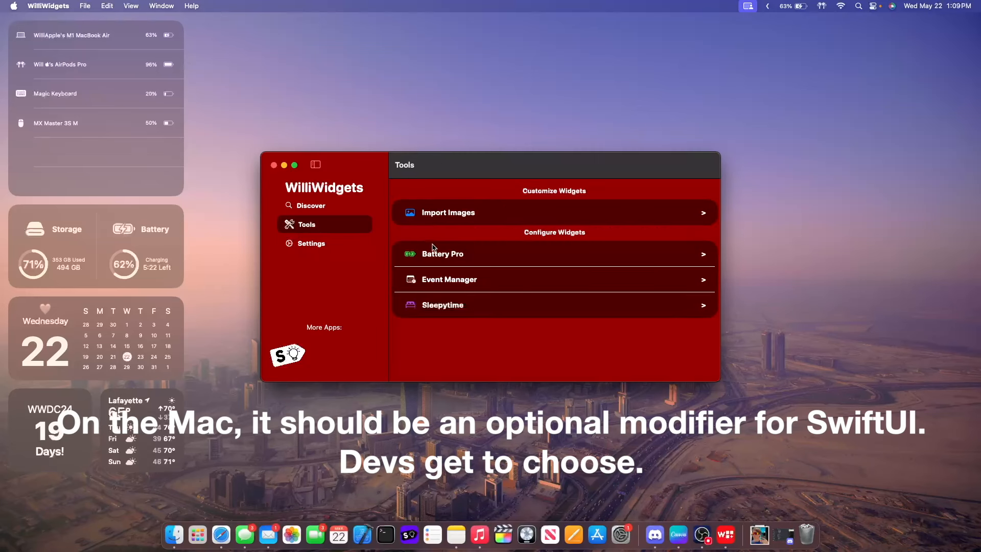
pyautogui.click(443, 305)
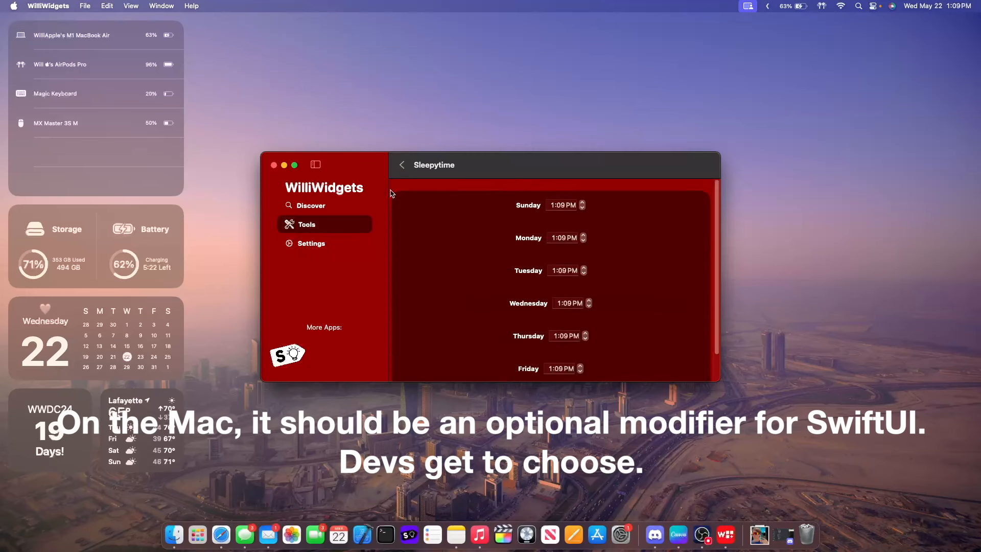
pyautogui.click(274, 165)
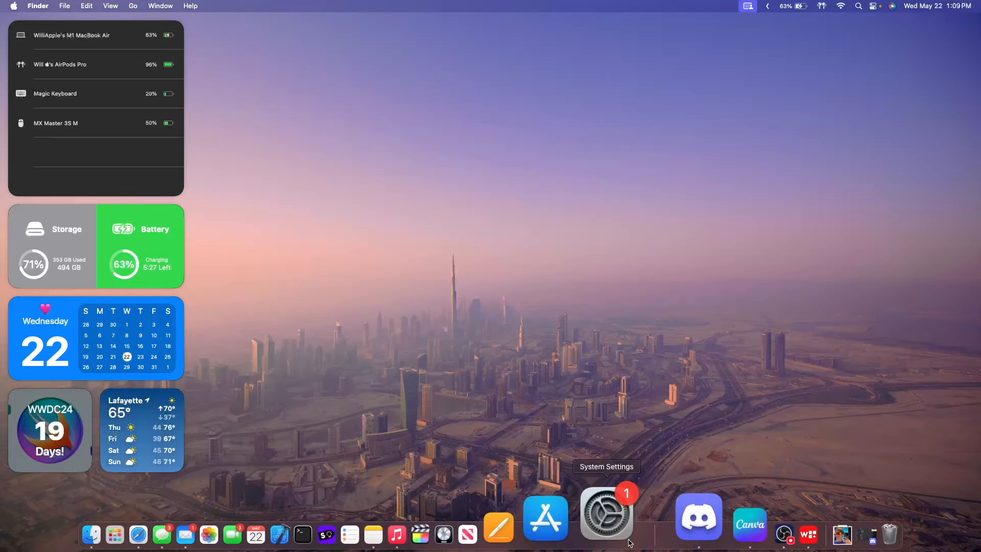
pyautogui.click(606, 515)
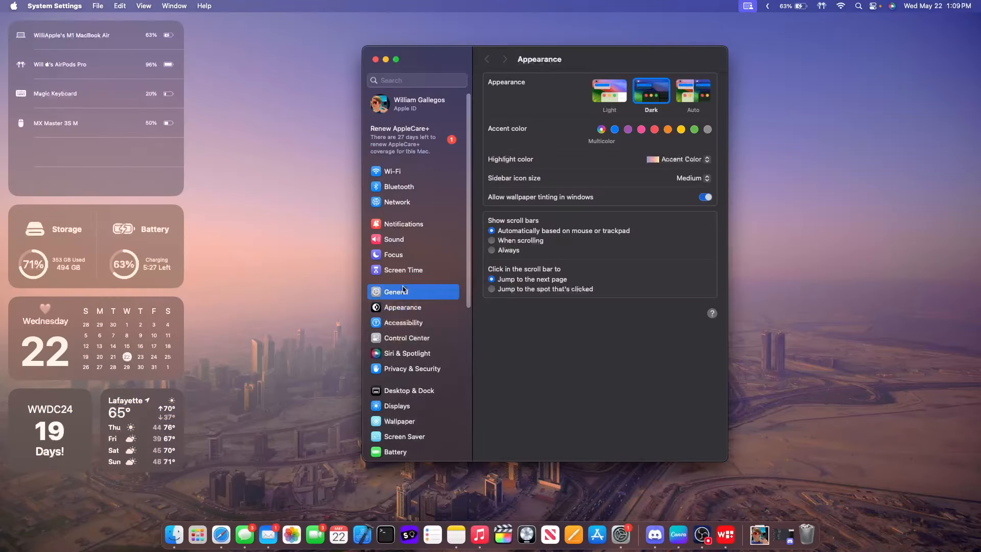
pyautogui.click(396, 291)
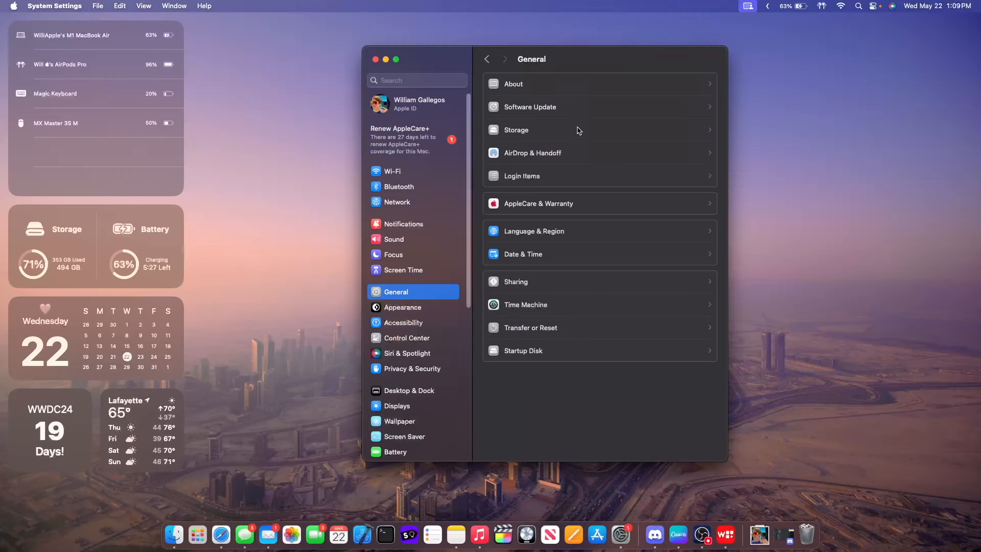
pyautogui.click(515, 130)
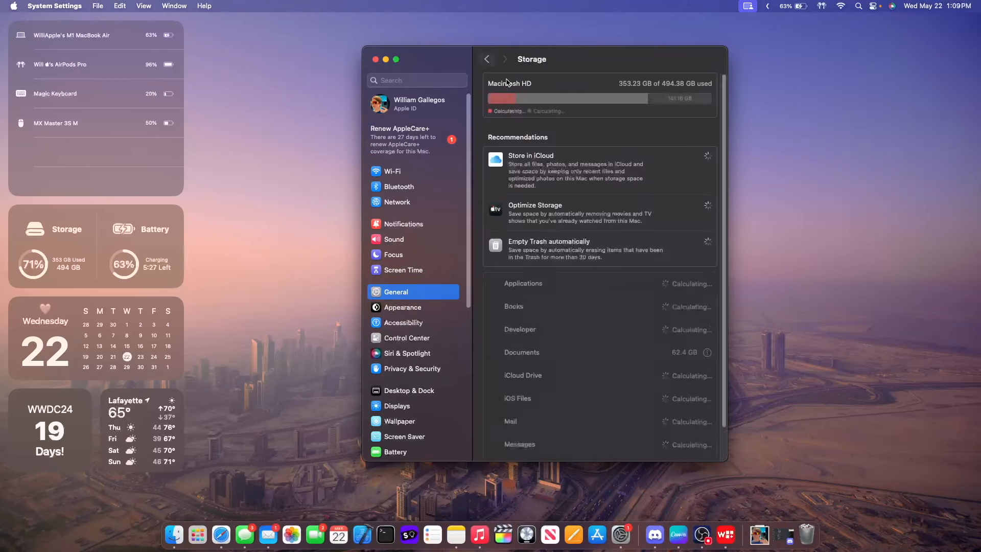
pyautogui.click(487, 59)
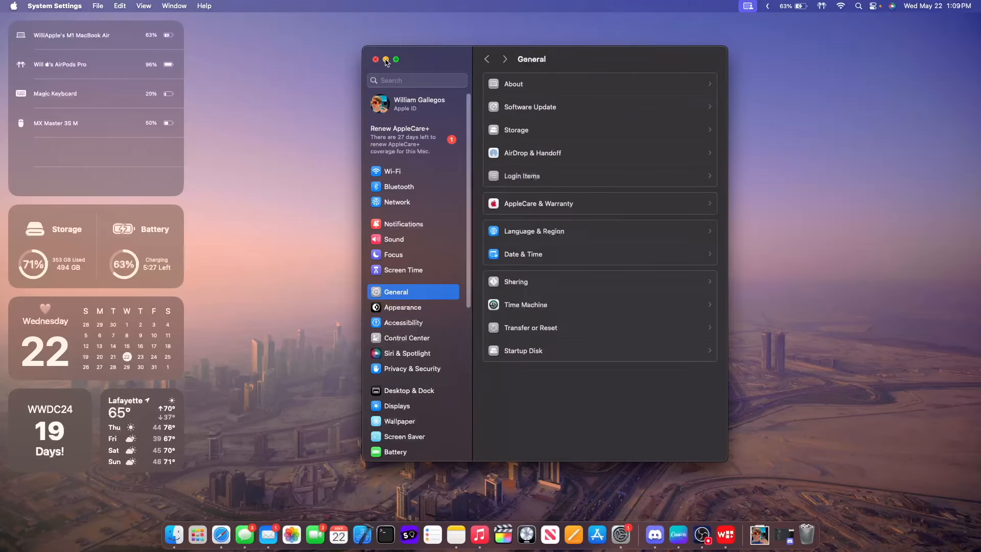
pyautogui.click(375, 59)
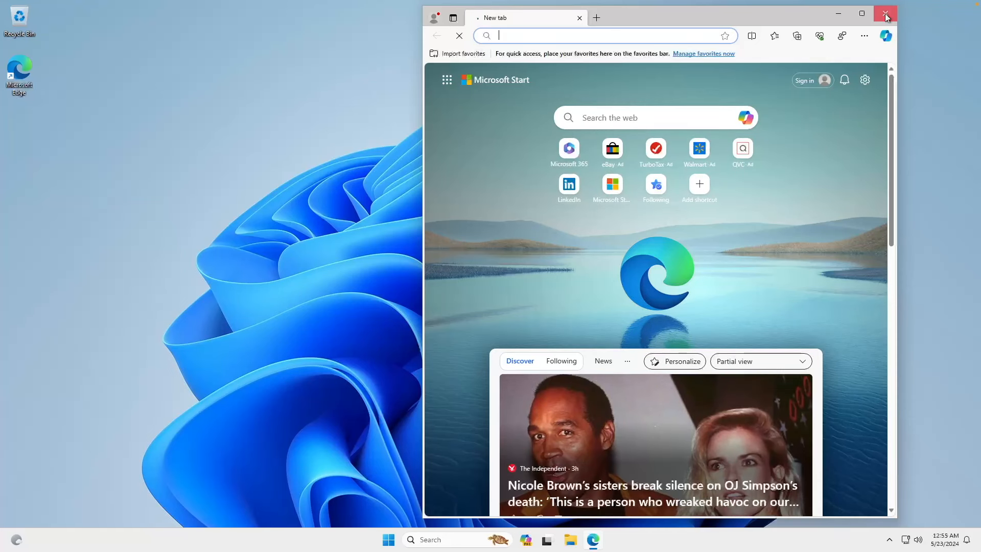
pyautogui.click(885, 13)
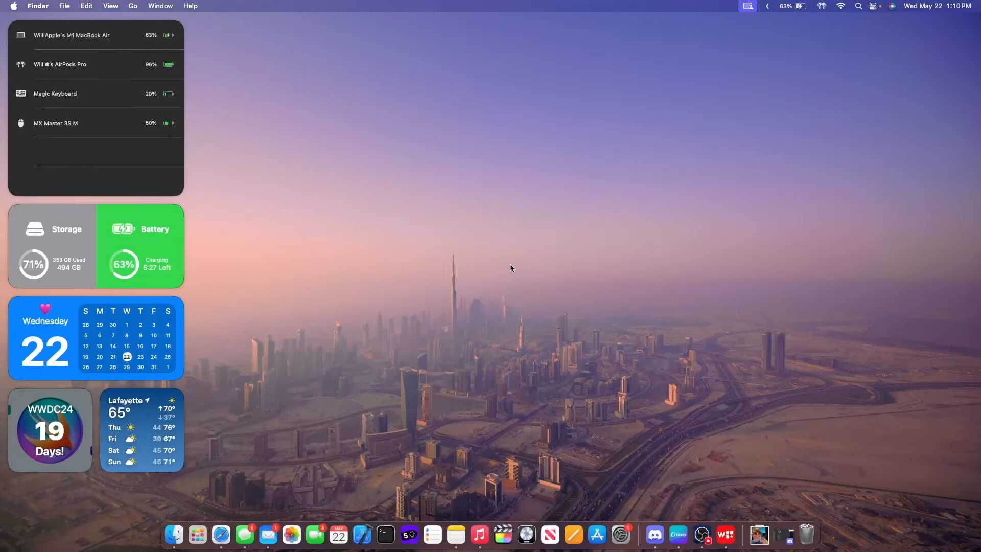
pyautogui.click(590, 513)
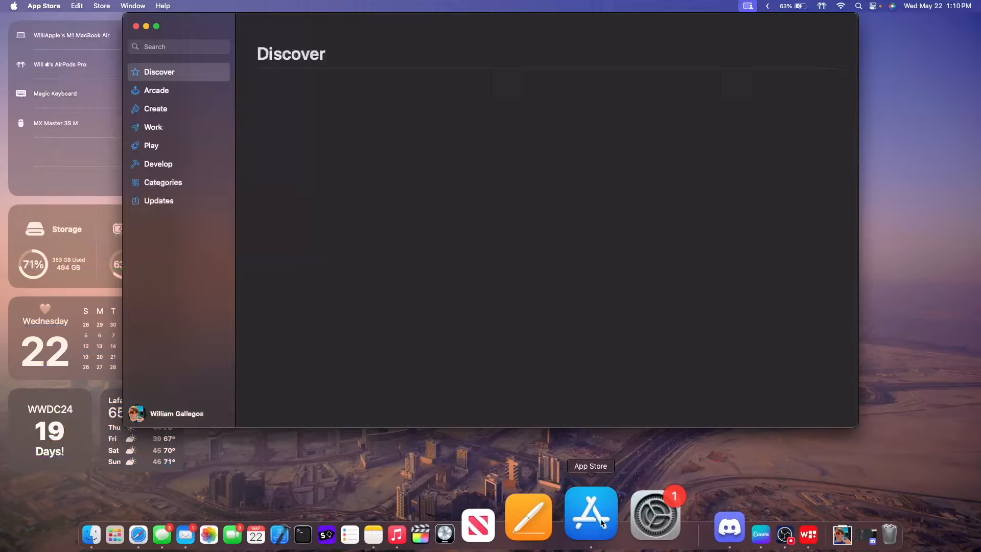
pyautogui.click(590, 513)
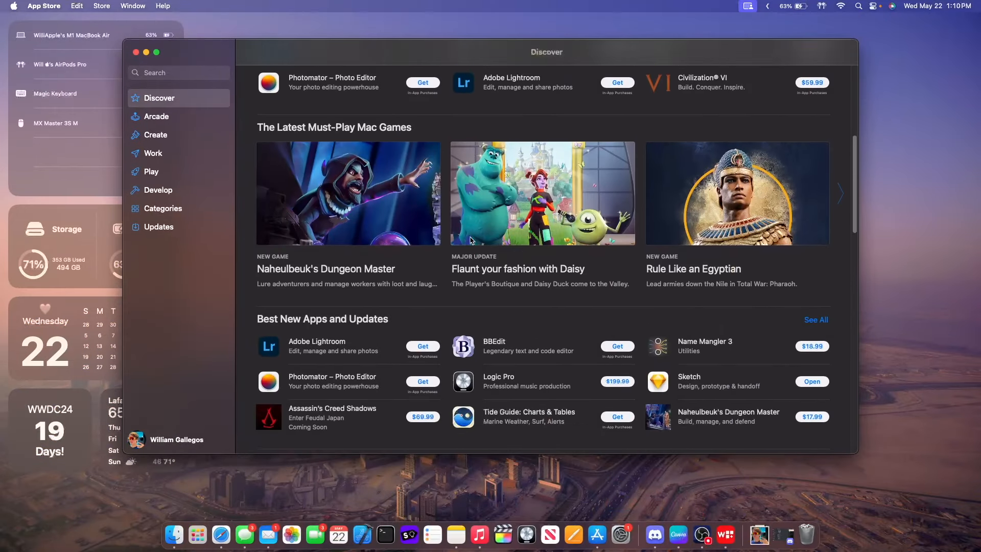
pyautogui.scroll(-3)
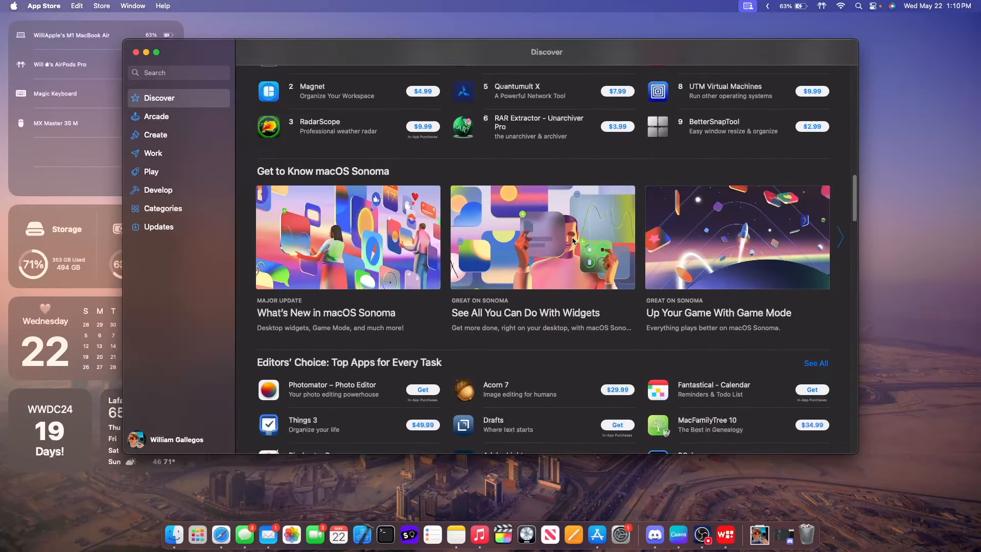
pyautogui.click(542, 236)
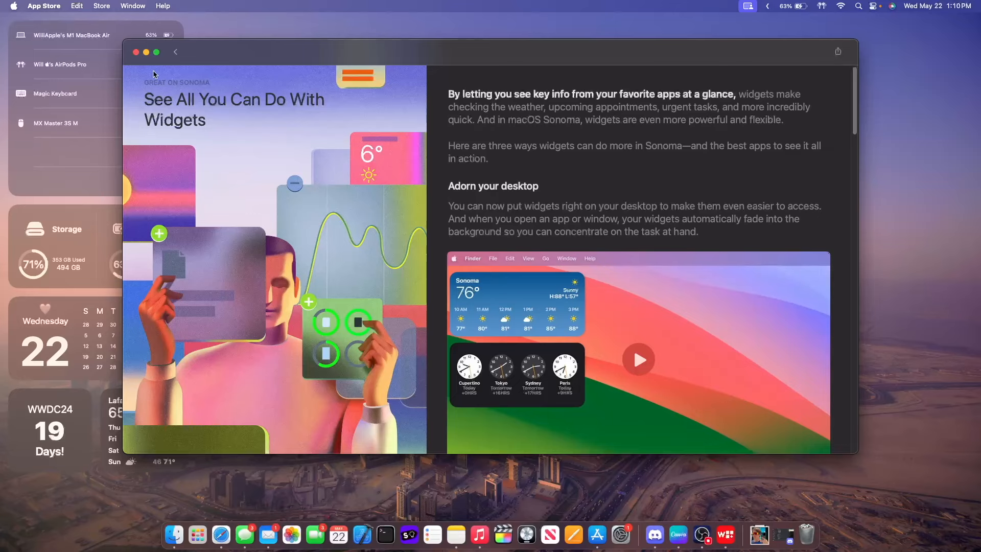
pyautogui.scroll(-3)
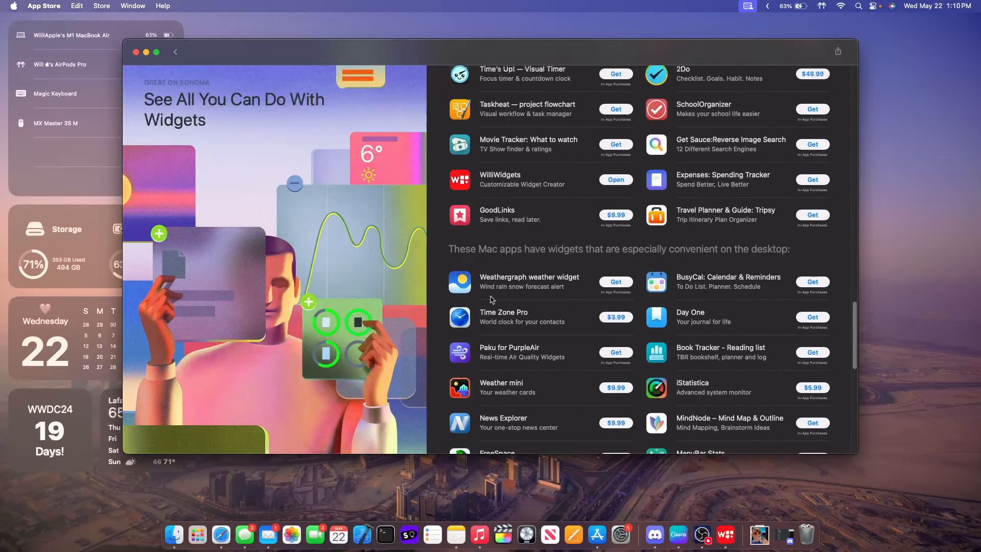
pyautogui.click(501, 180)
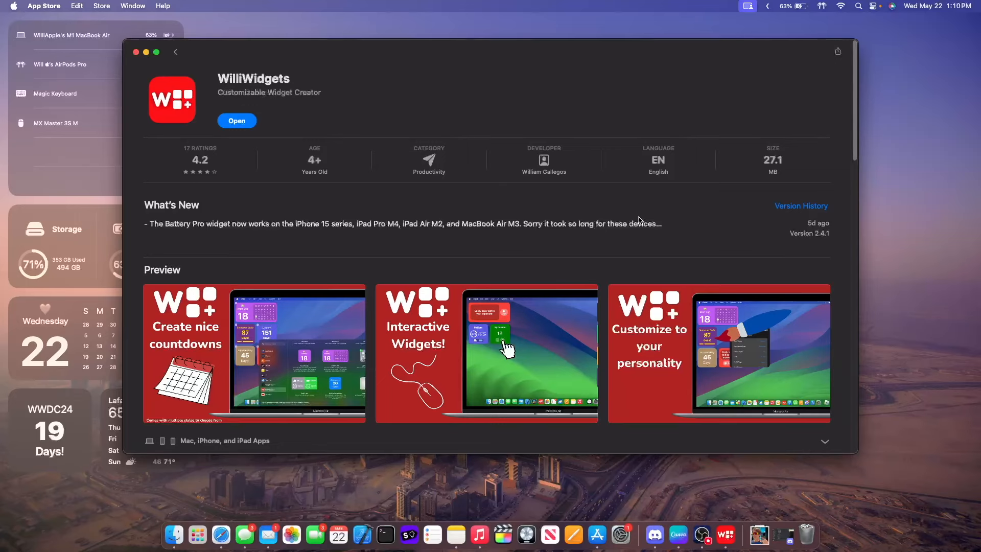
pyautogui.click(176, 52)
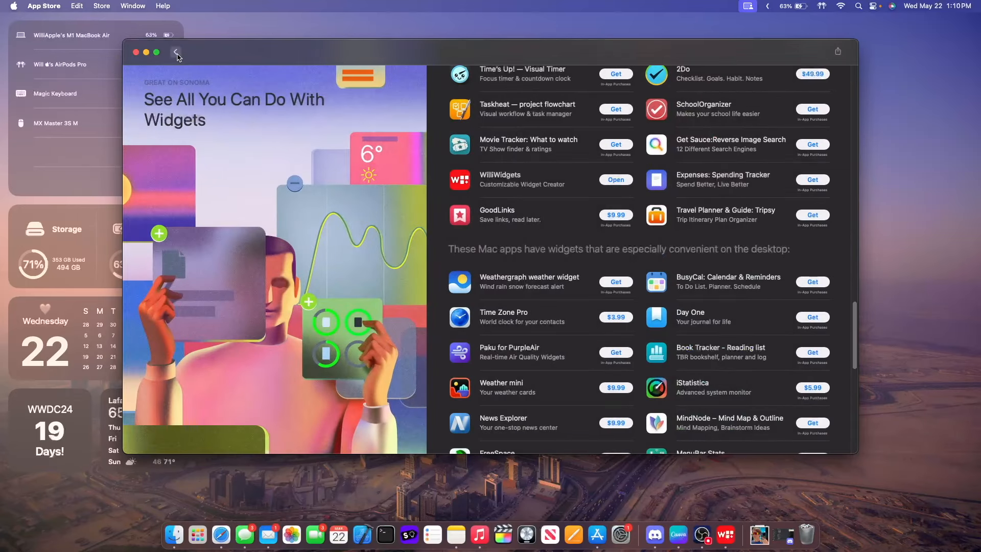
pyautogui.click(134, 51)
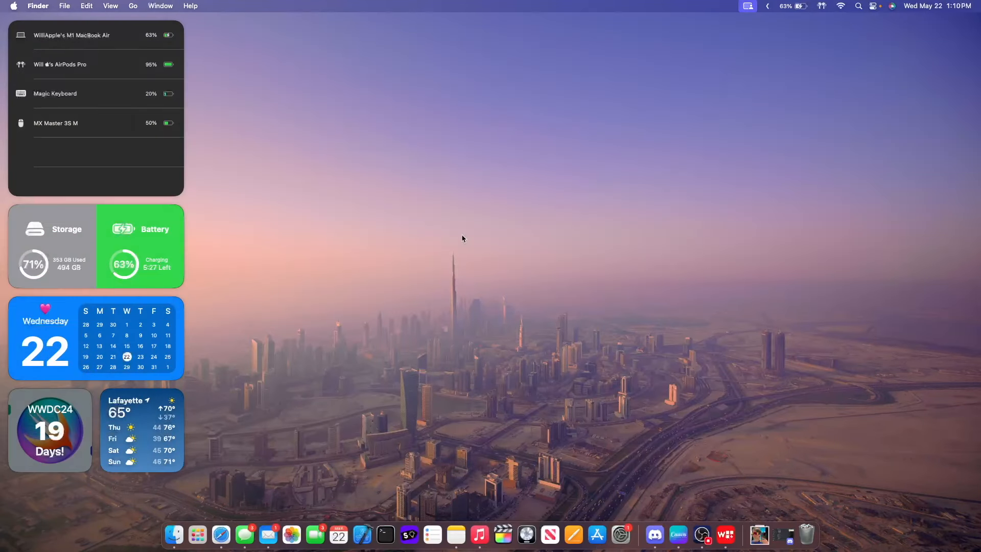
pyautogui.moveTo(957, 194)
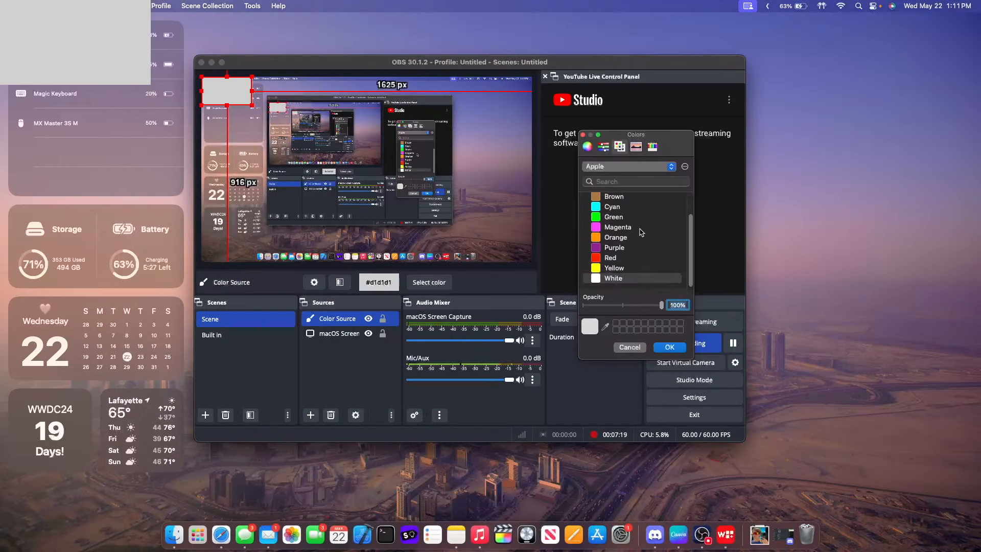
# Step: Browse the Web Safe, Crayons and Apple palettes, switch to the Color Wheel, then bring up Launchpad
pyautogui.click(628, 167)
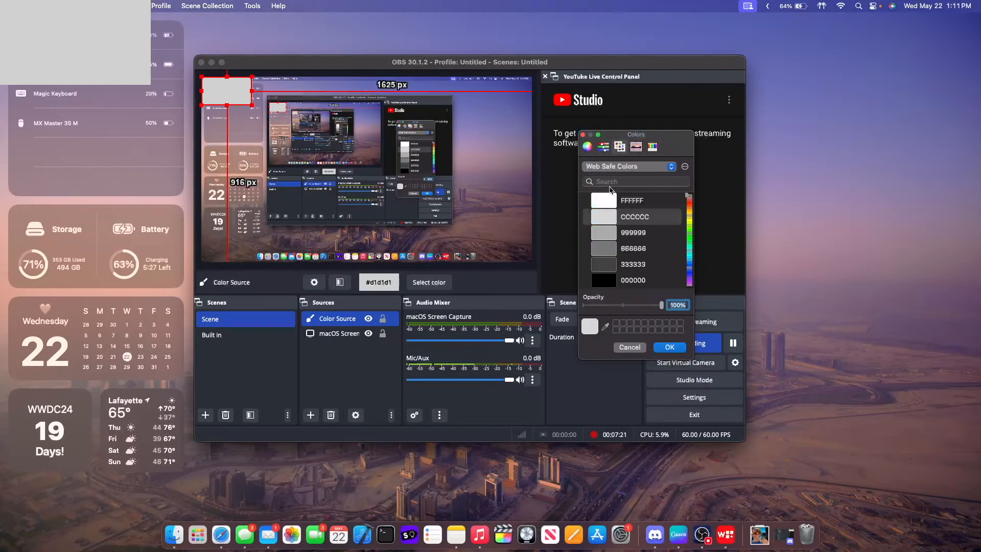
pyautogui.click(626, 167)
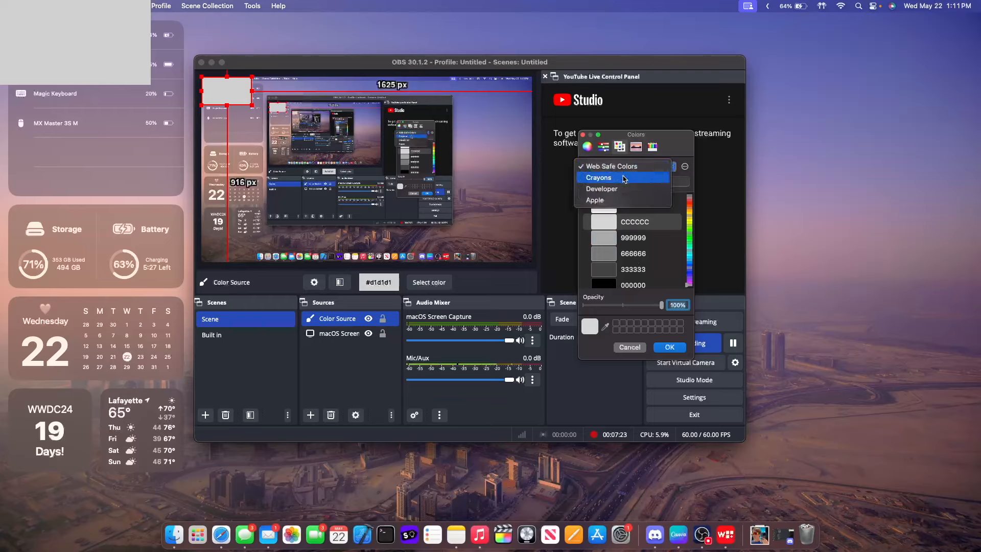
pyautogui.click(599, 177)
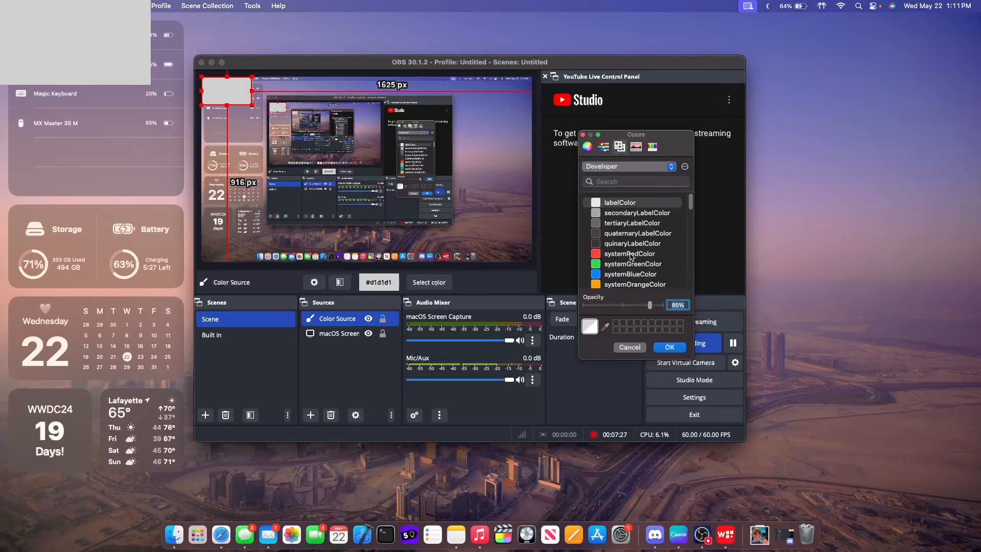
pyautogui.click(628, 165)
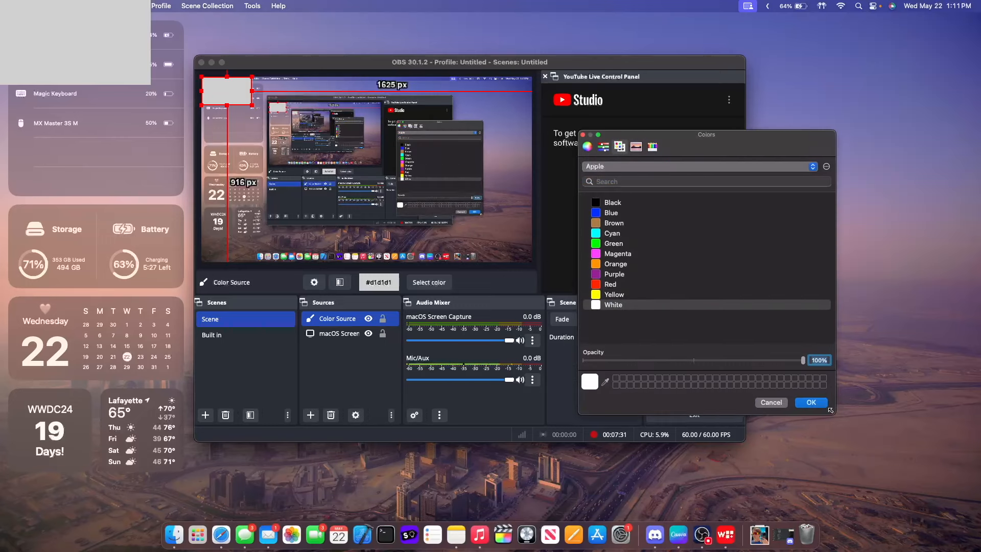
pyautogui.click(587, 146)
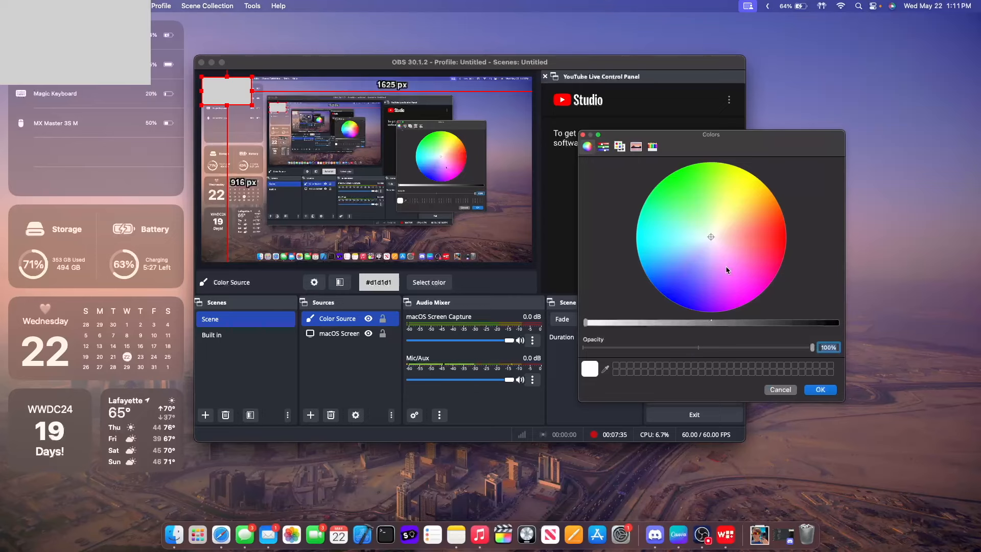
pyautogui.moveTo(956, 474)
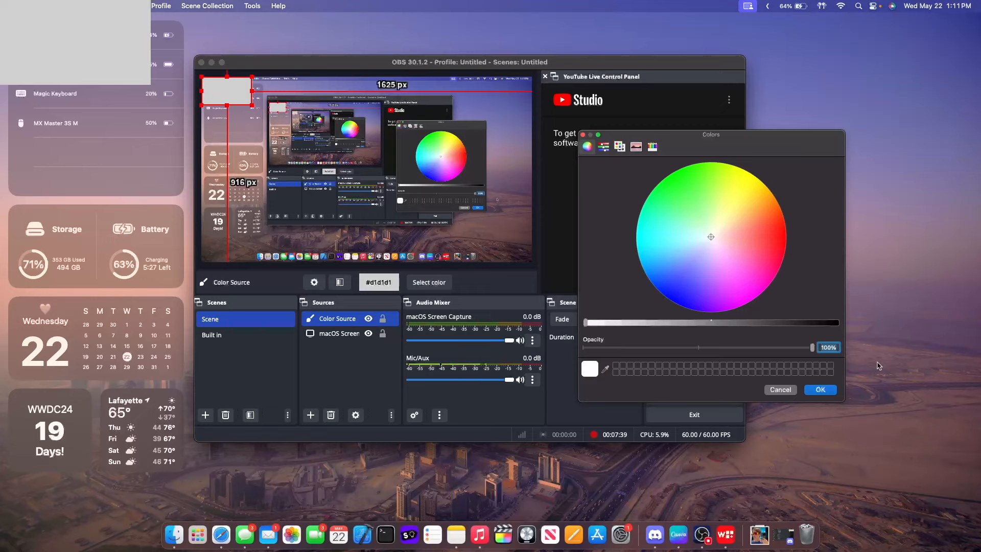
pyautogui.click(818, 389)
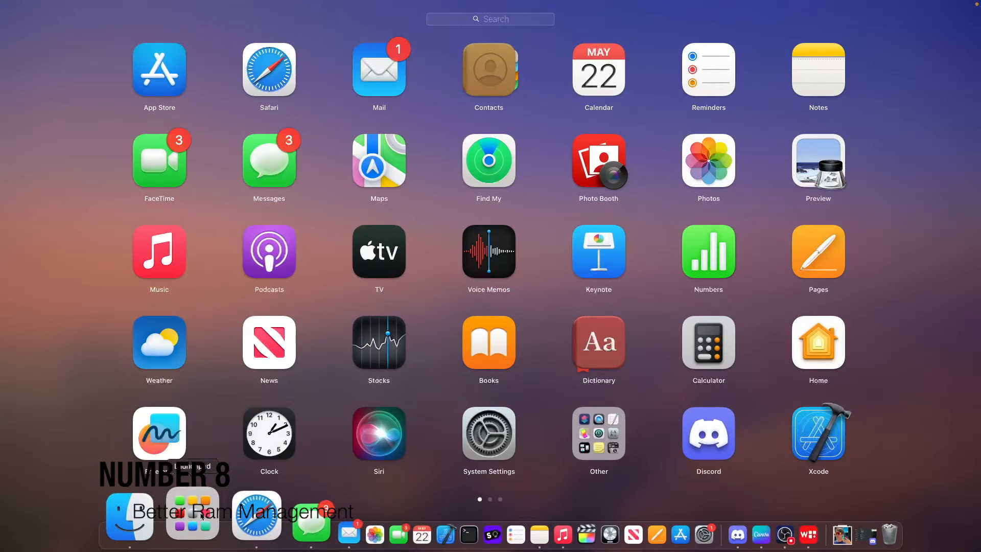
# Step: Search Launchpad and launch Activity Monitor showing memory usage of 6.63 GB of 8 GB
pyautogui.write('ad')
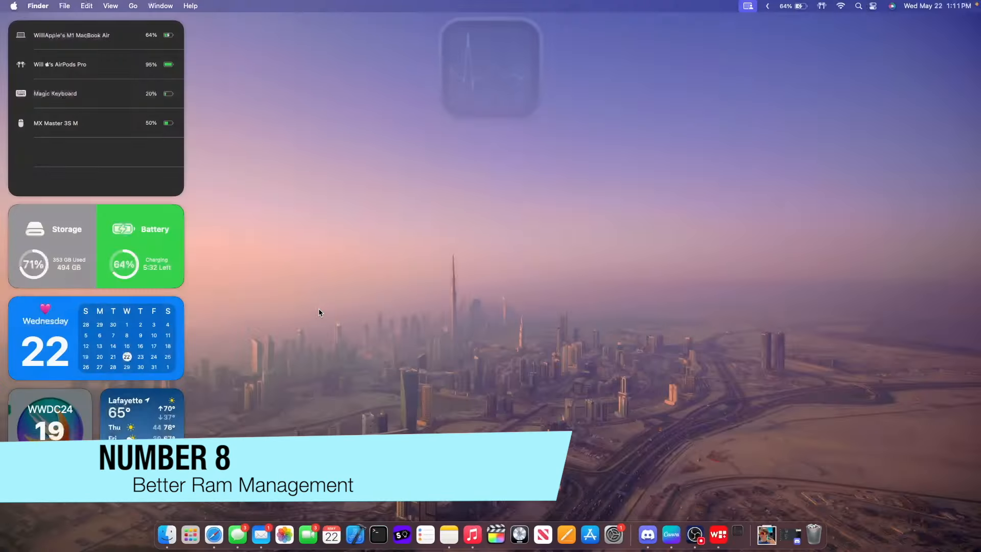
pyautogui.click(690, 535)
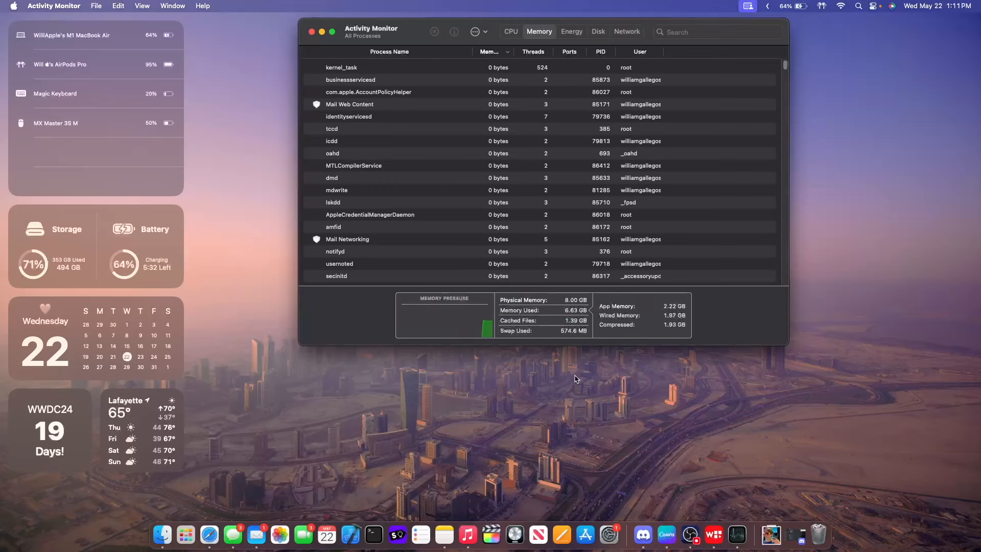
# Step: Sort processes by memory descending, WindowServer top at 902 MB, then close Activity Monitor
pyautogui.click(491, 51)
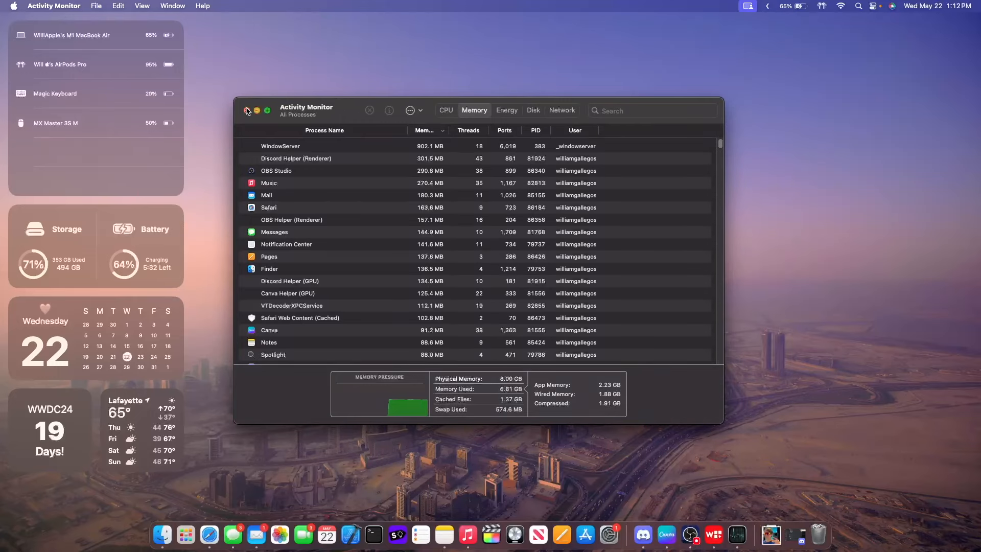
pyautogui.click(247, 111)
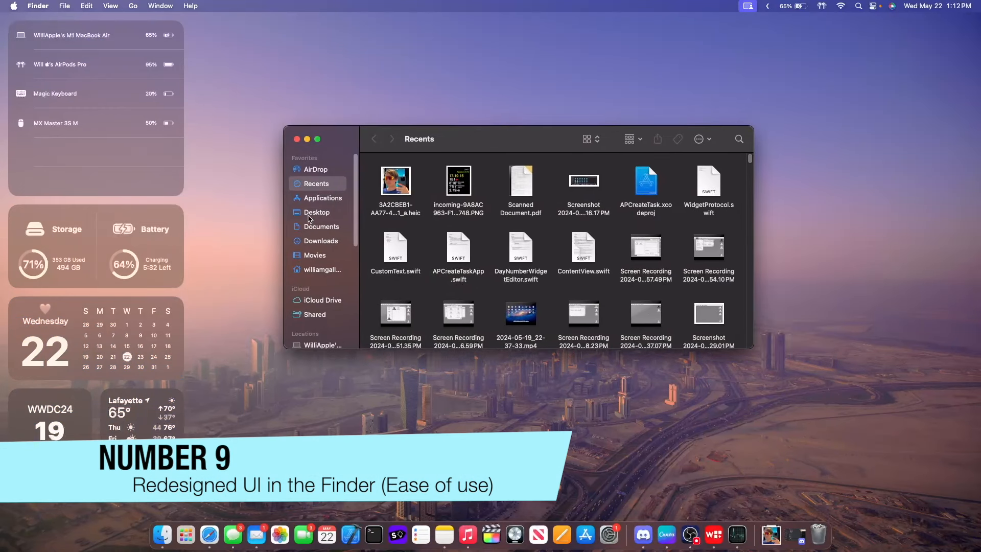
# Step: List the Desktop folder's files by date modified, then bring up Finder's application menu
pyautogui.click(317, 213)
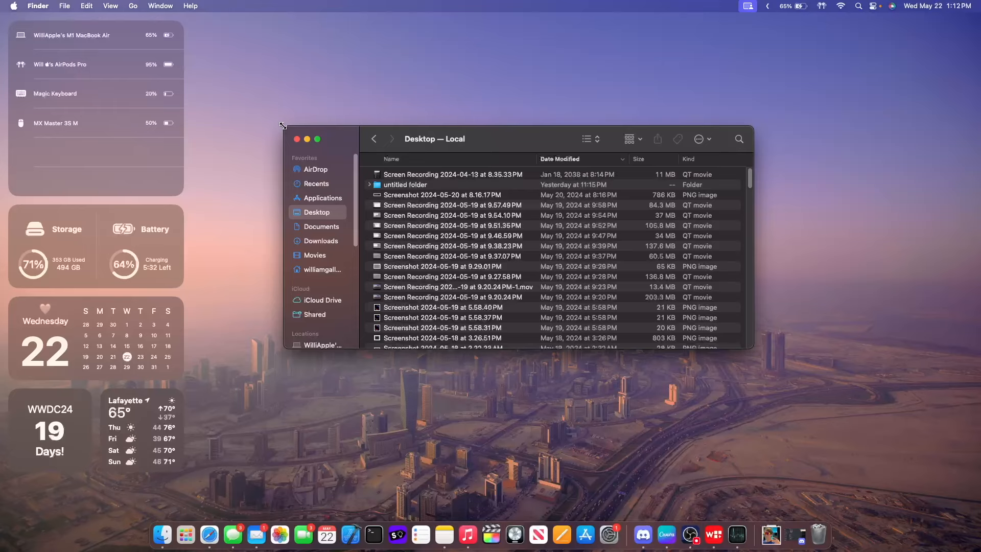
pyautogui.moveTo(457, 336)
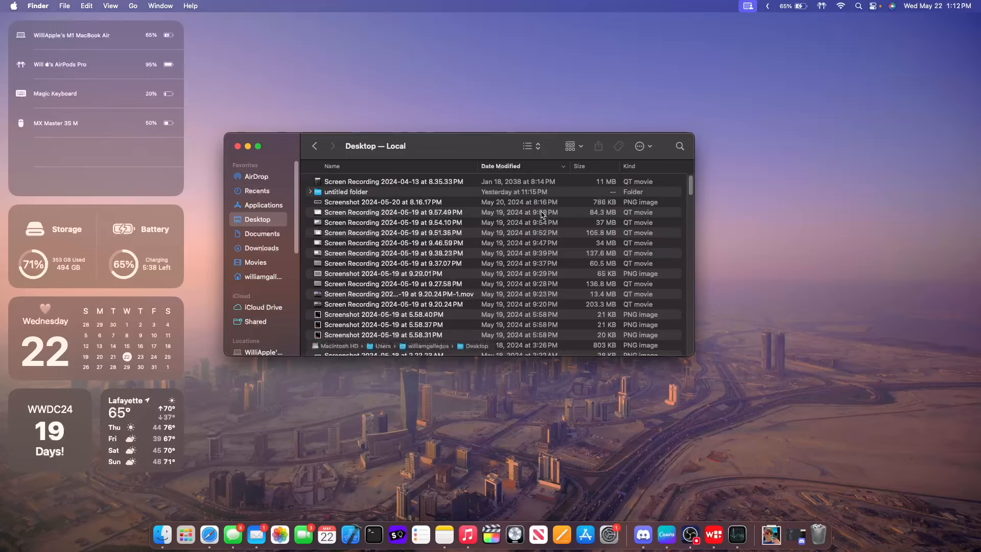
pyautogui.click(38, 6)
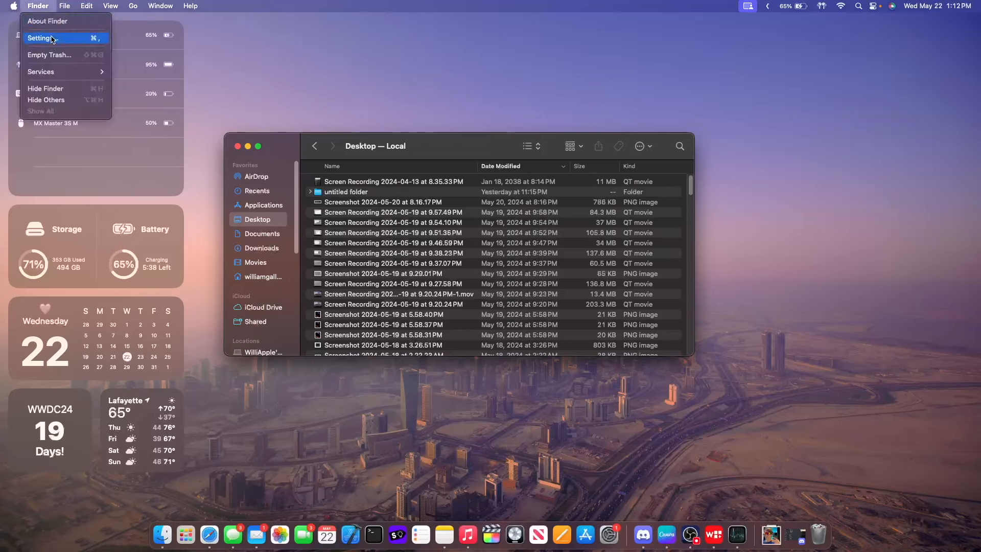
# Step: From Finder's Desktop list, go into the empty 'untitled folder'
pyautogui.click(40, 38)
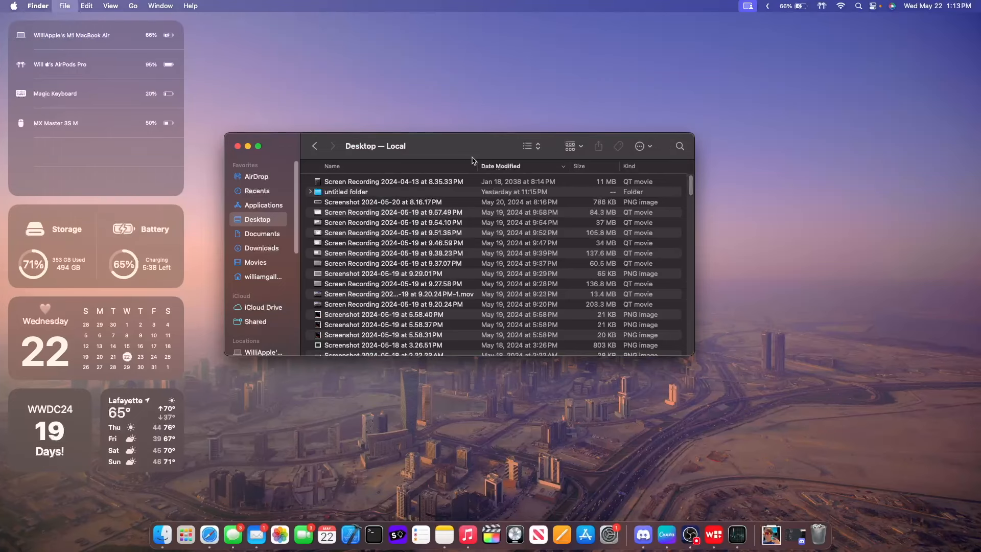
pyautogui.click(257, 192)
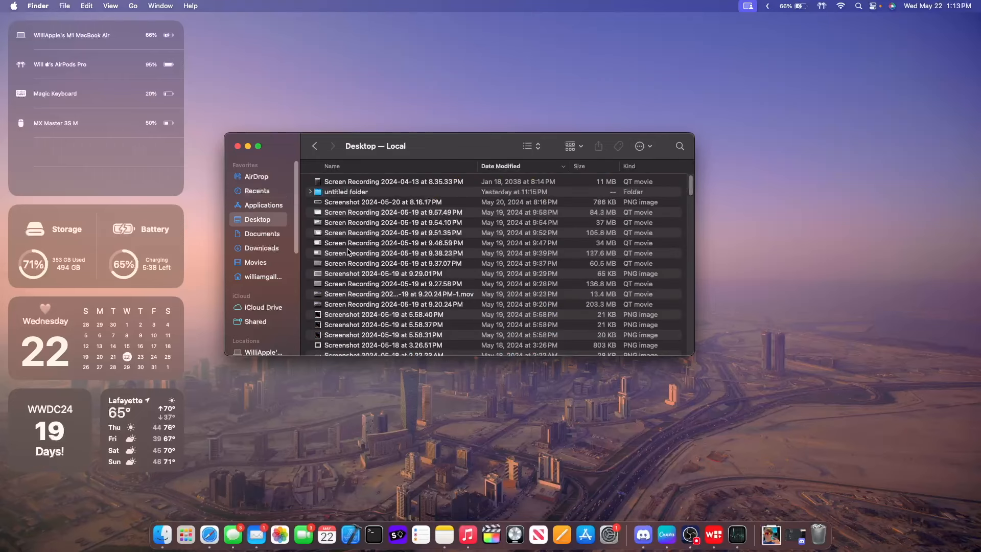
pyautogui.doubleClick(346, 191)
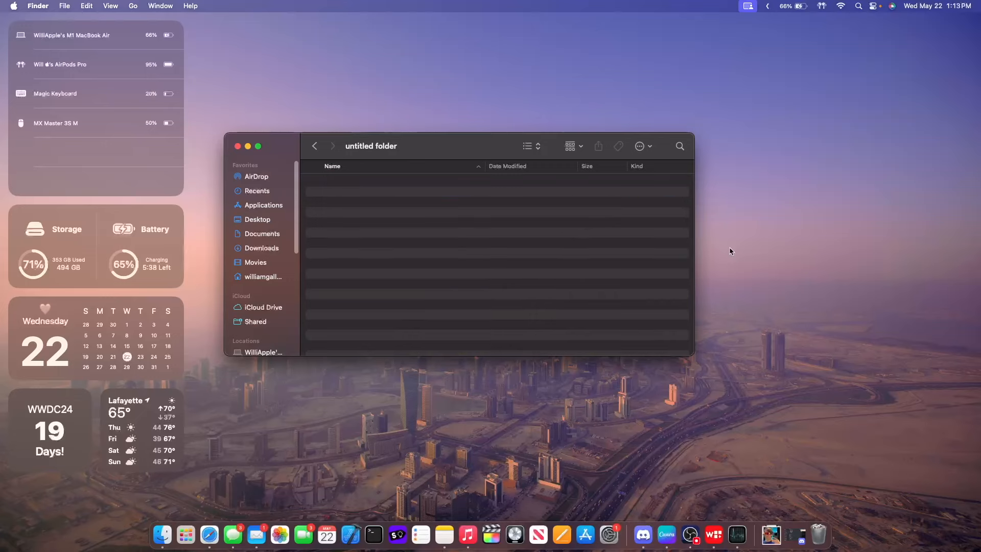
# Step: Close Finder and reach the Apple ID iCloud page showing 46.62 of 50 GB used
pyautogui.click(314, 146)
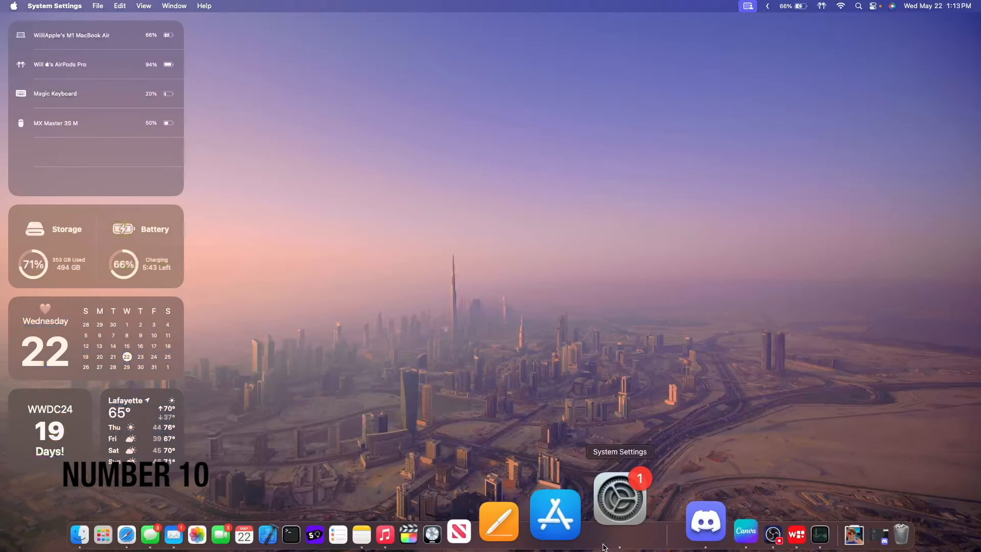
pyautogui.click(619, 497)
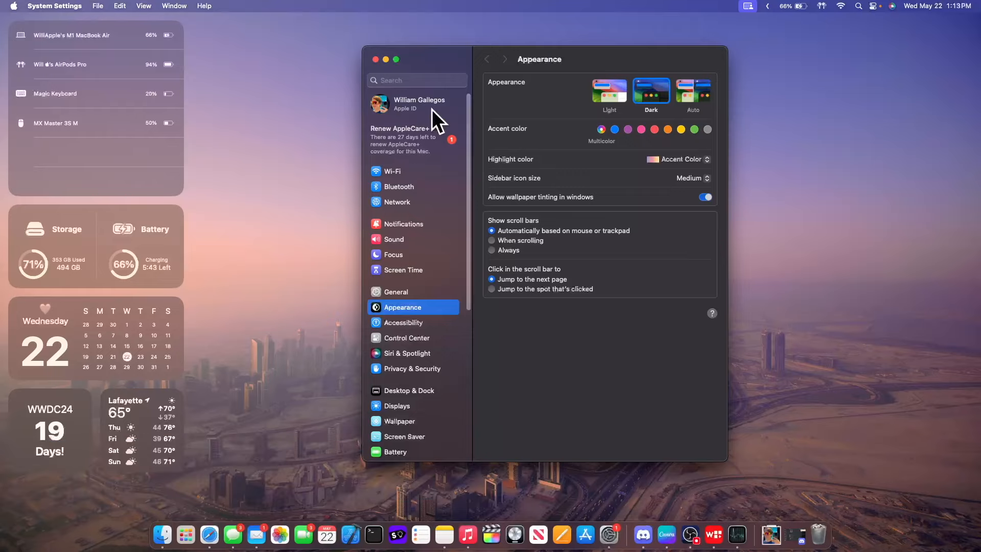
pyautogui.click(413, 103)
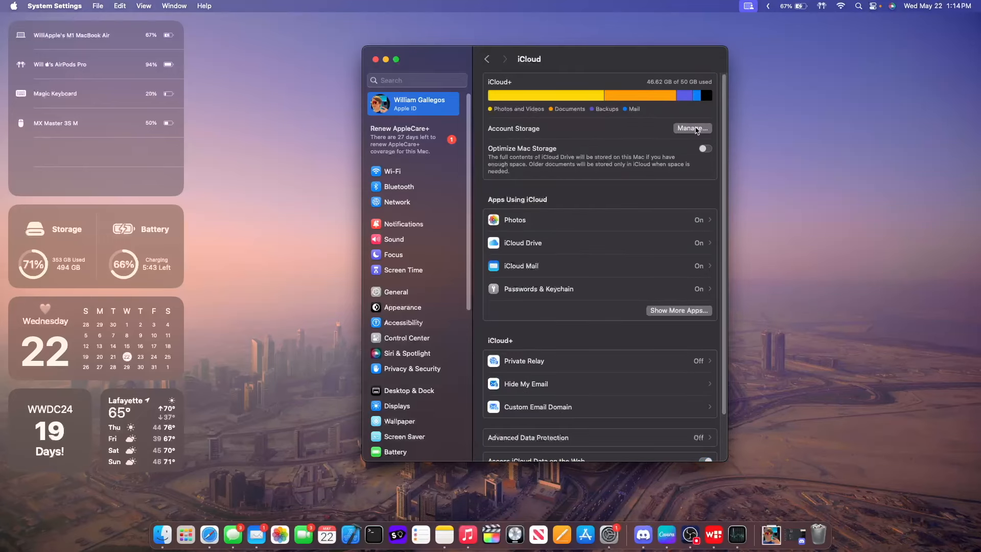
# Step: Via Manage… and Change Storage Plan…, show iCloud+ tiers of 200 GB, 2 TB, 6 TB, 12 TB
pyautogui.click(692, 129)
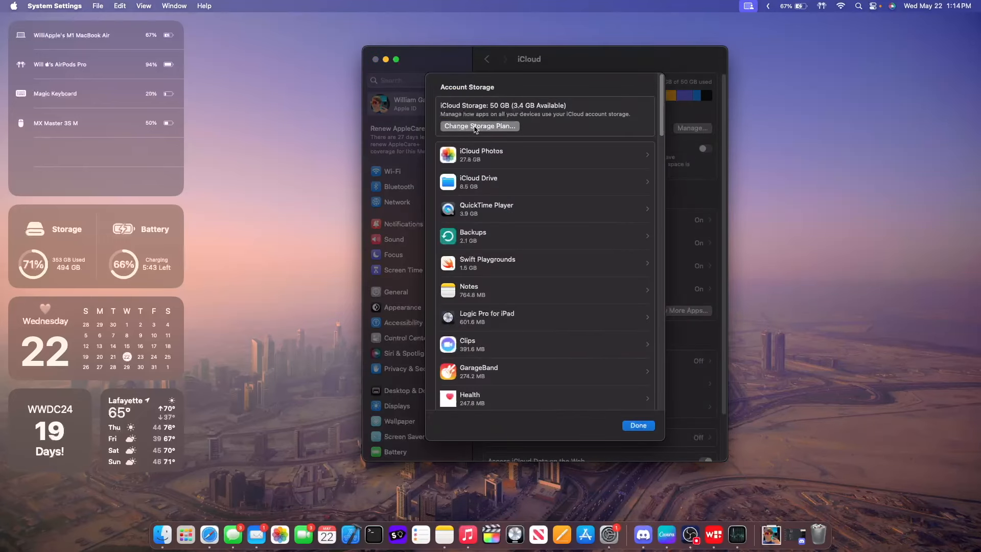
pyautogui.click(479, 126)
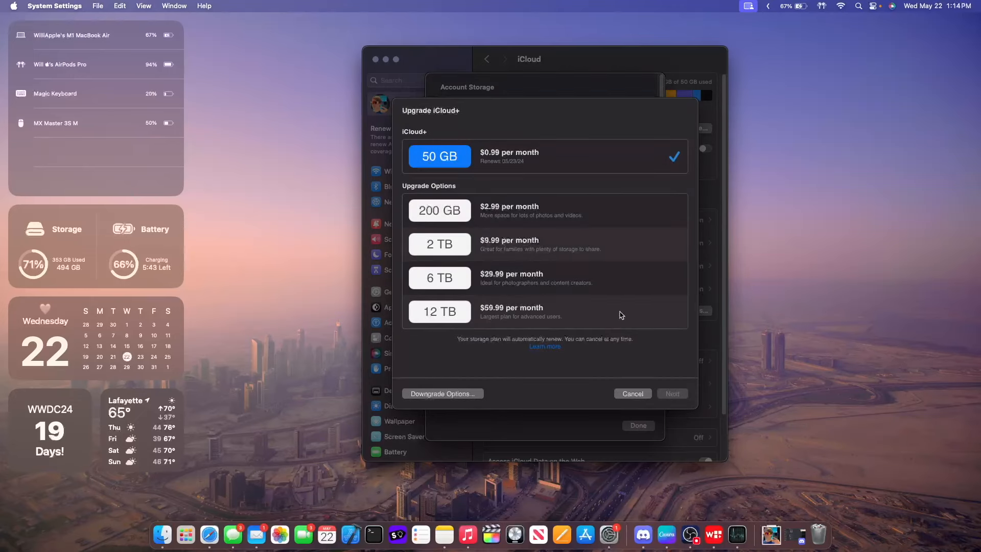
pyautogui.moveTo(513, 321)
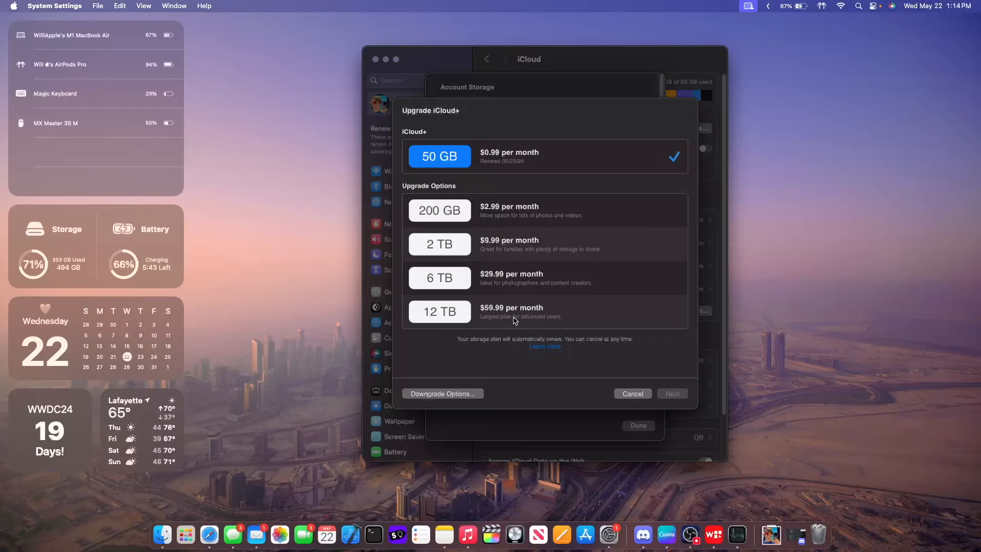
pyautogui.moveTo(782, 402)
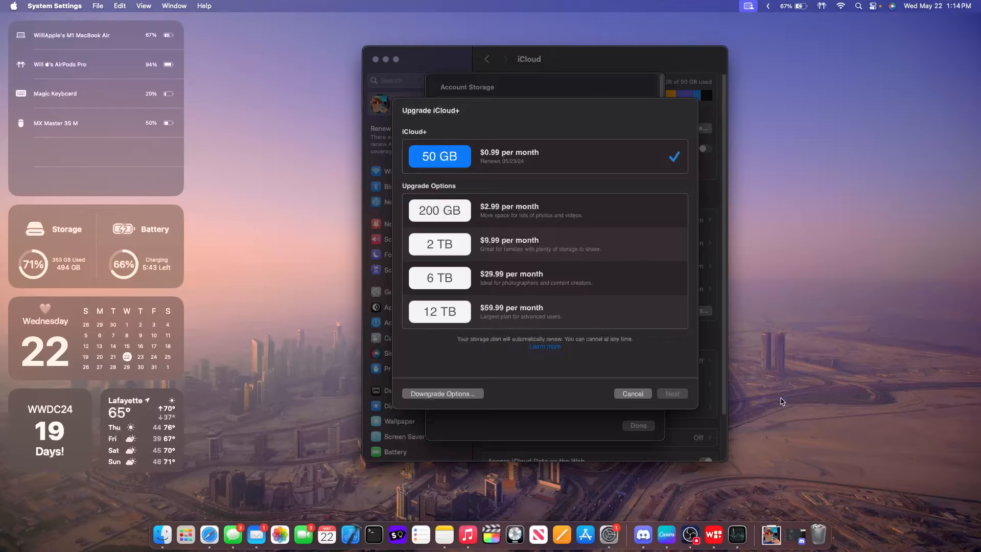
pyautogui.moveTo(339, 387)
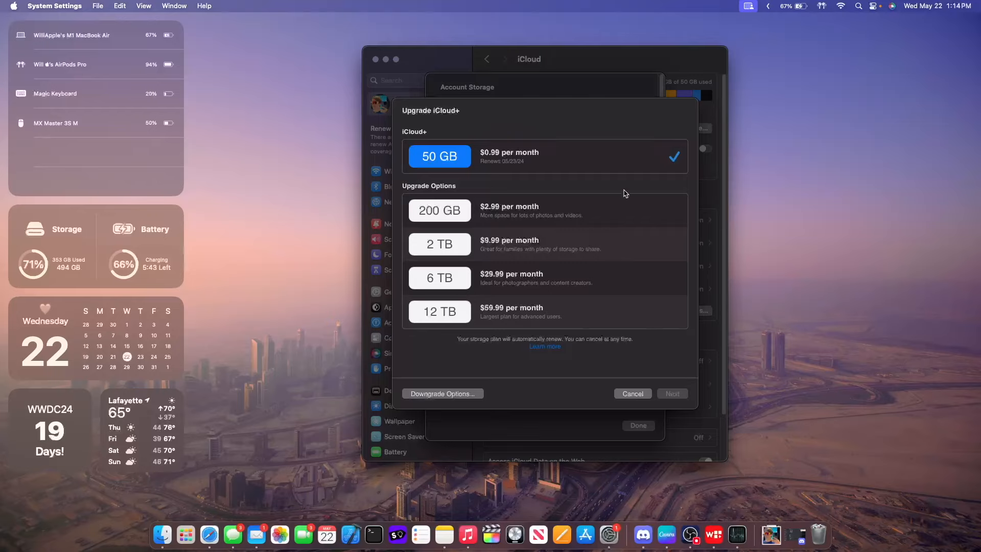
pyautogui.moveTo(749, 473)
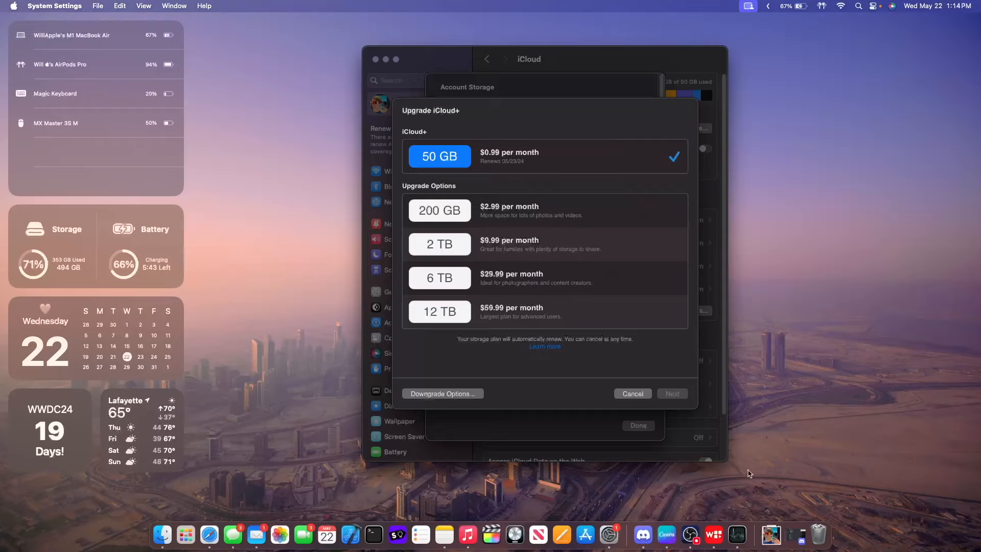
pyautogui.moveTo(713, 251)
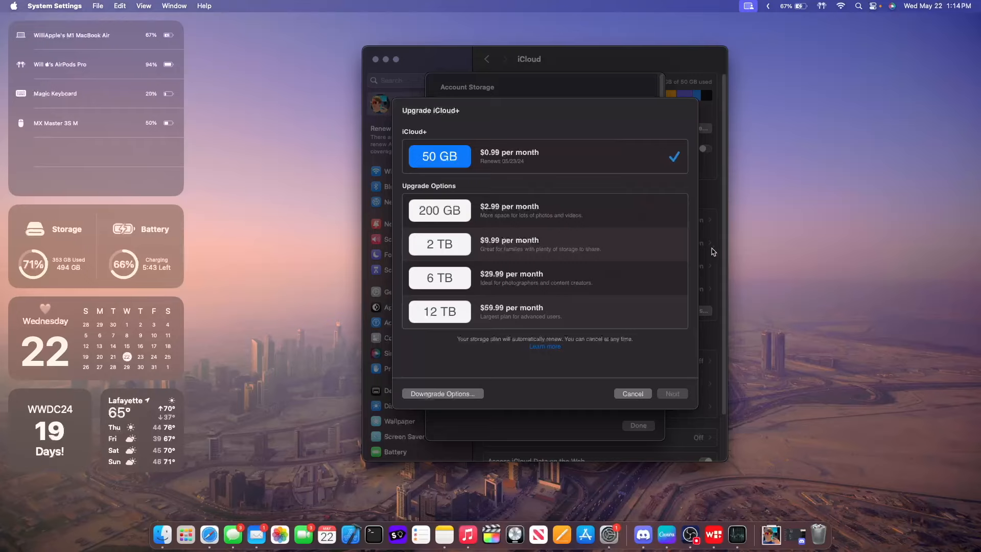
pyautogui.moveTo(634, 194)
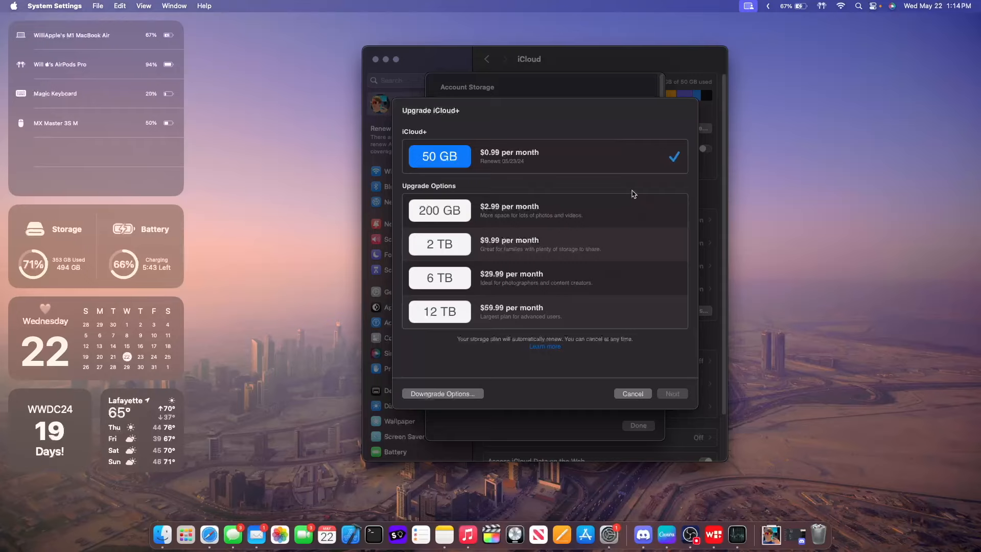
pyautogui.moveTo(328, 294)
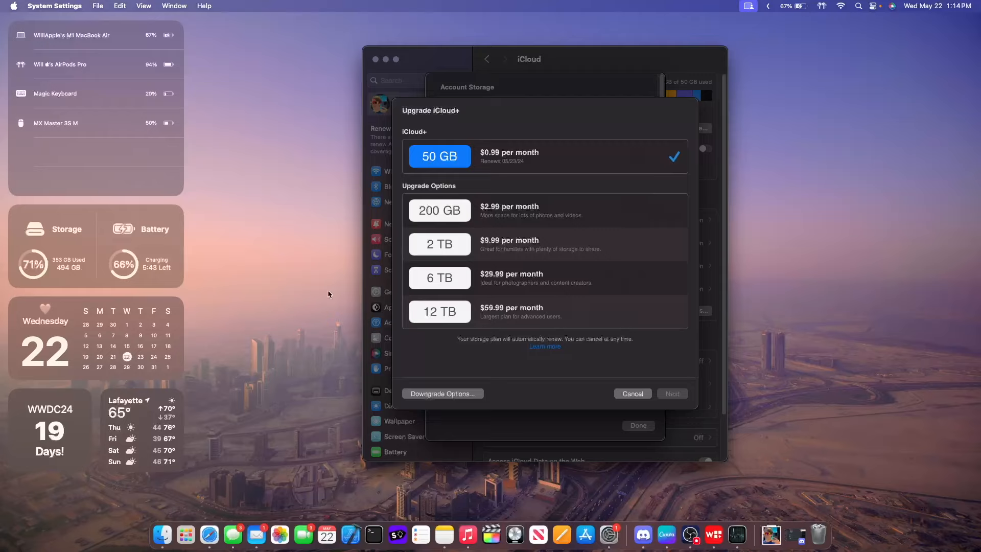
pyautogui.moveTo(771, 304)
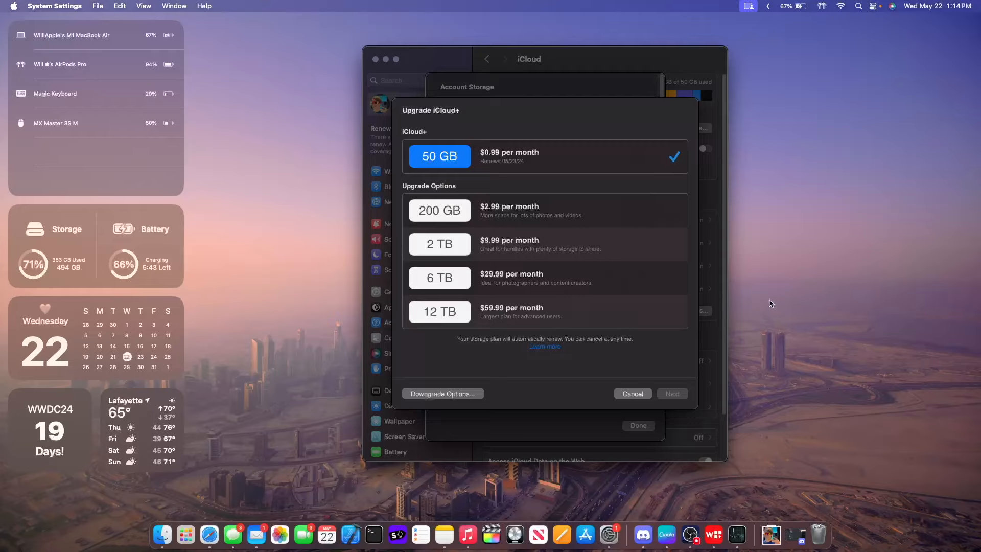
pyautogui.moveTo(515, 317)
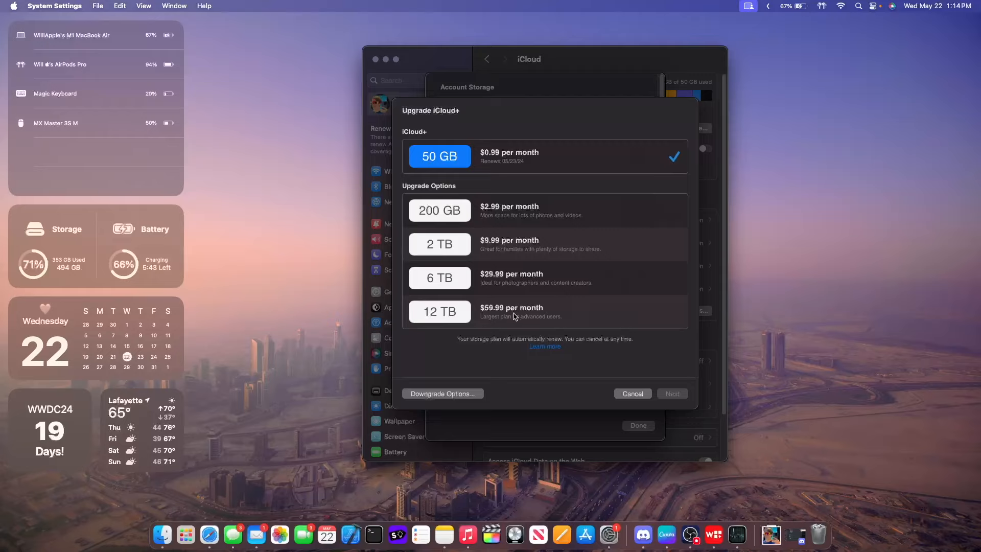
pyautogui.moveTo(630, 378)
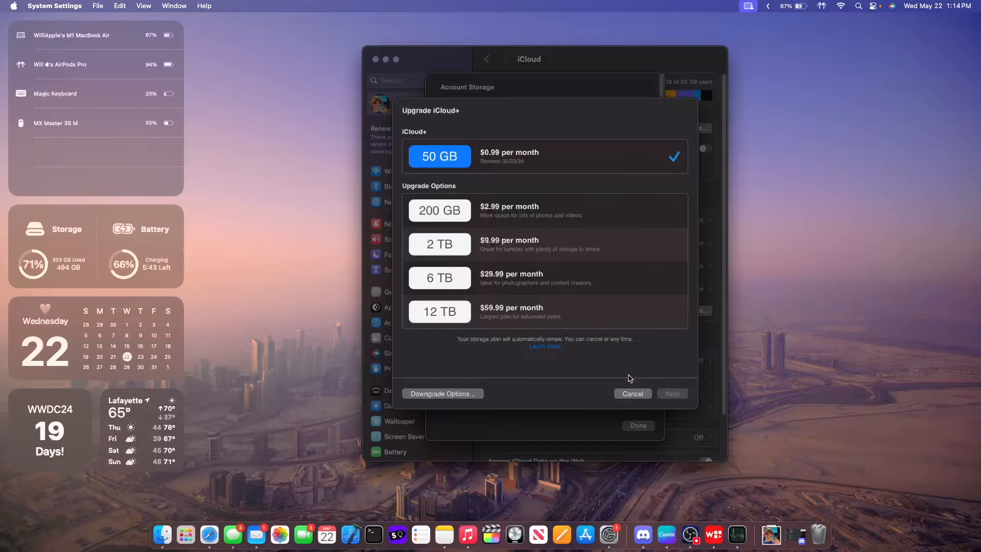
pyautogui.moveTo(672, 408)
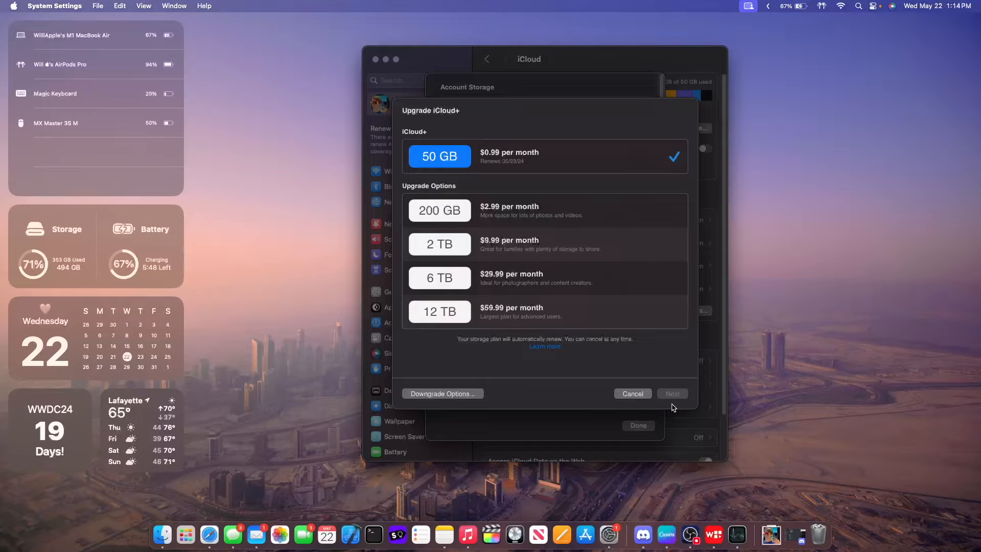
# Step: Dismiss the upgrade sheet and raise Control Center's sound volume to maximum
pyautogui.click(632, 393)
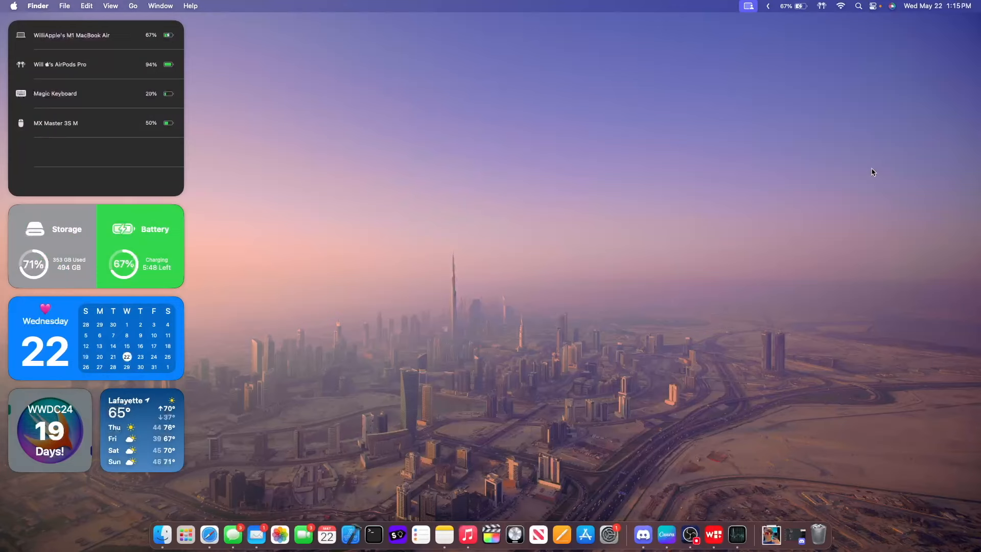
pyautogui.click(821, 7)
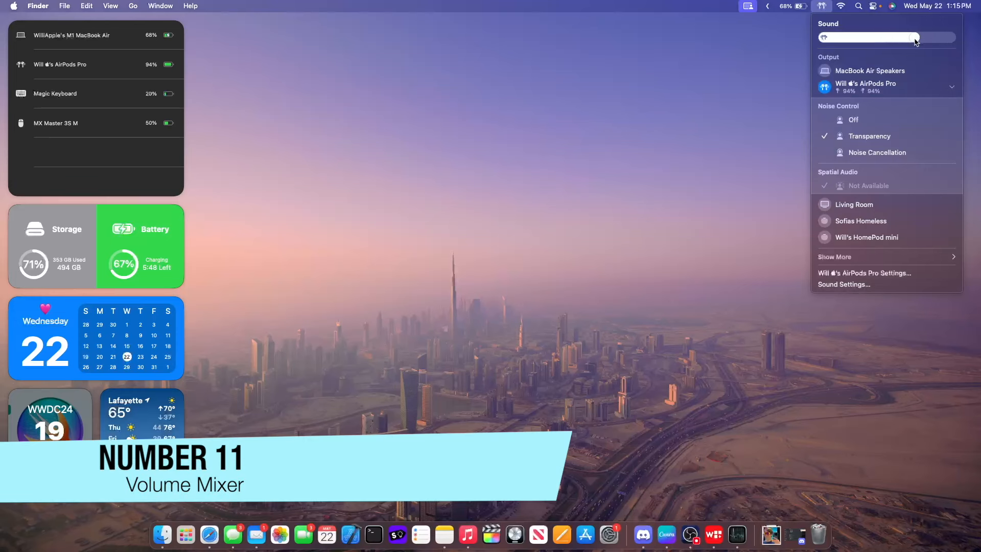
pyautogui.moveTo(914, 38); pyautogui.dragTo(930, 38)
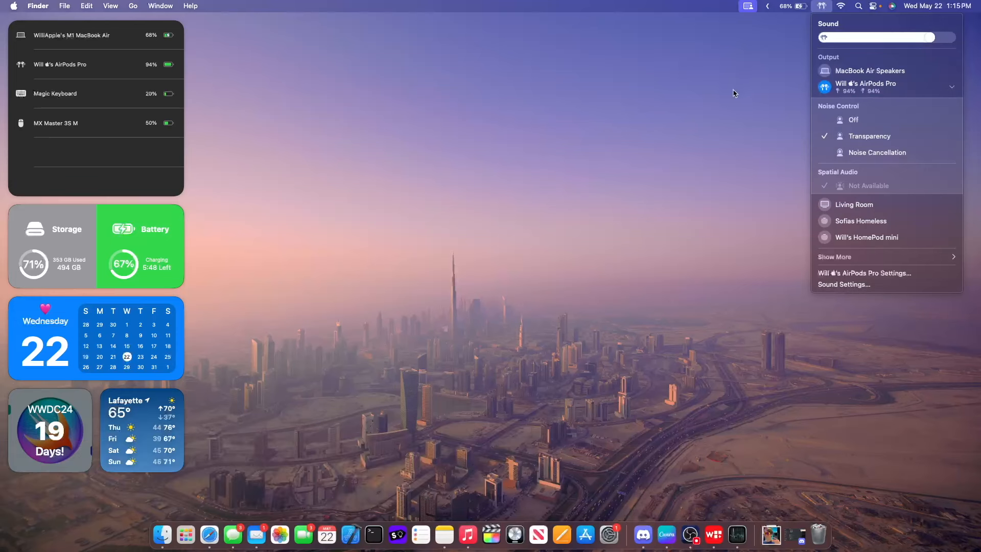
pyautogui.moveTo(812, 295)
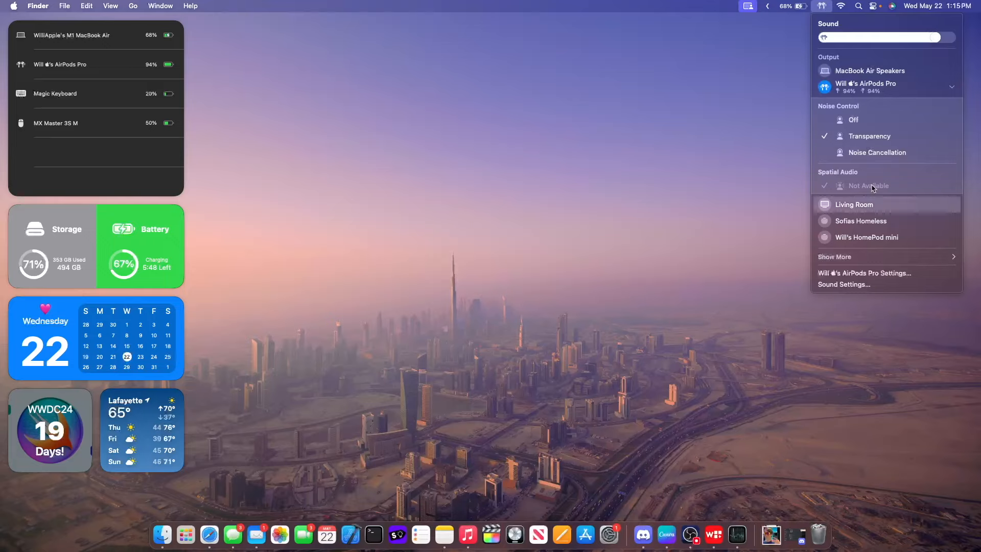
pyautogui.moveTo(631, 425)
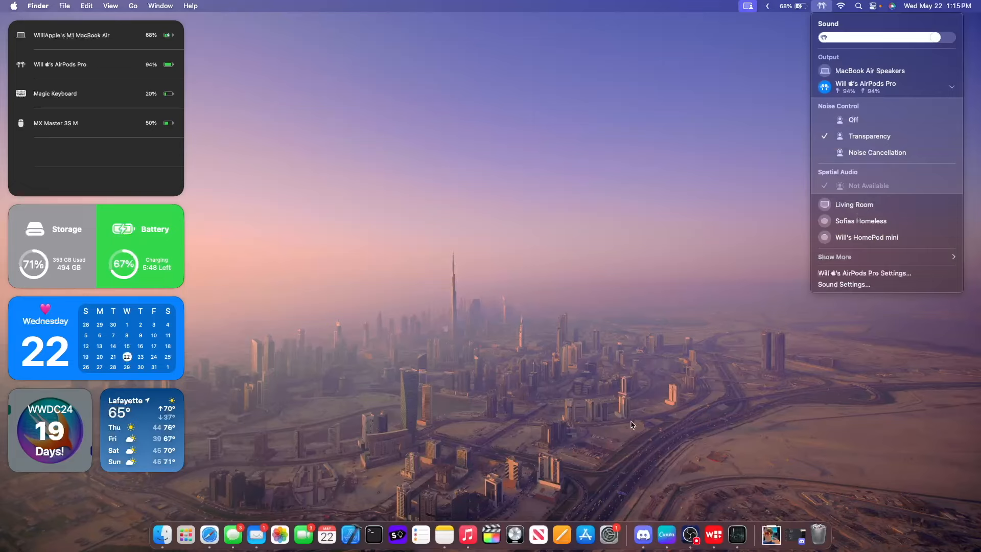
pyautogui.moveTo(628, 428)
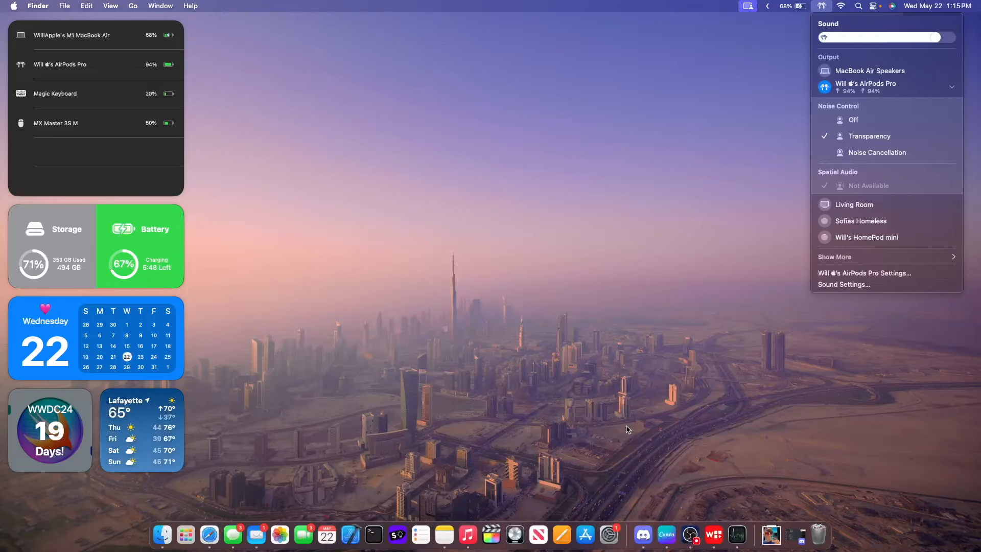
pyautogui.moveTo(779, 359)
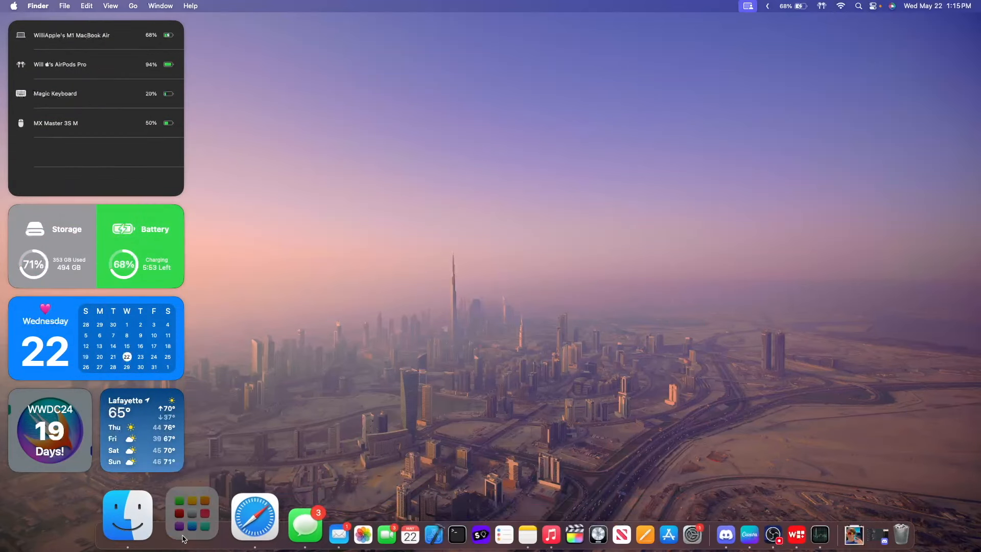
# Step: Dismiss the Sound panel, leaving the desktop and its widgets showing
pyautogui.click(192, 515)
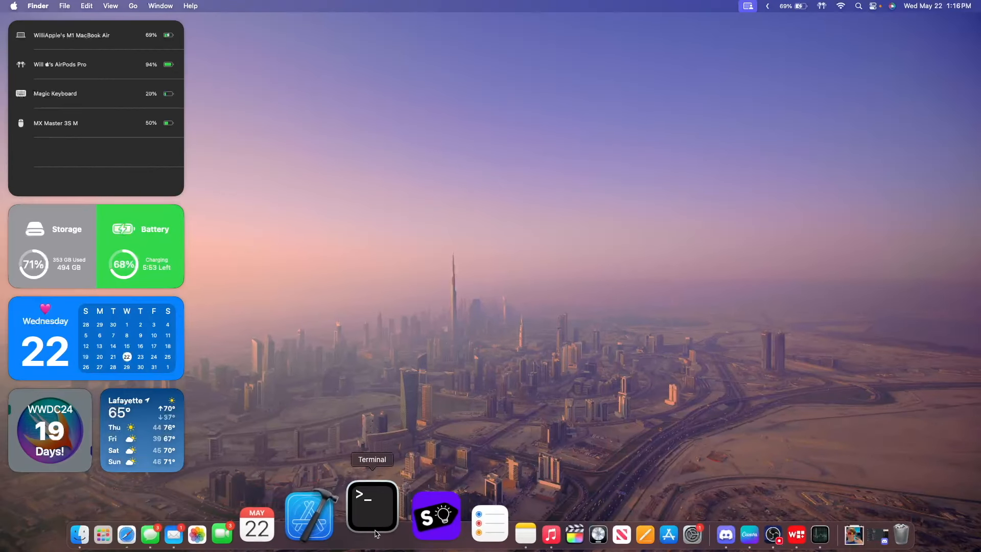
# Step: Launch Terminal, move its window around the desktop and use the green button's tile menu
pyautogui.click(372, 513)
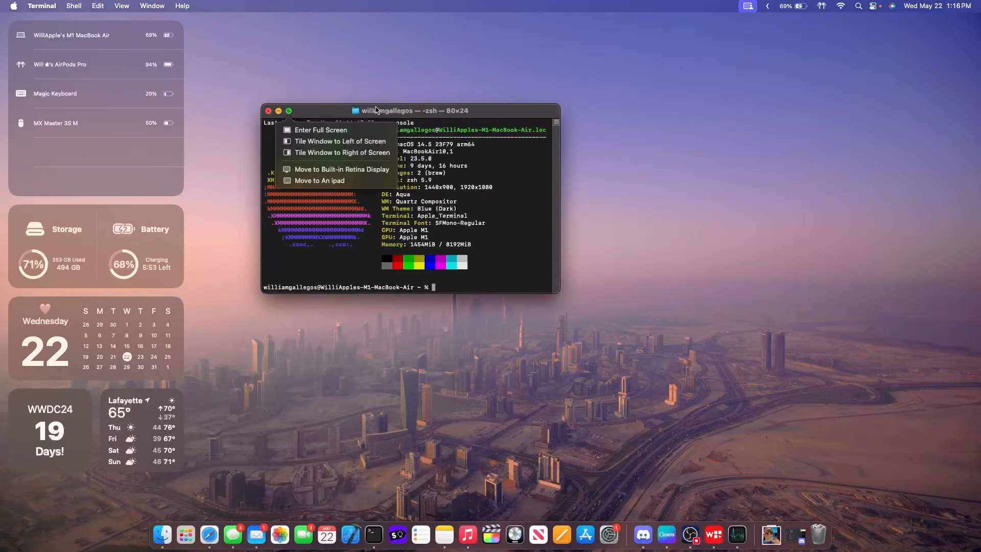
pyautogui.click(342, 153)
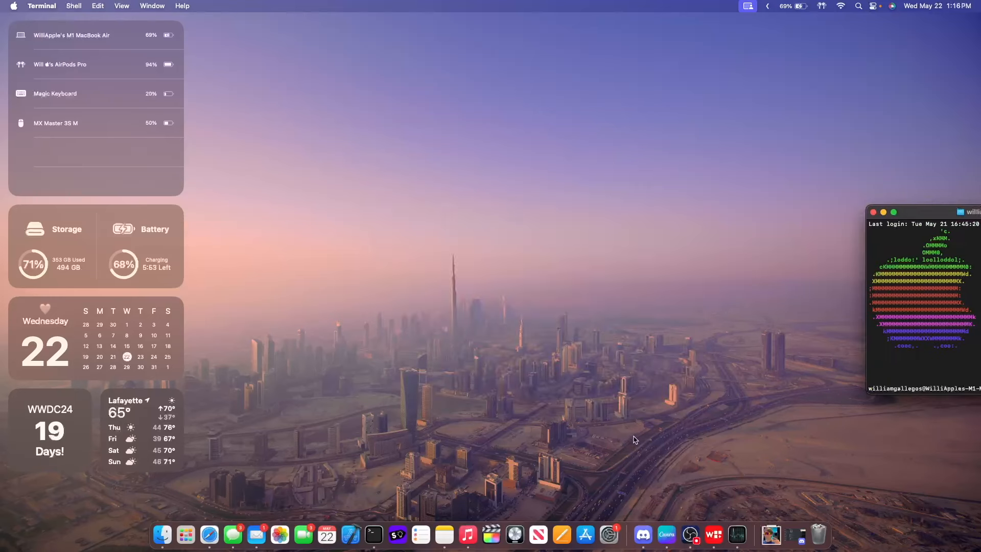
pyautogui.moveTo(605, 368)
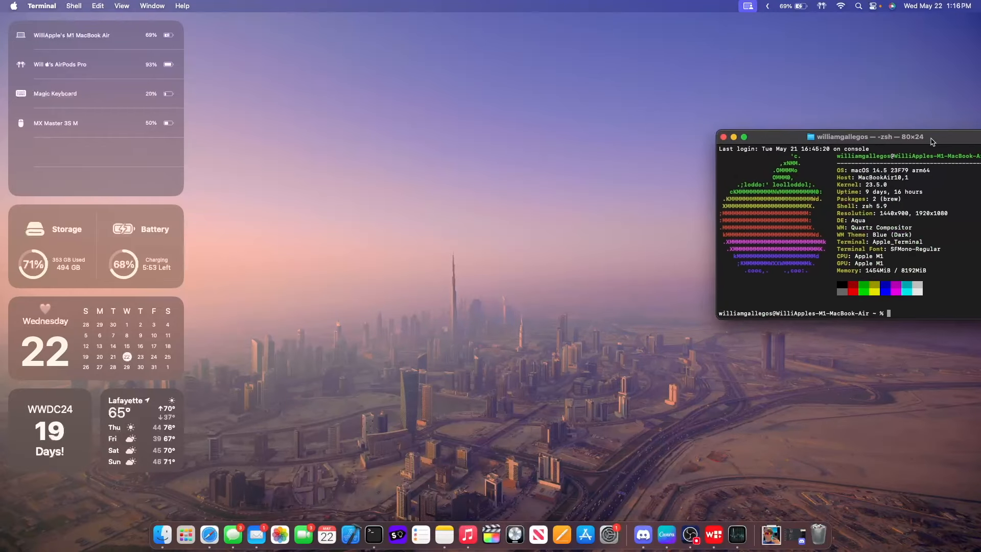
pyautogui.moveTo(864, 136); pyautogui.dragTo(566, 340)
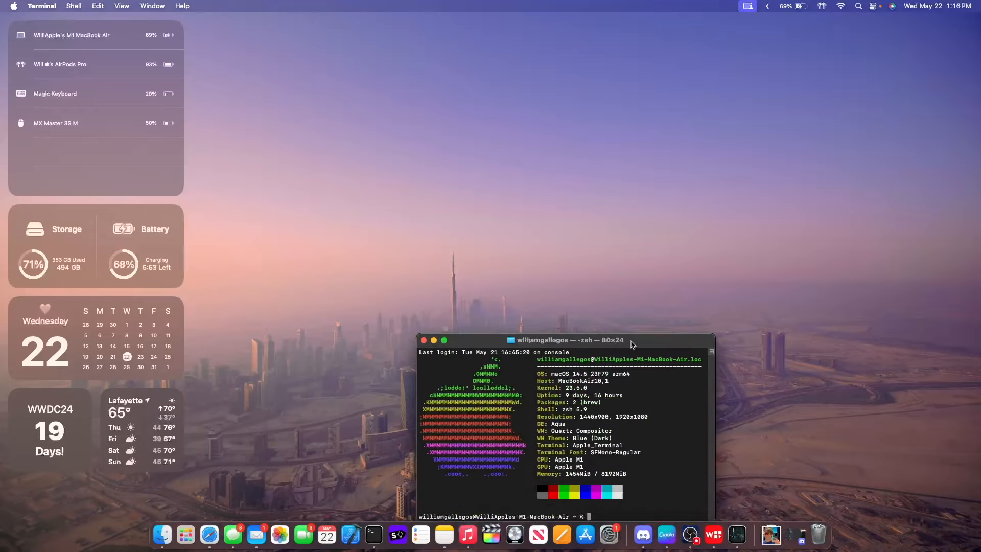
pyautogui.moveTo(630, 339); pyautogui.dragTo(592, 221)
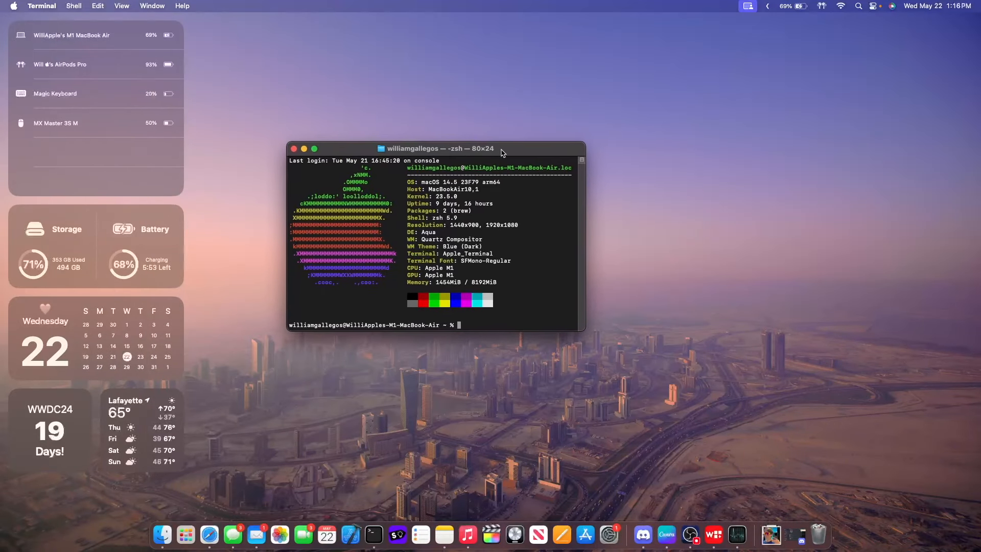
pyautogui.click(314, 149)
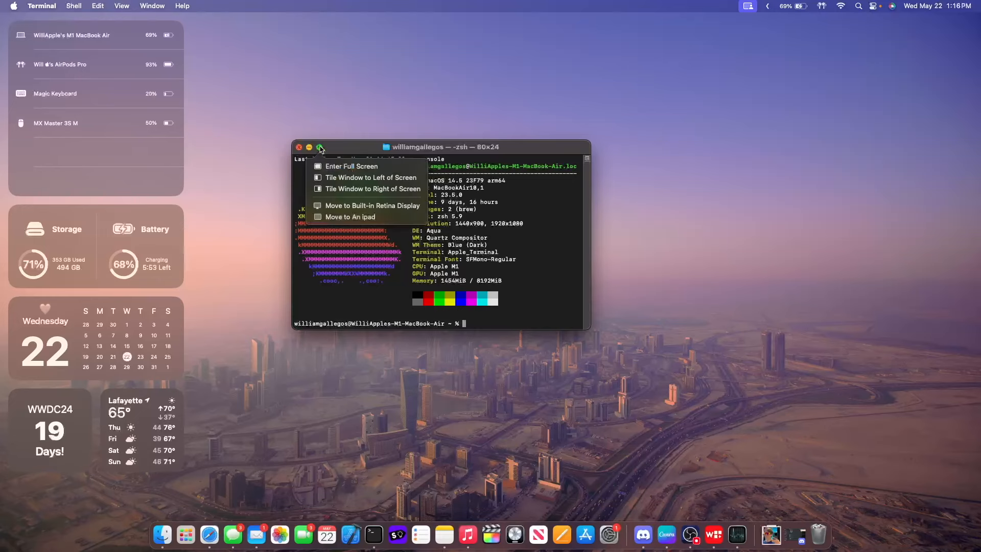
pyautogui.click(372, 189)
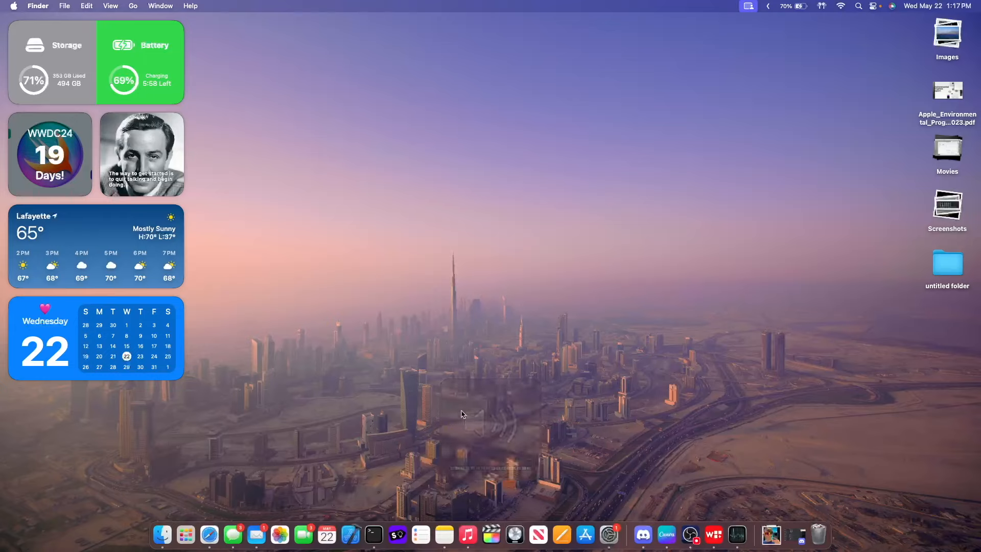
# Step: Nudge the volume up with the keyboard while back on the desktop
pyautogui.press('volumeup')
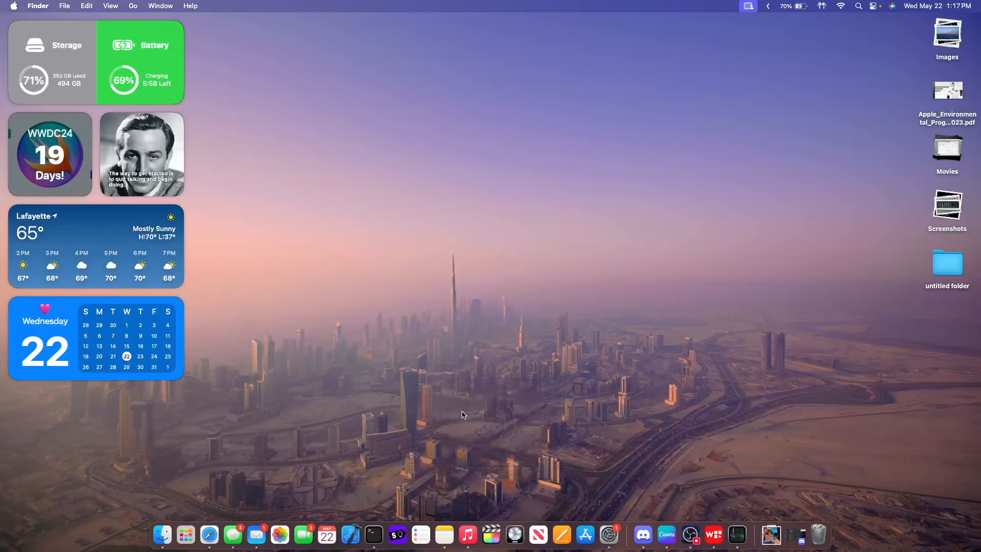
pyautogui.moveTo(560, 439)
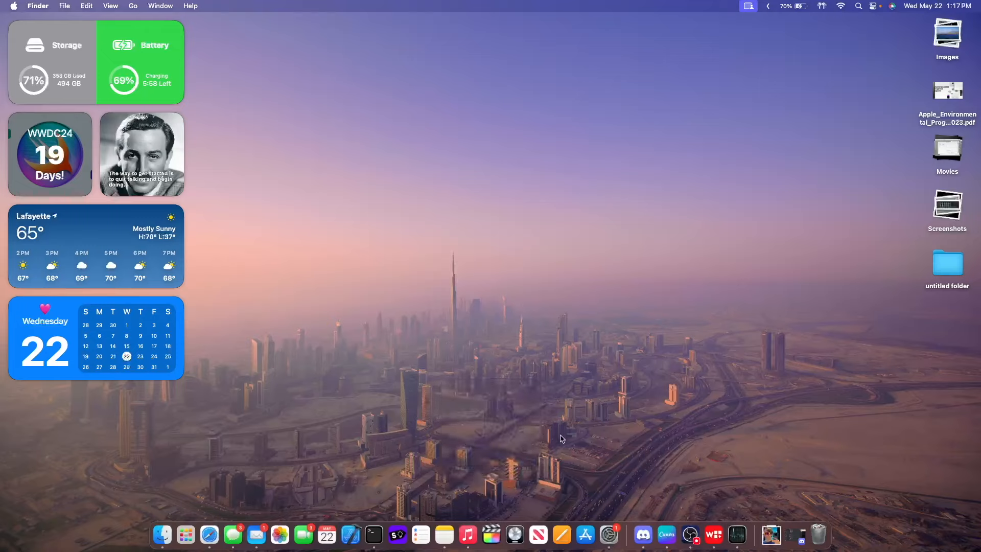
pyautogui.moveTo(34, 176)
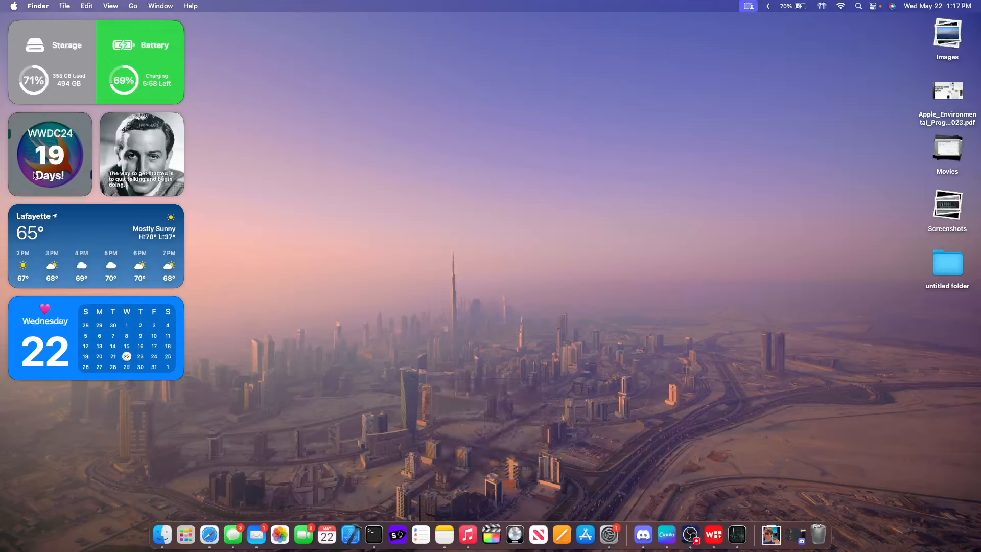
pyautogui.moveTo(12, 266)
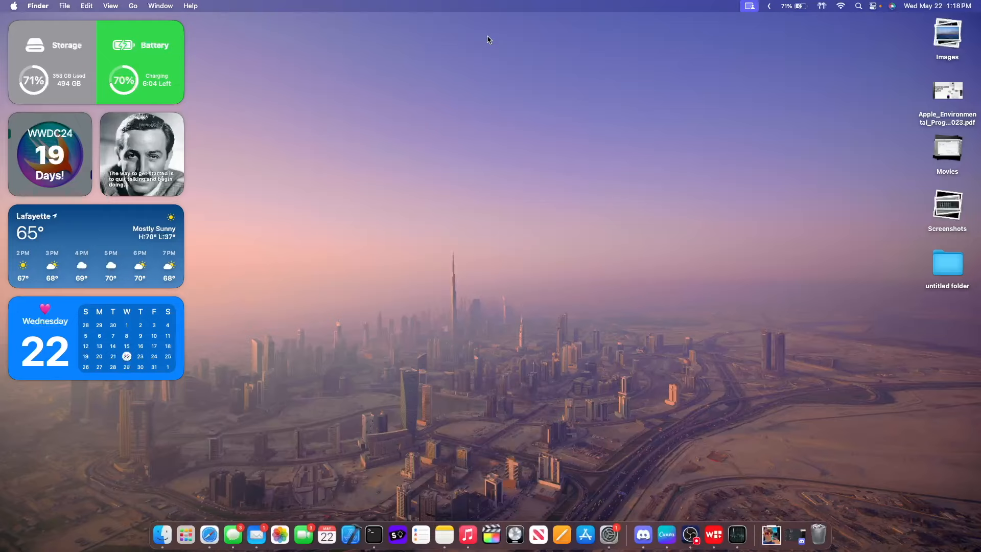
pyautogui.press('volume_up')
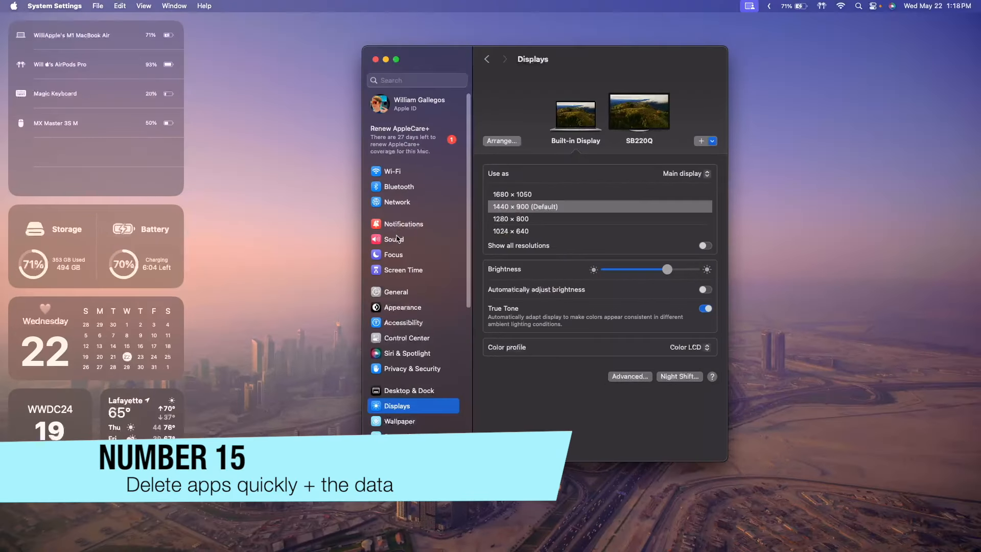
pyautogui.moveTo(377, 56)
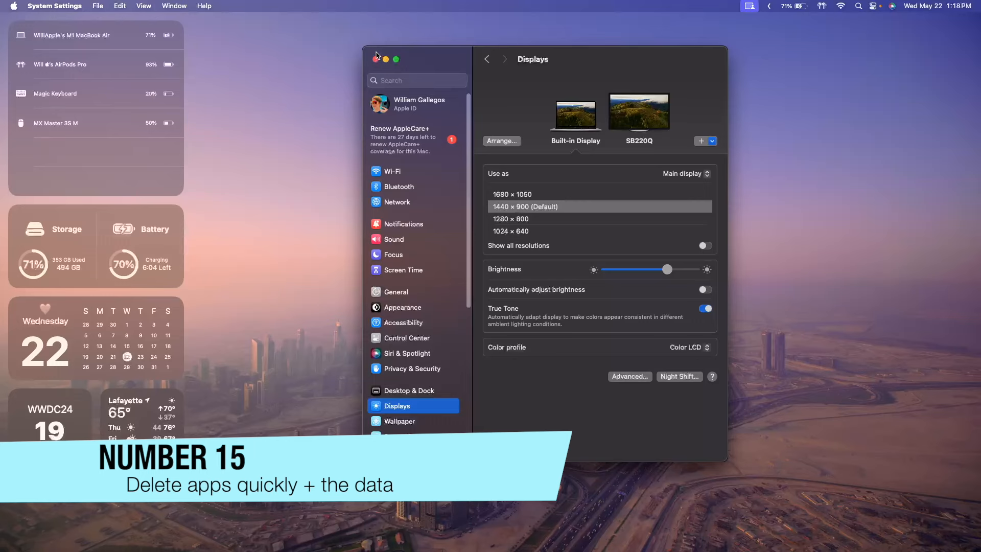
# Step: Close the Displays settings window and bring up Launchpad's app grid
pyautogui.click(377, 59)
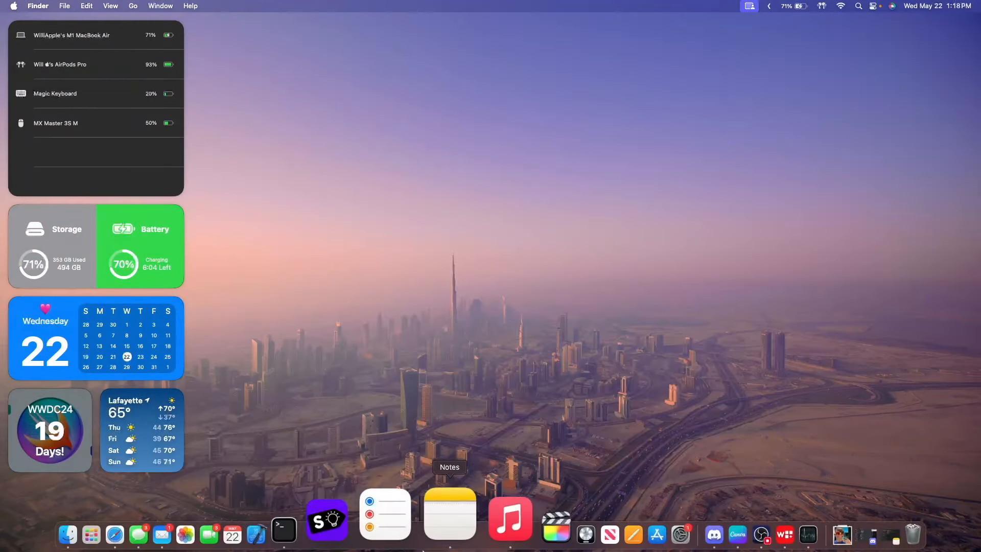
pyautogui.click(284, 529)
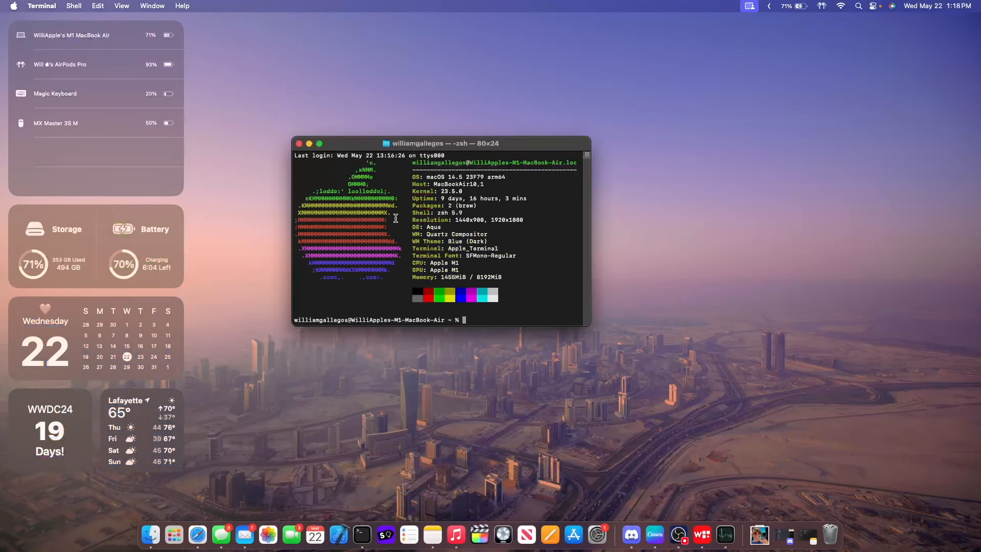
pyautogui.moveTo(574, 324)
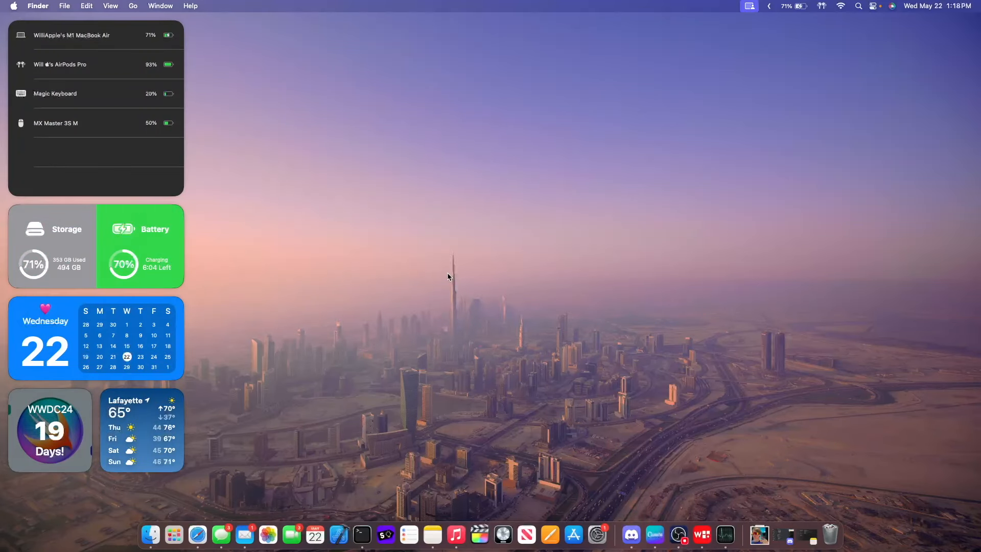
pyautogui.click(182, 516)
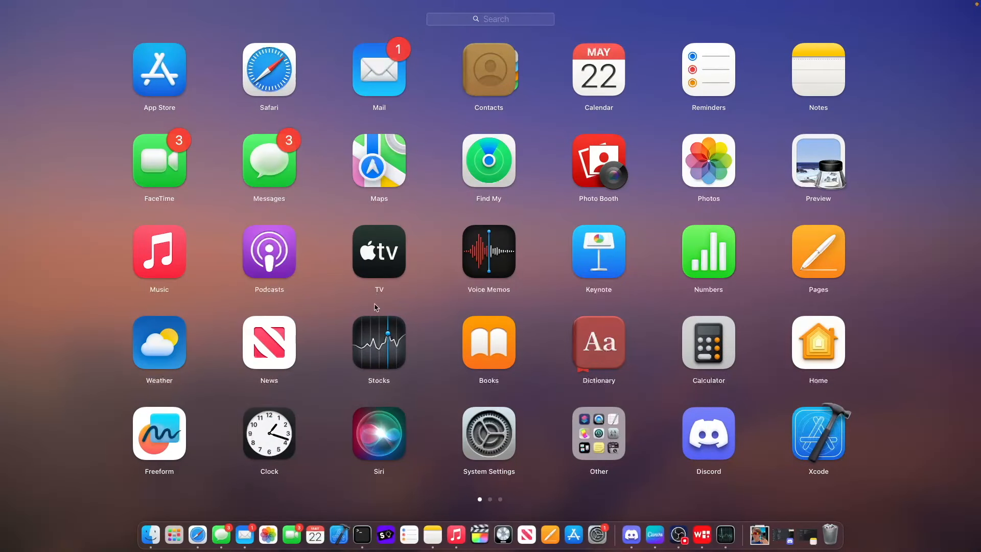
# Step: With delete badges jiggling, swipe Launchpad to its second page of apps
pyautogui.hscroll(-3)
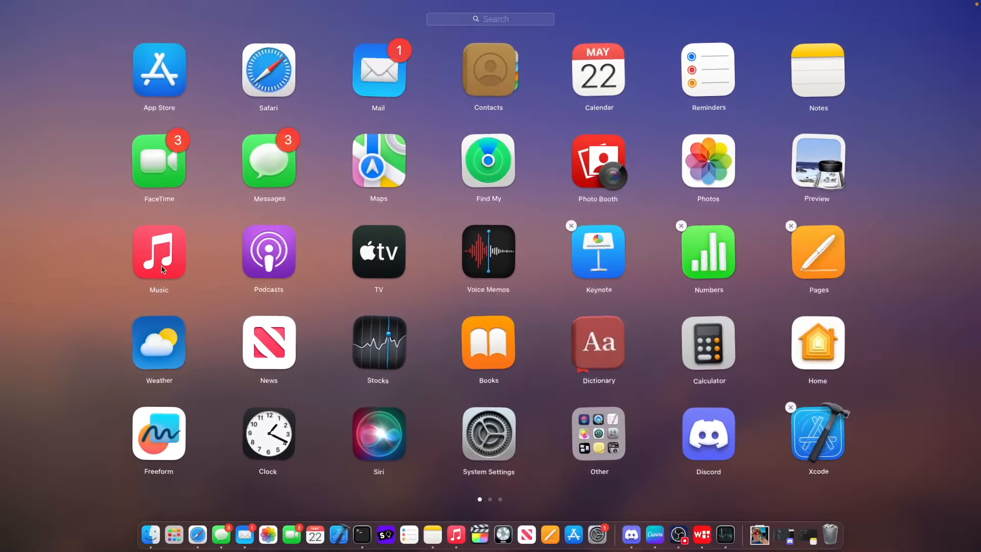
pyautogui.hscroll(-3)
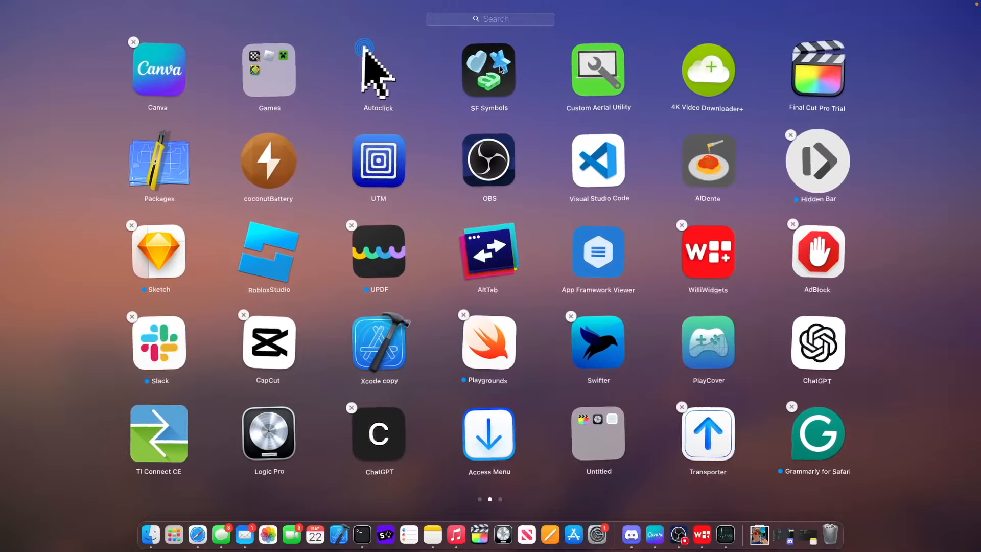
pyautogui.moveTo(512, 58)
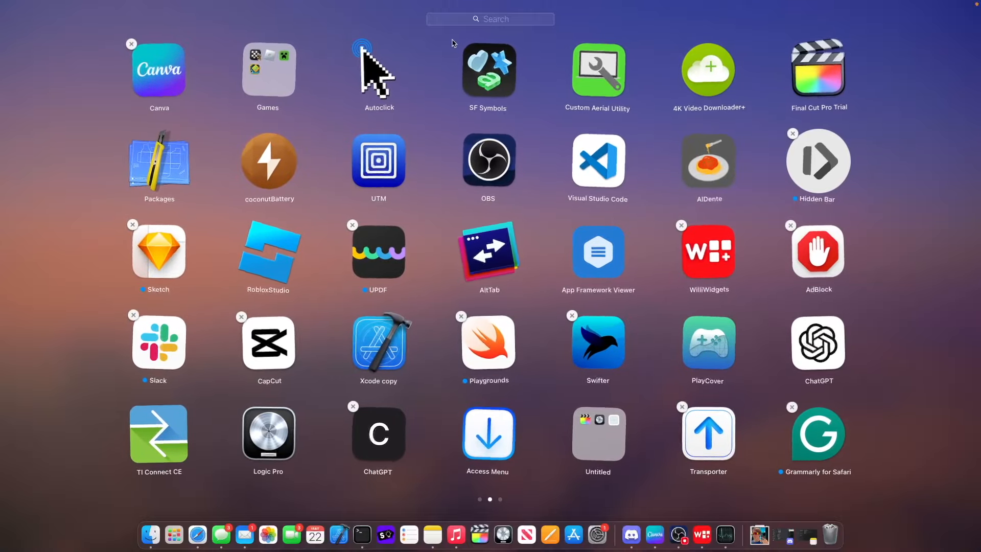
pyautogui.moveTo(449, 55)
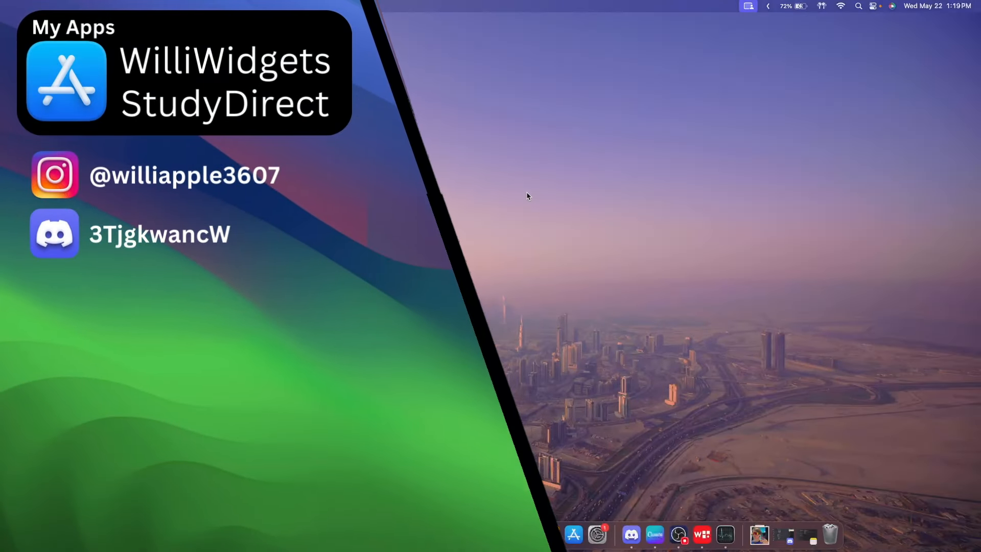
pyautogui.moveTo(517, 187)
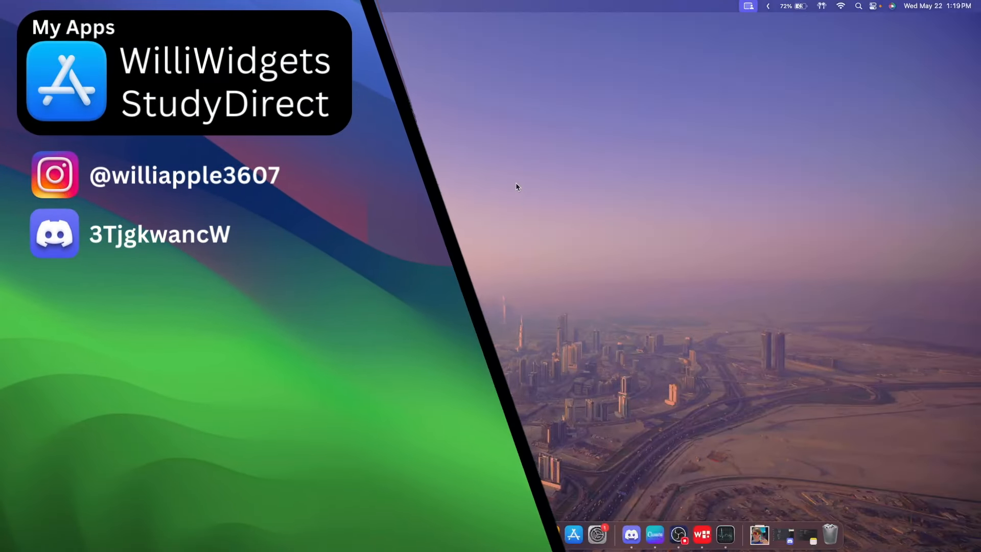
pyautogui.moveTo(509, 194)
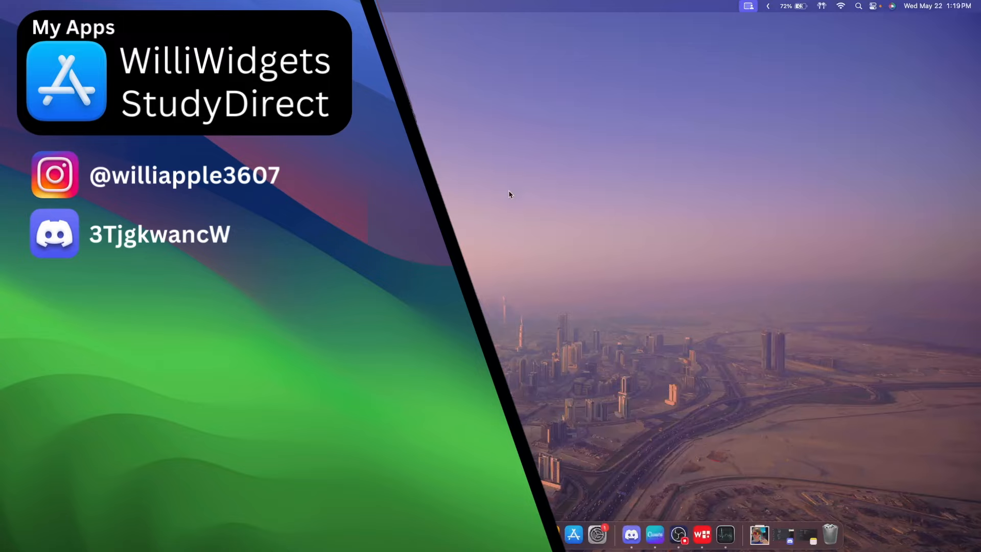
pyautogui.moveTo(467, 261)
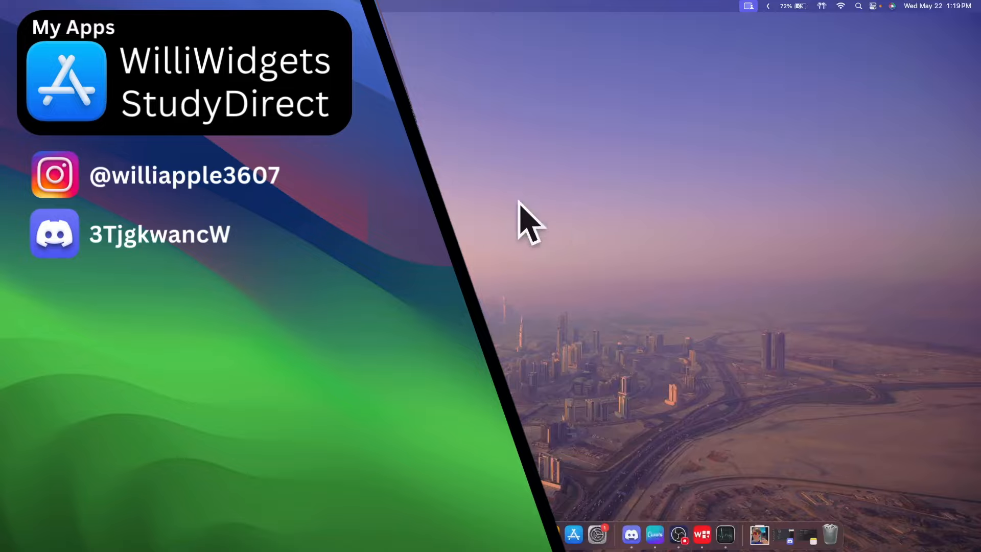
pyautogui.moveTo(498, 200)
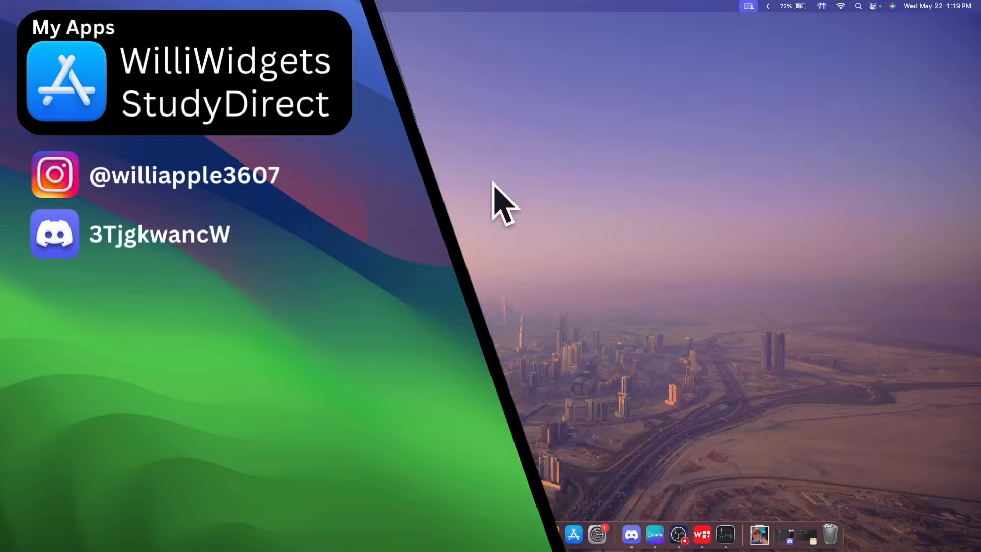